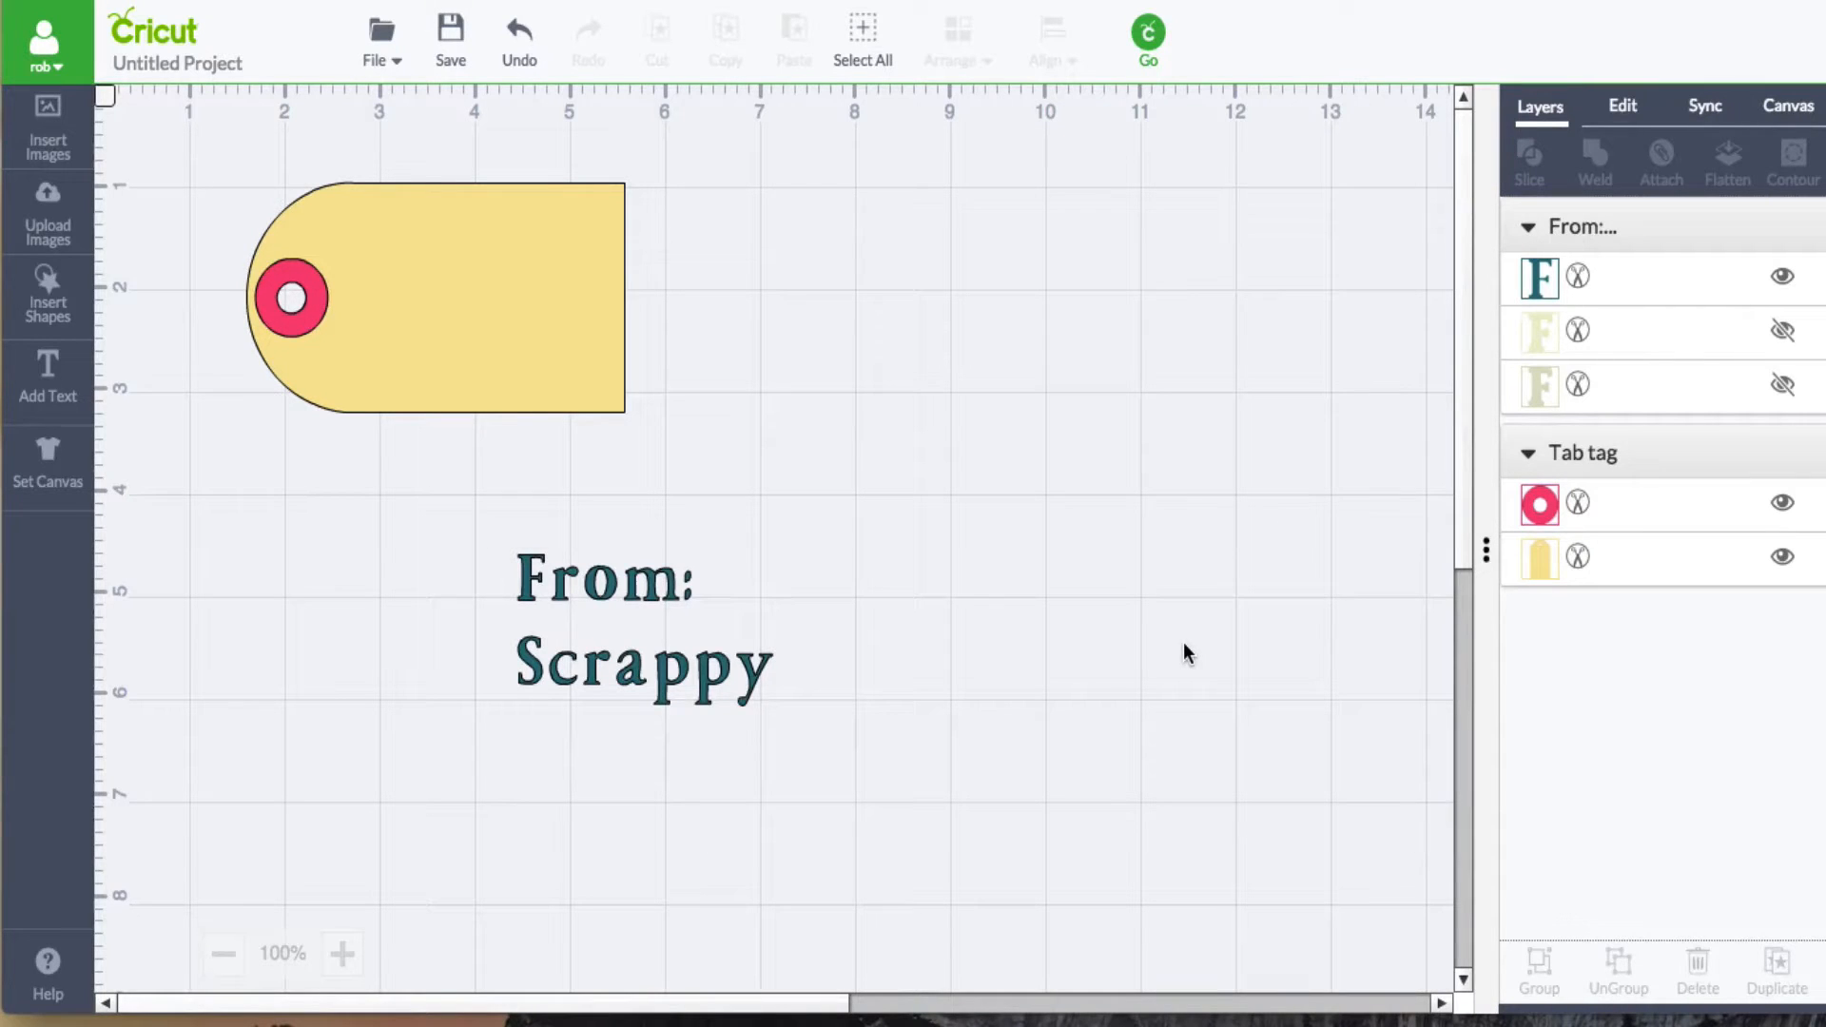
mouse_move(691, 765)
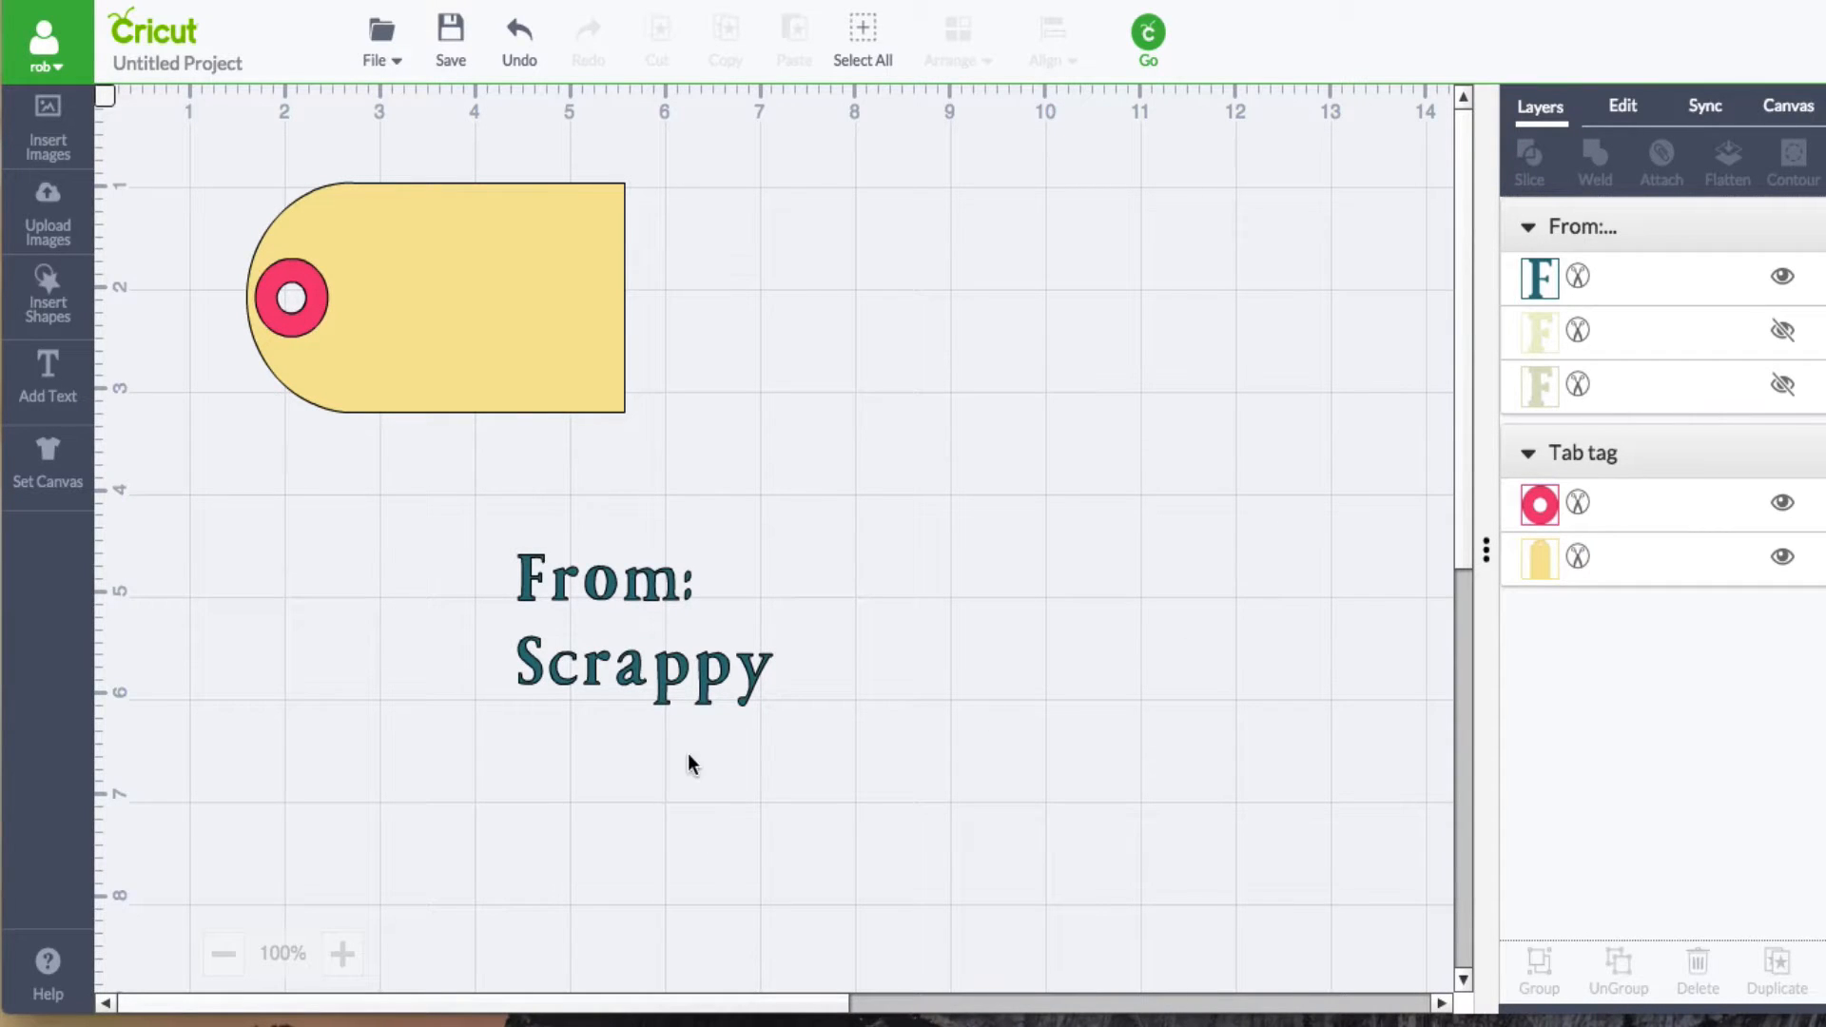
- Select the 'From: Scrappy' text beneath the tag on the canvas
click(643, 629)
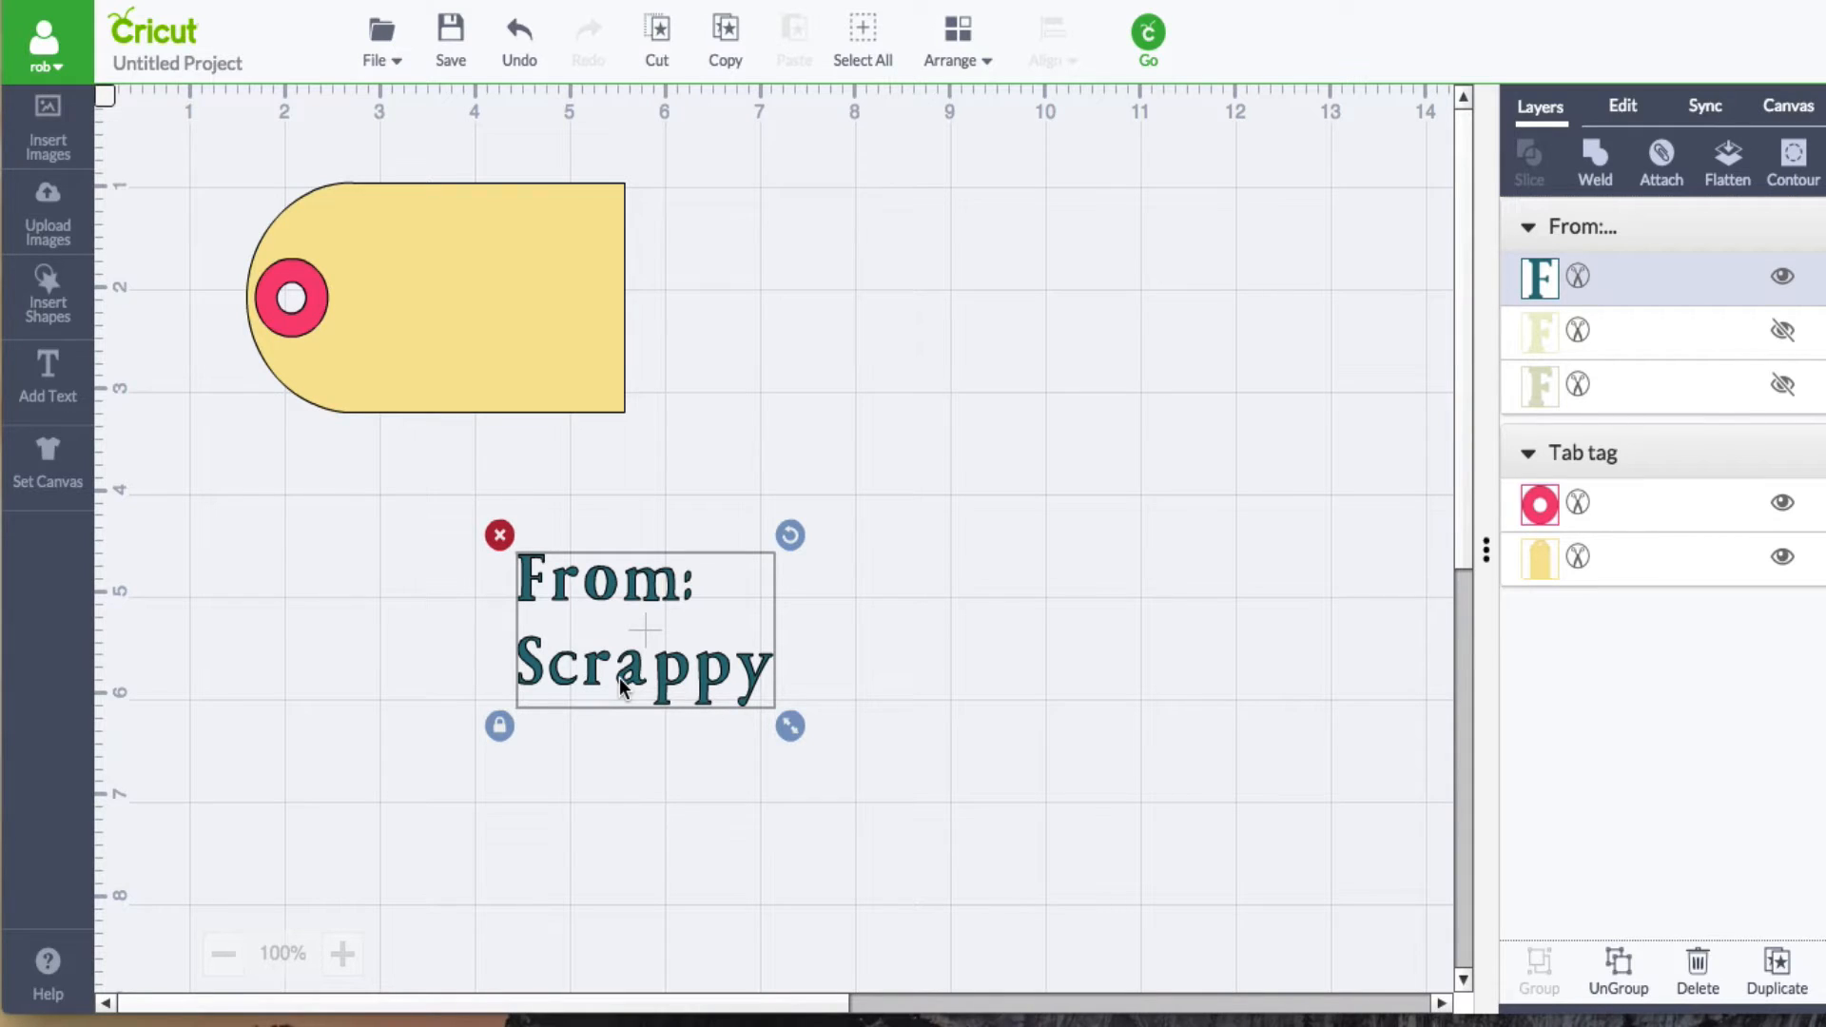
mouse_move(669, 681)
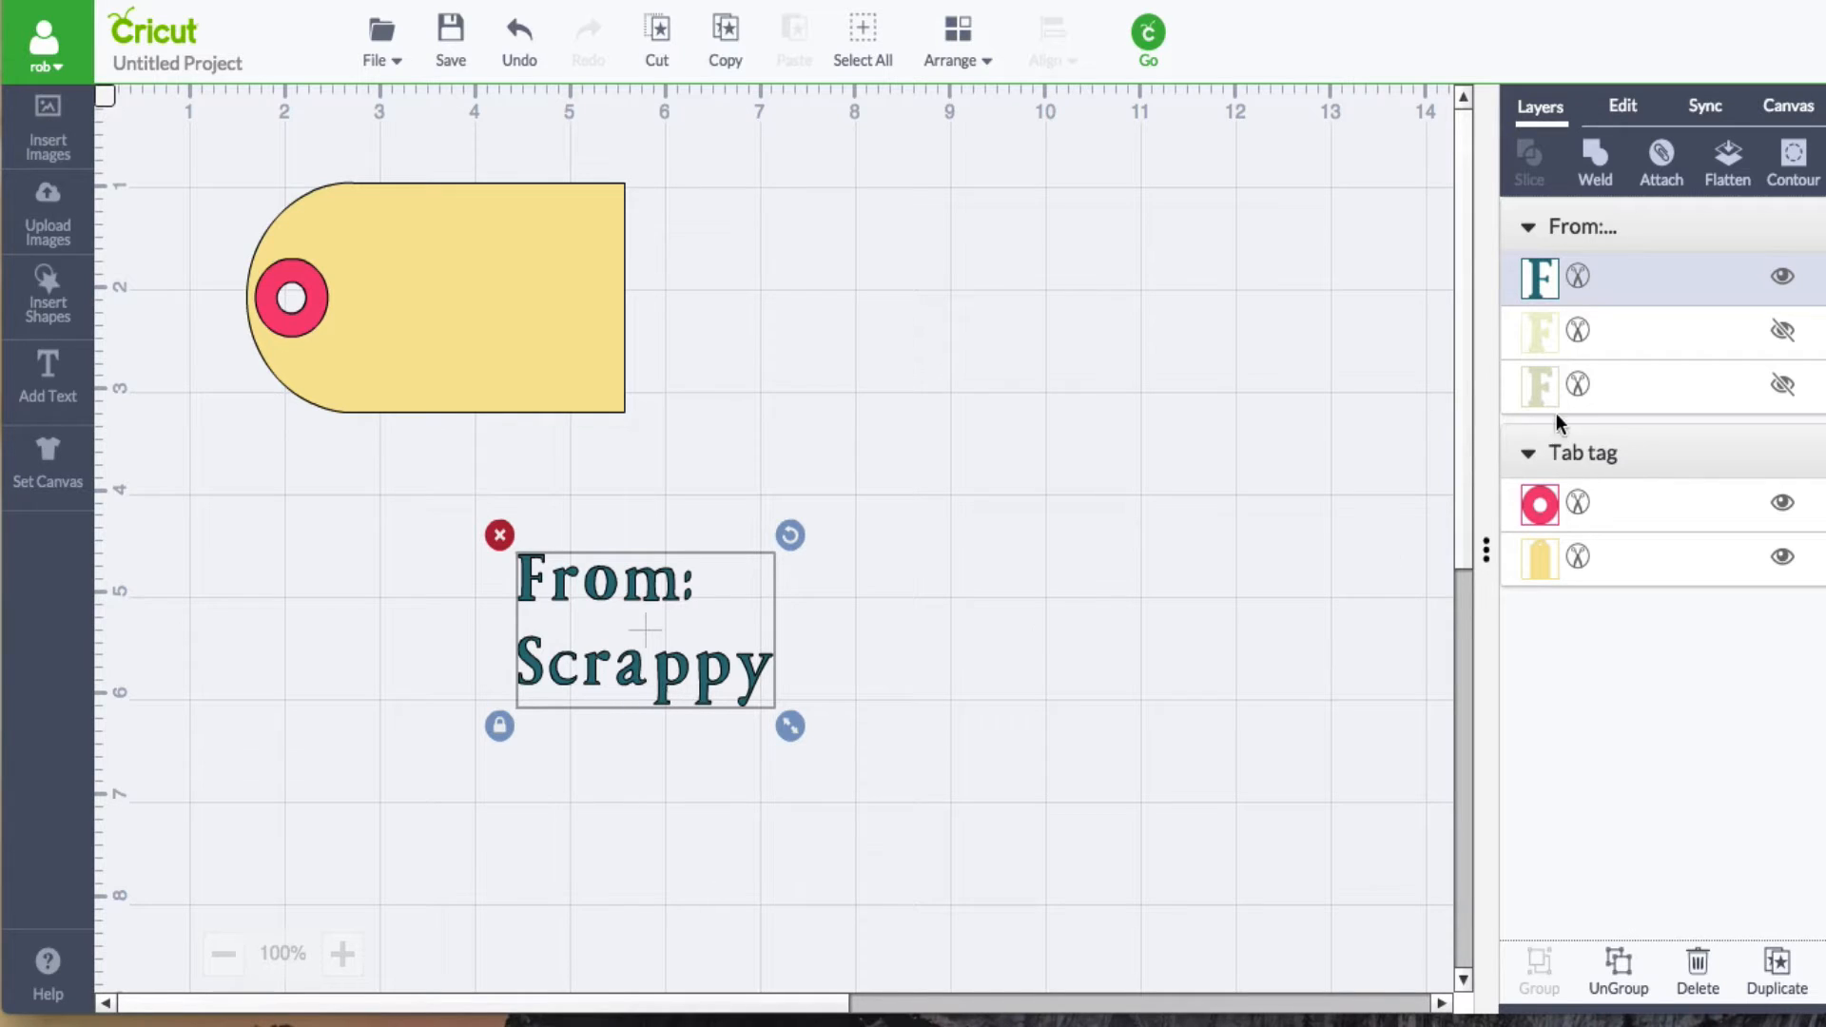
mouse_move(675, 683)
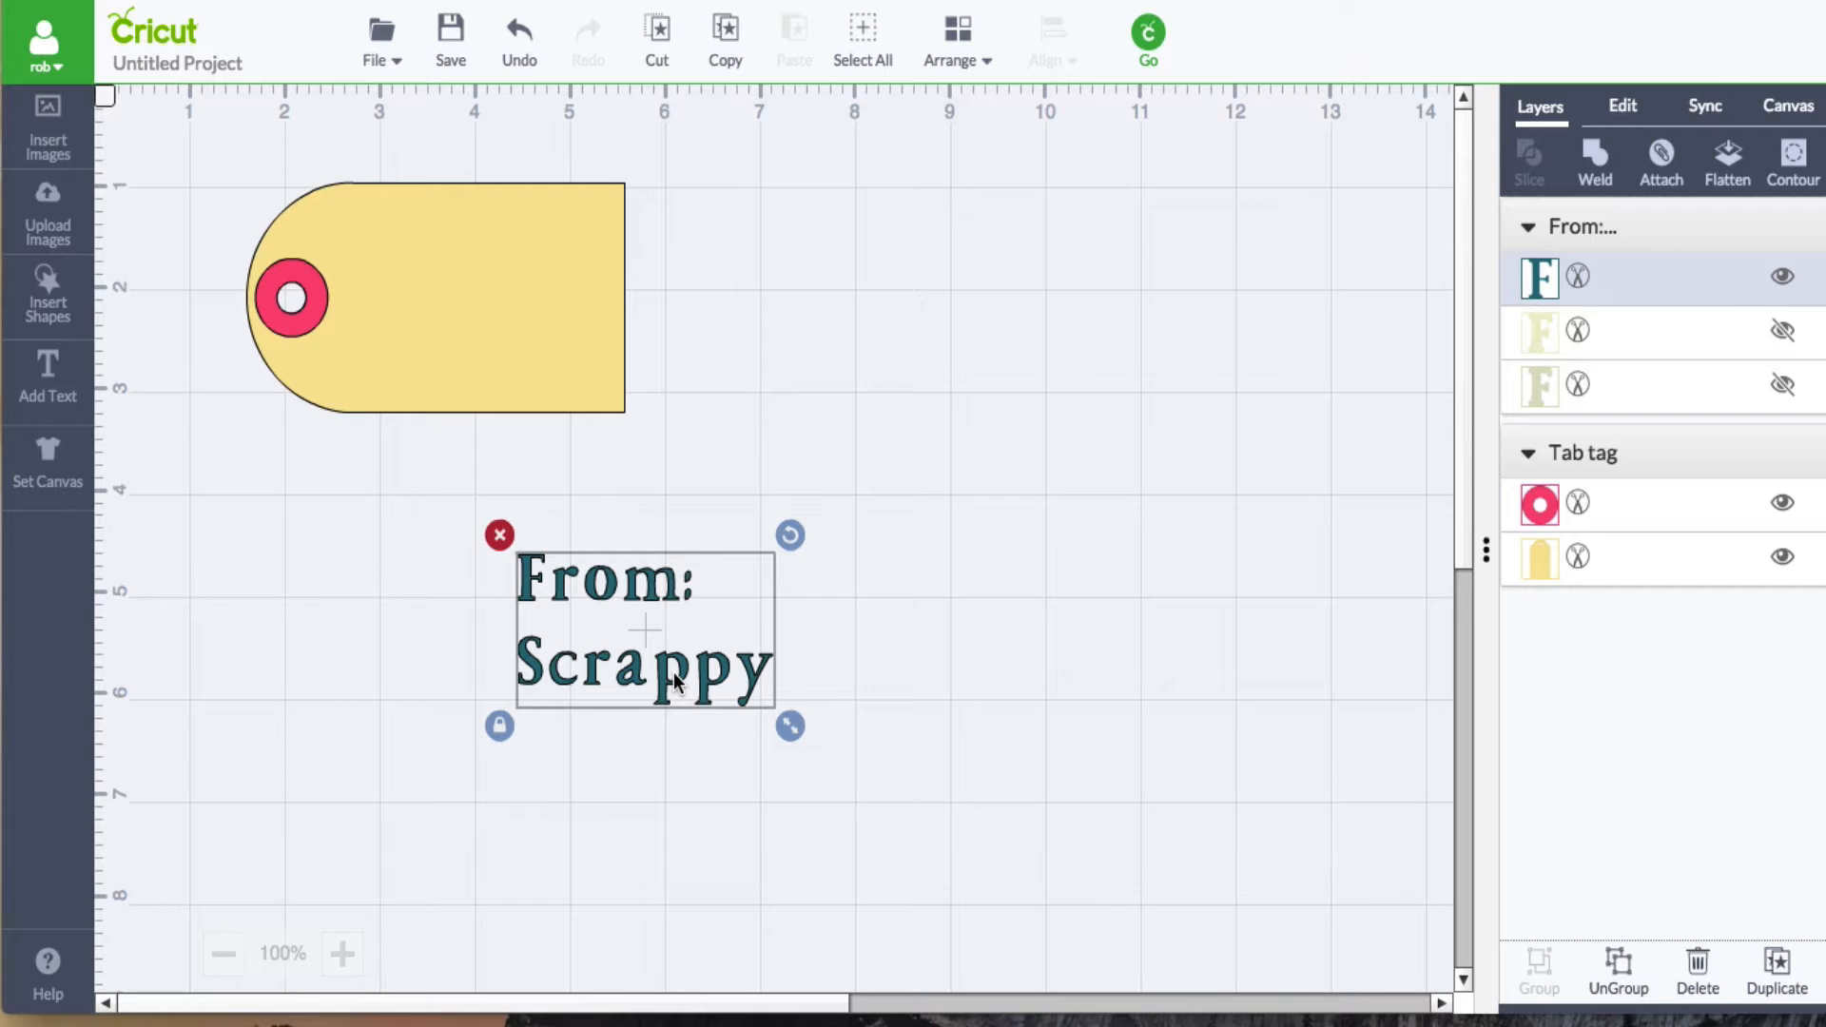
mouse_move(630, 626)
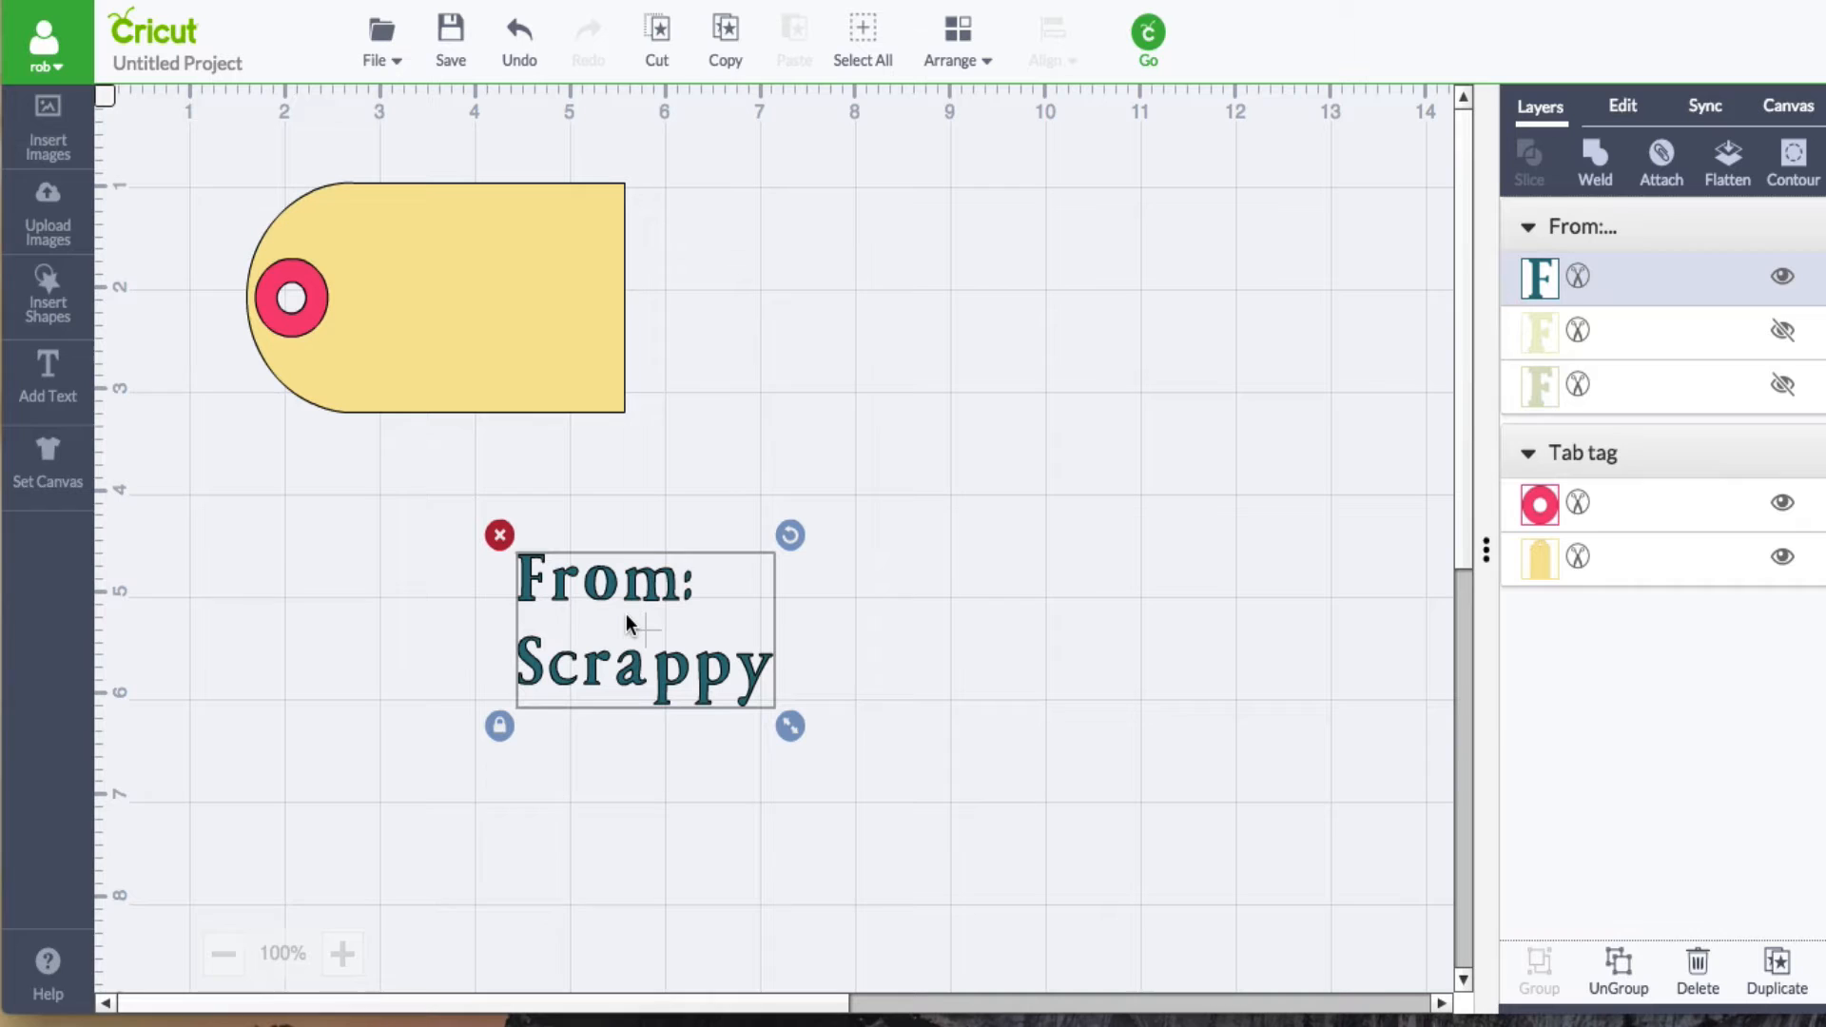
mouse_move(422, 386)
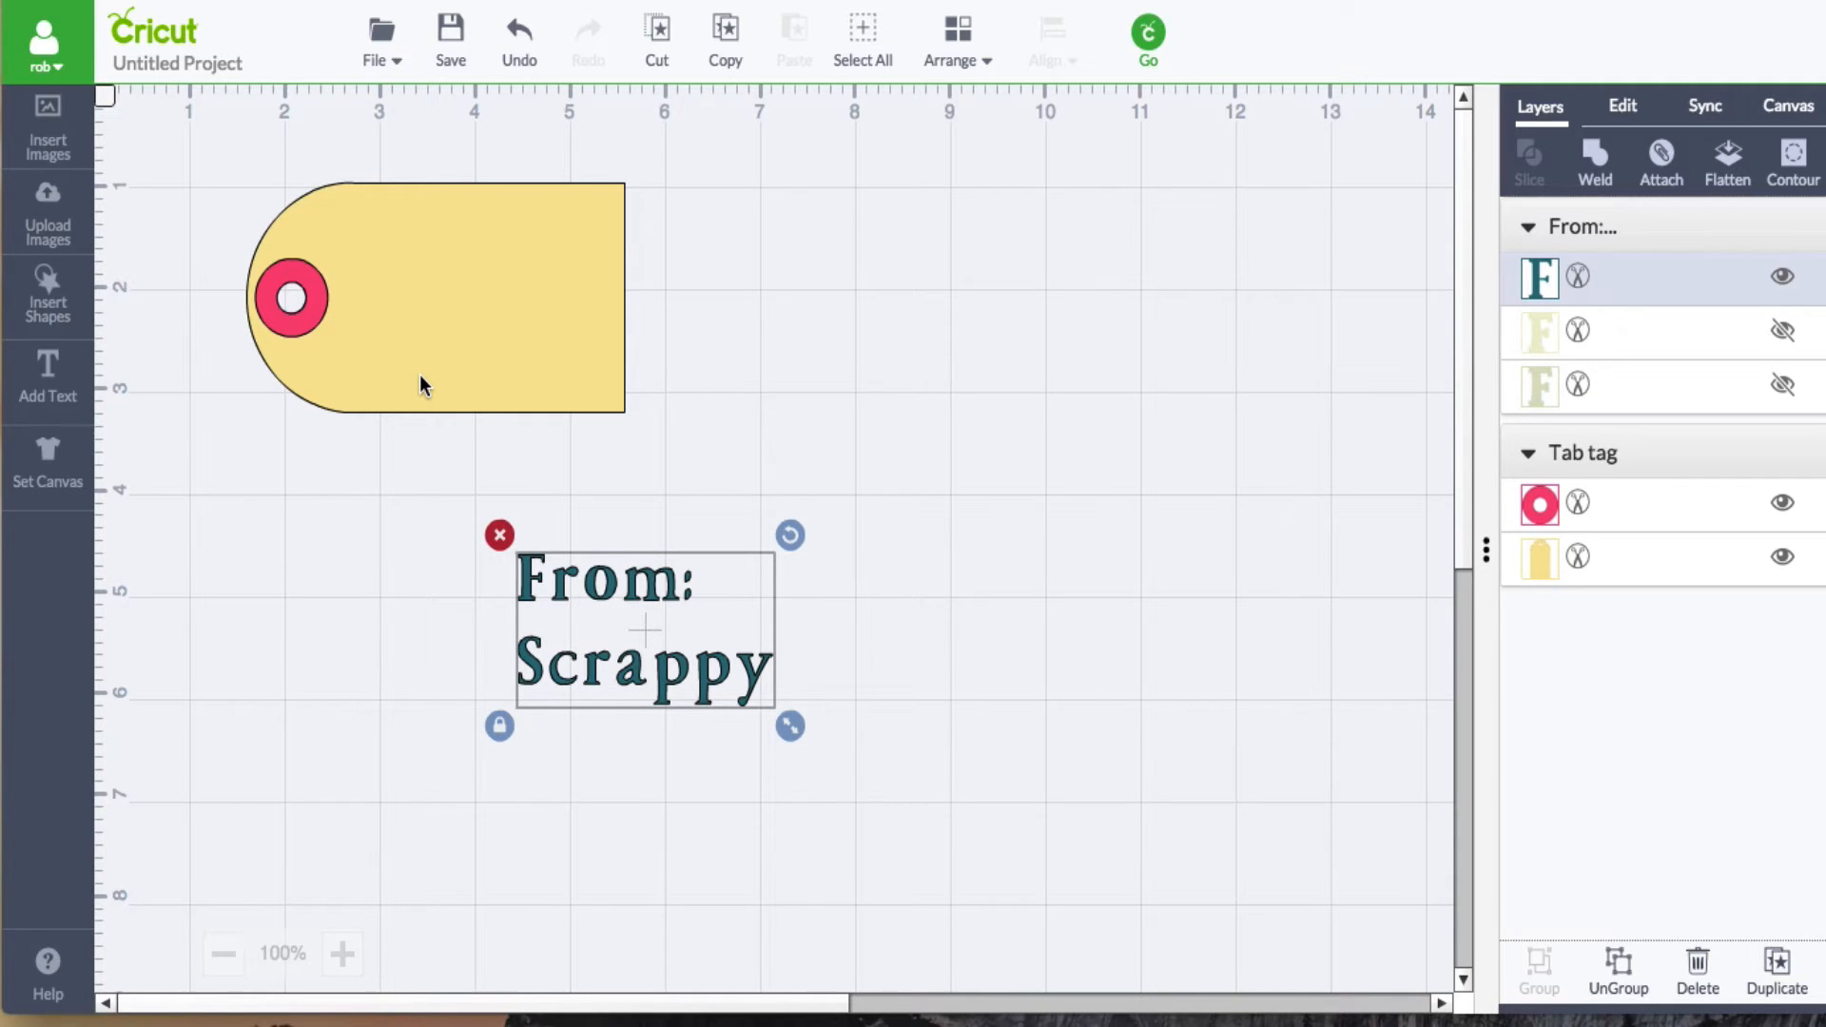
mouse_move(391, 291)
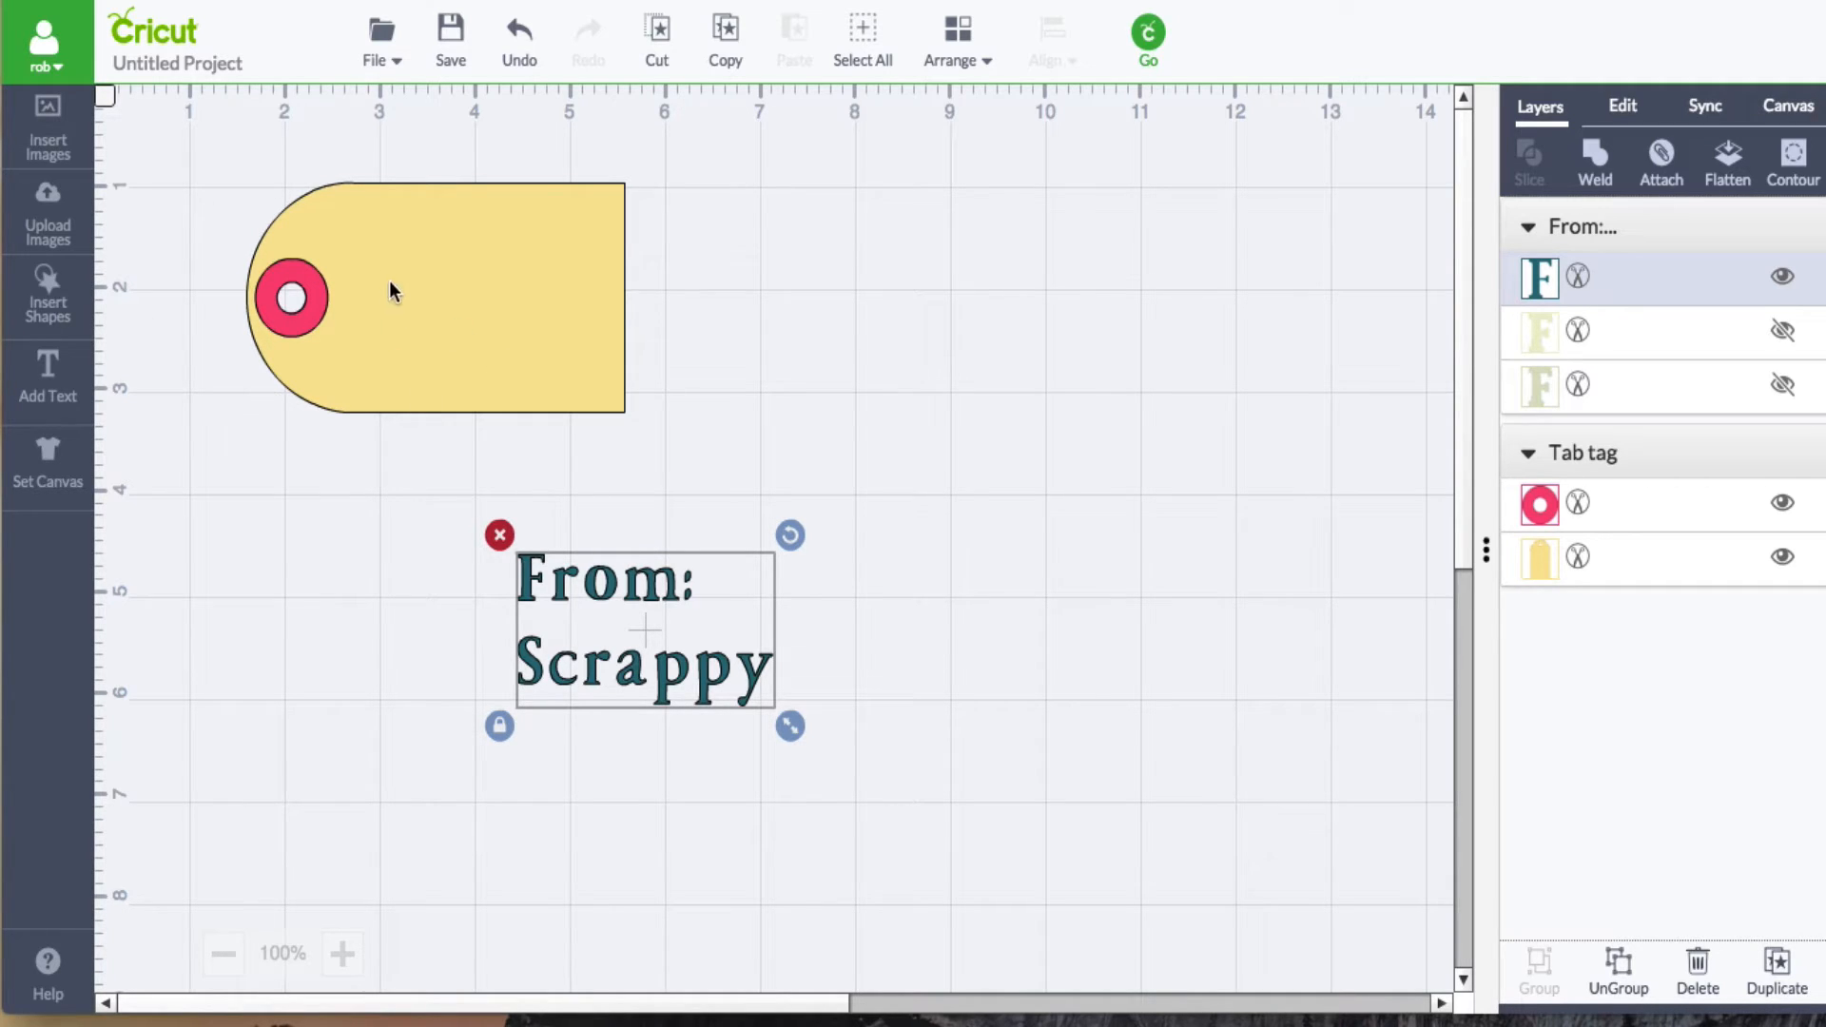
mouse_move(407, 352)
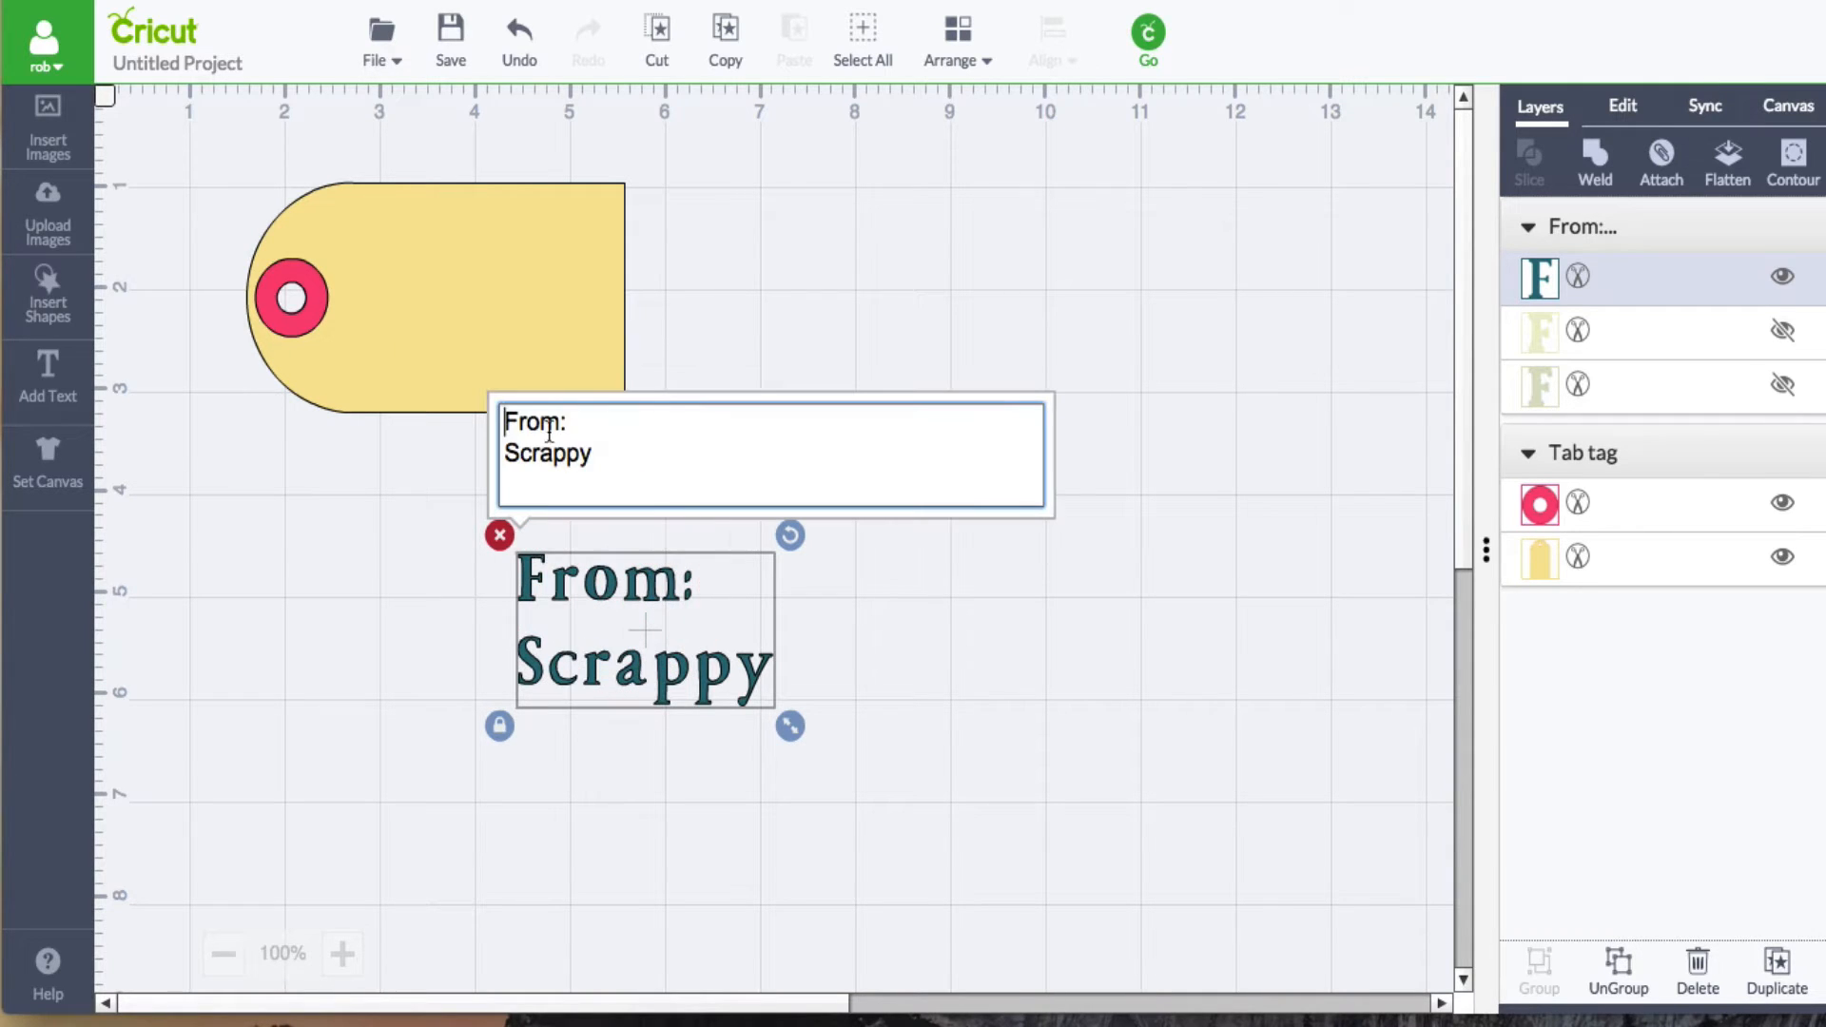
mouse_move(617, 620)
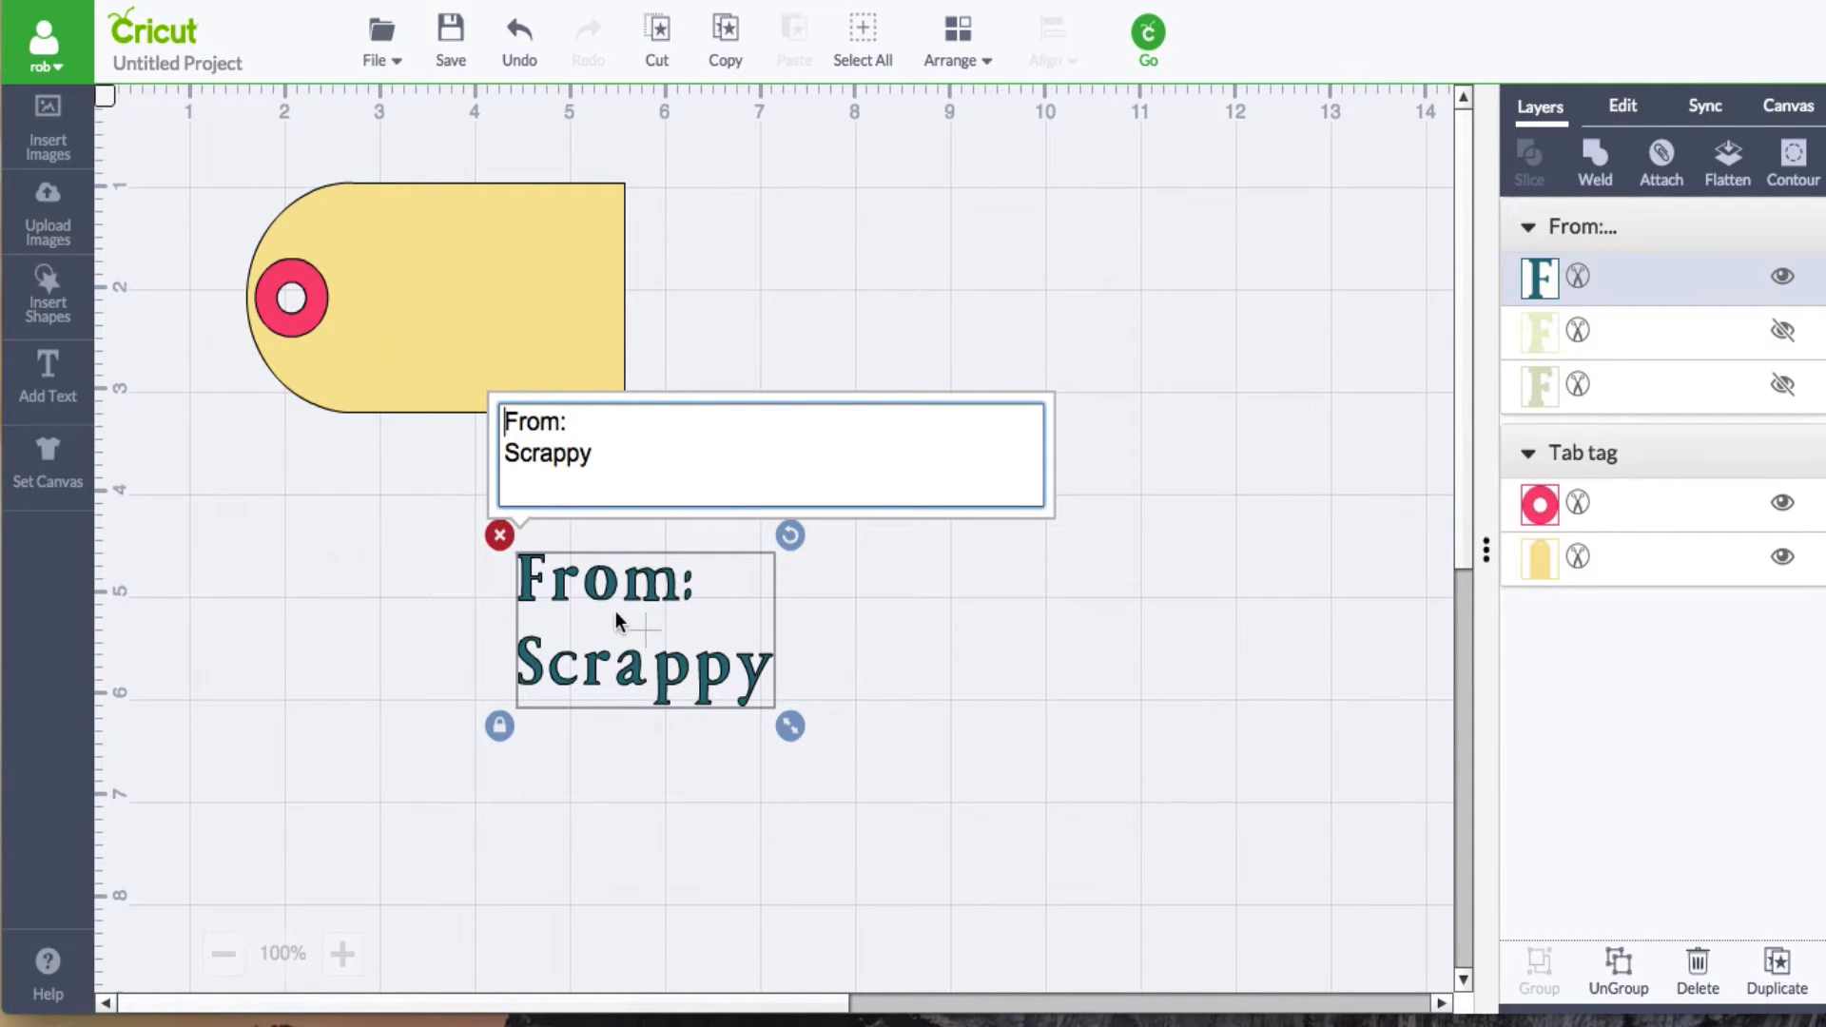
- Filter fonts to Has a Writing Style and try a Fontastic Fonts handwriting font
click(1620, 107)
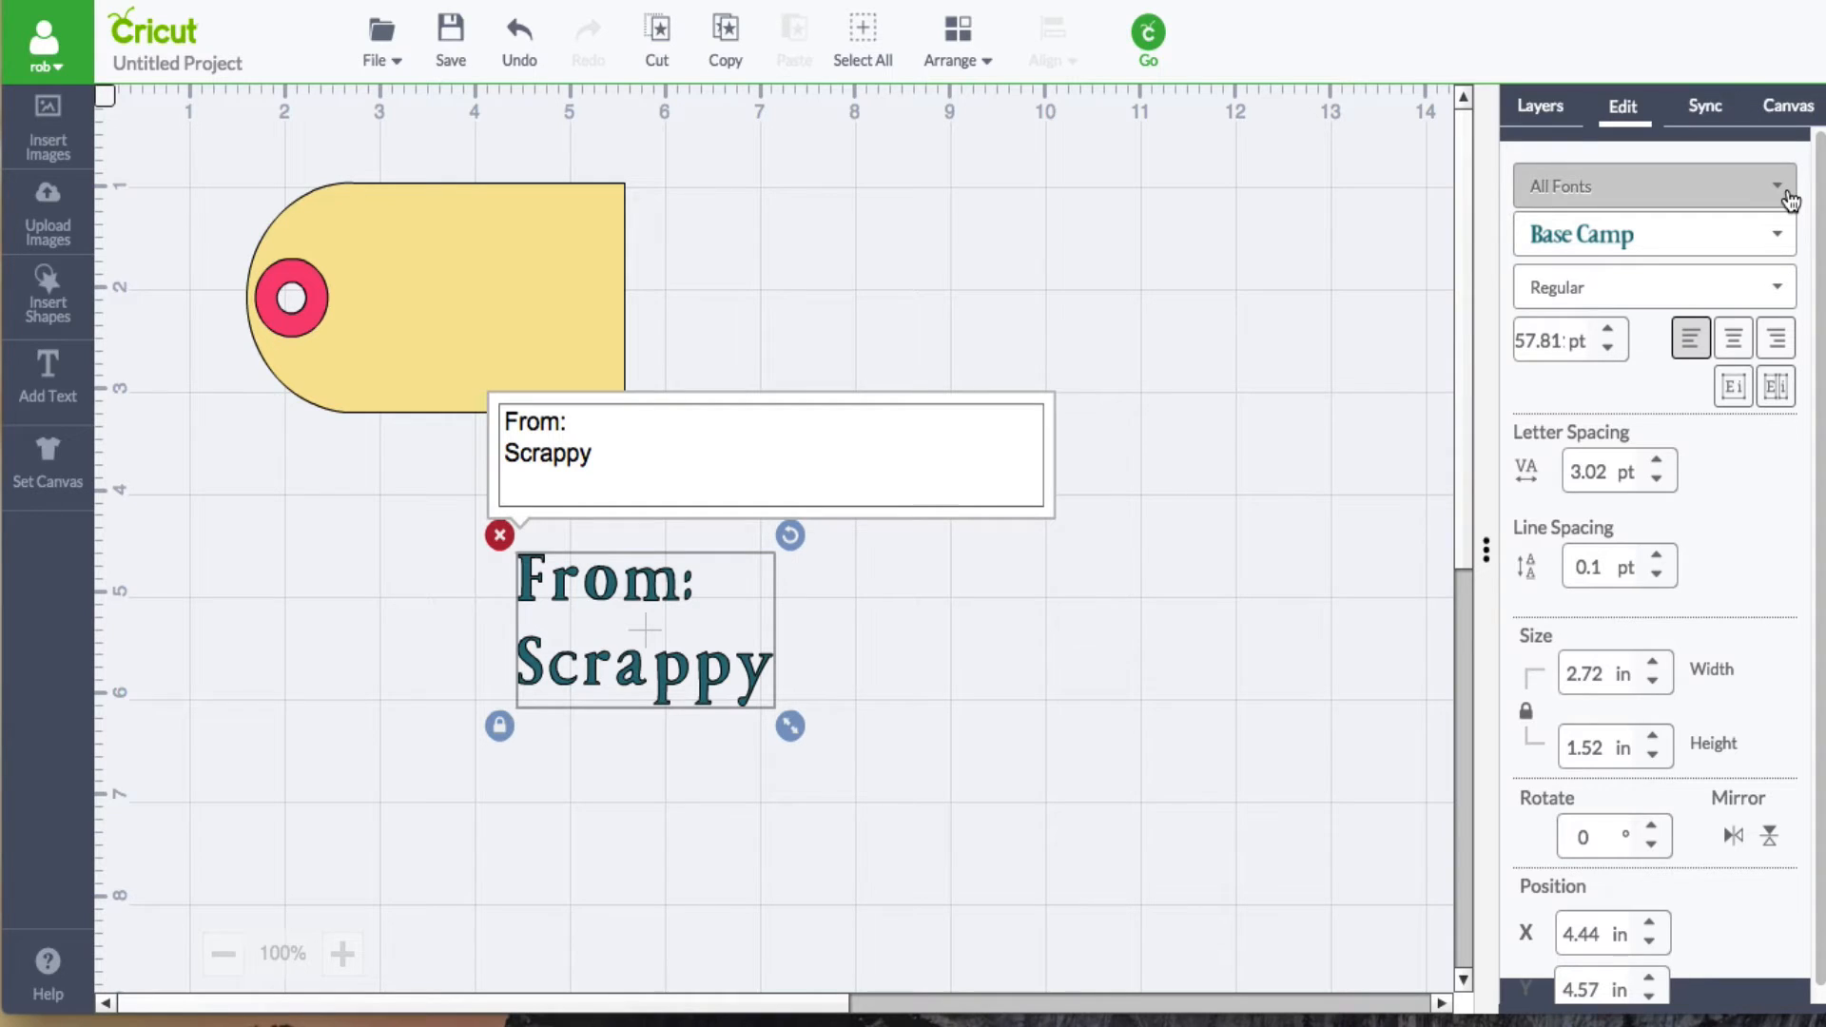
mouse_move(1780, 188)
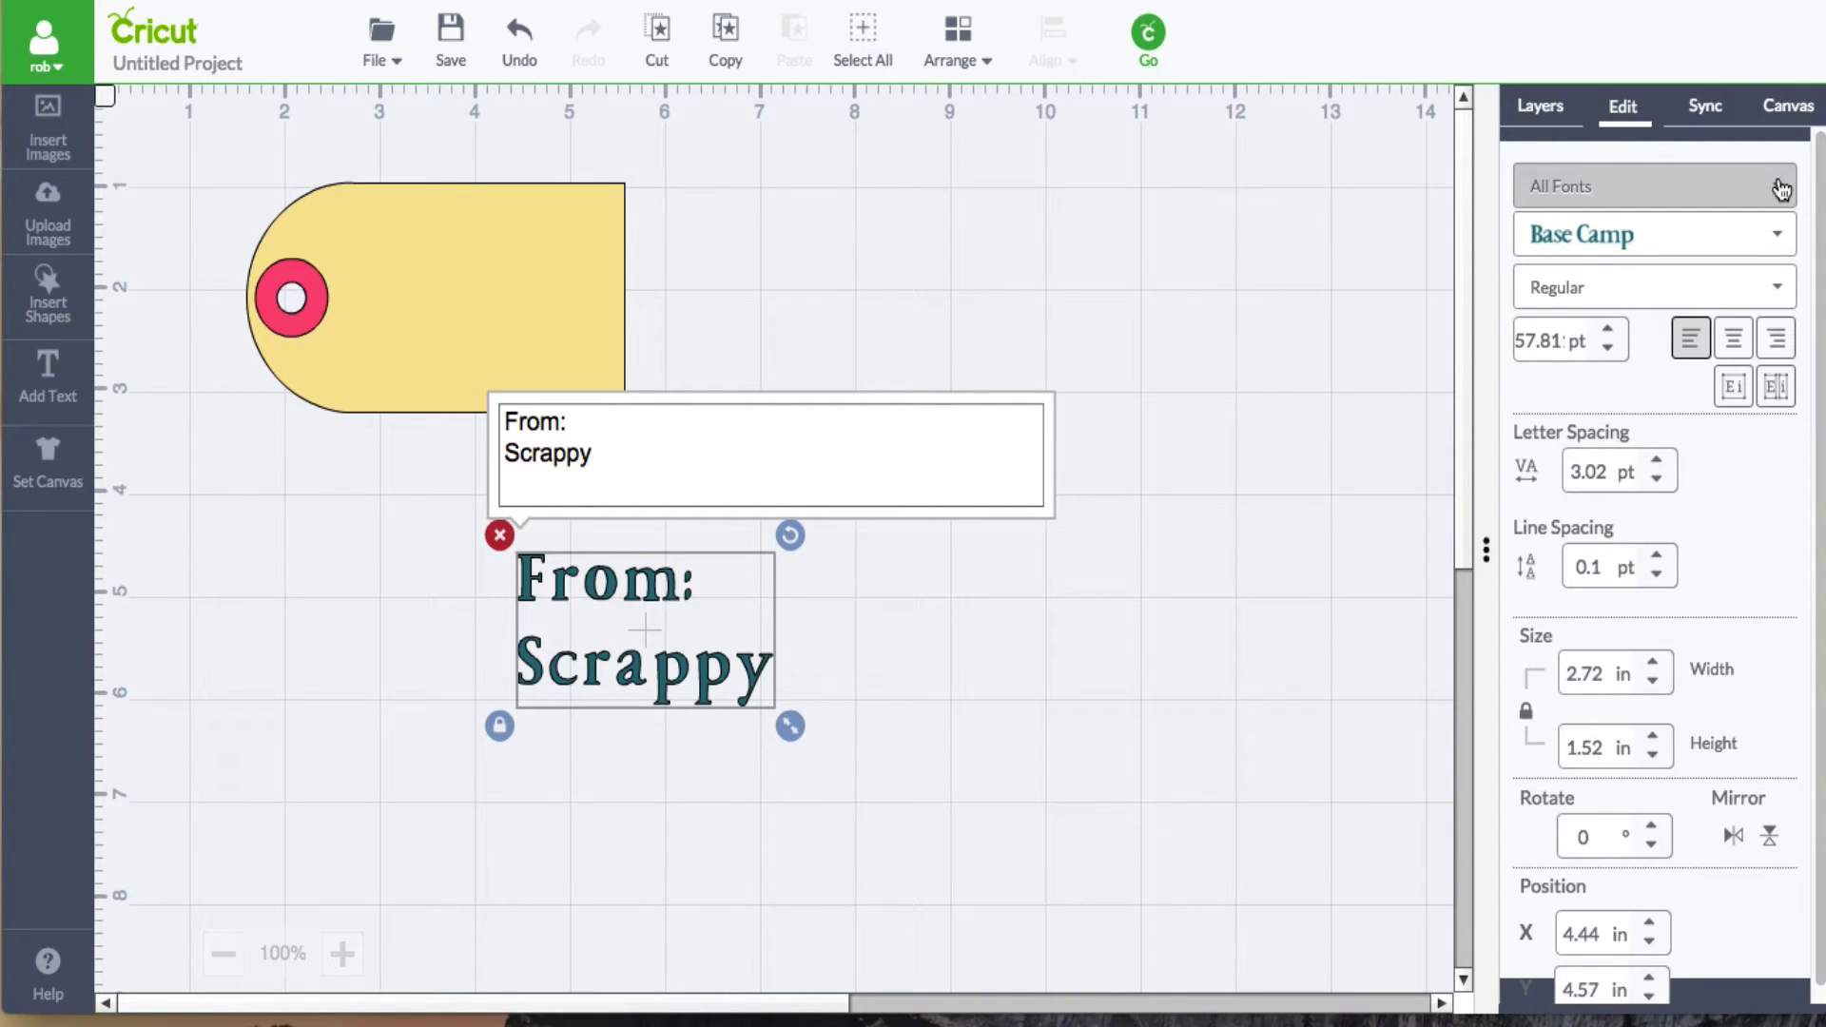
click(1653, 185)
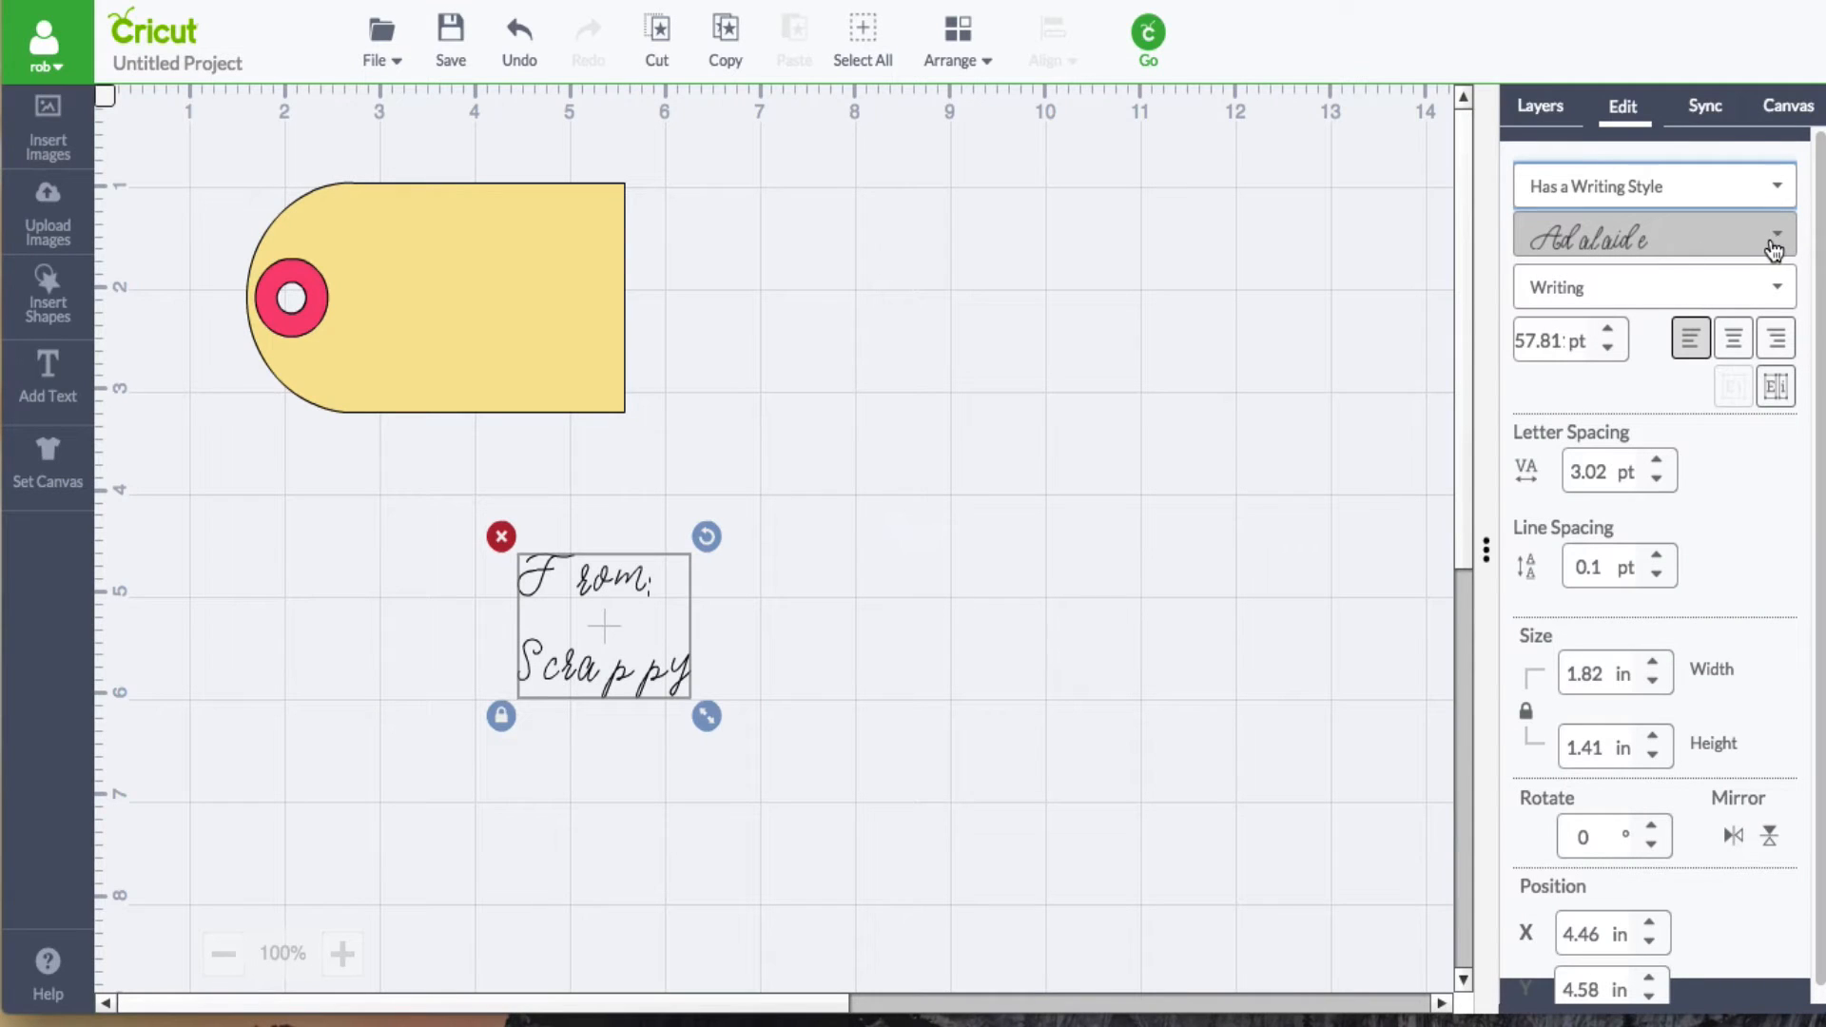
click(1652, 236)
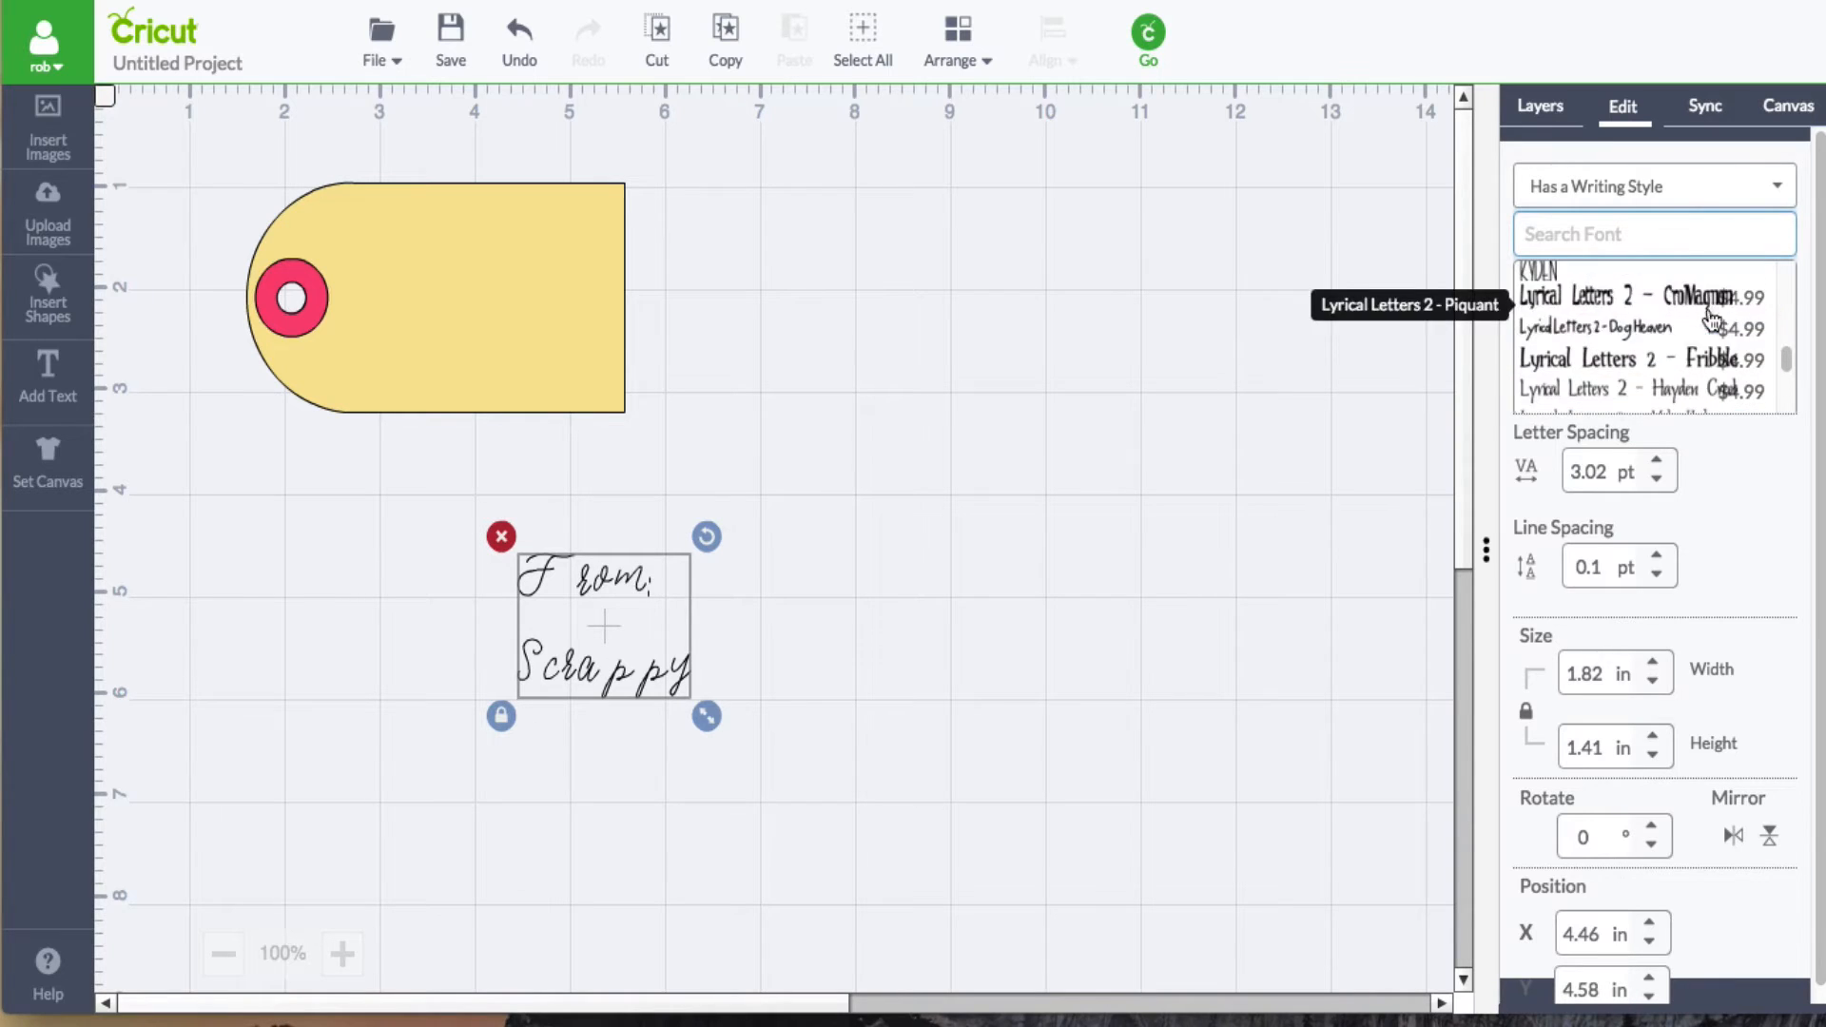
scroll(down, 3)
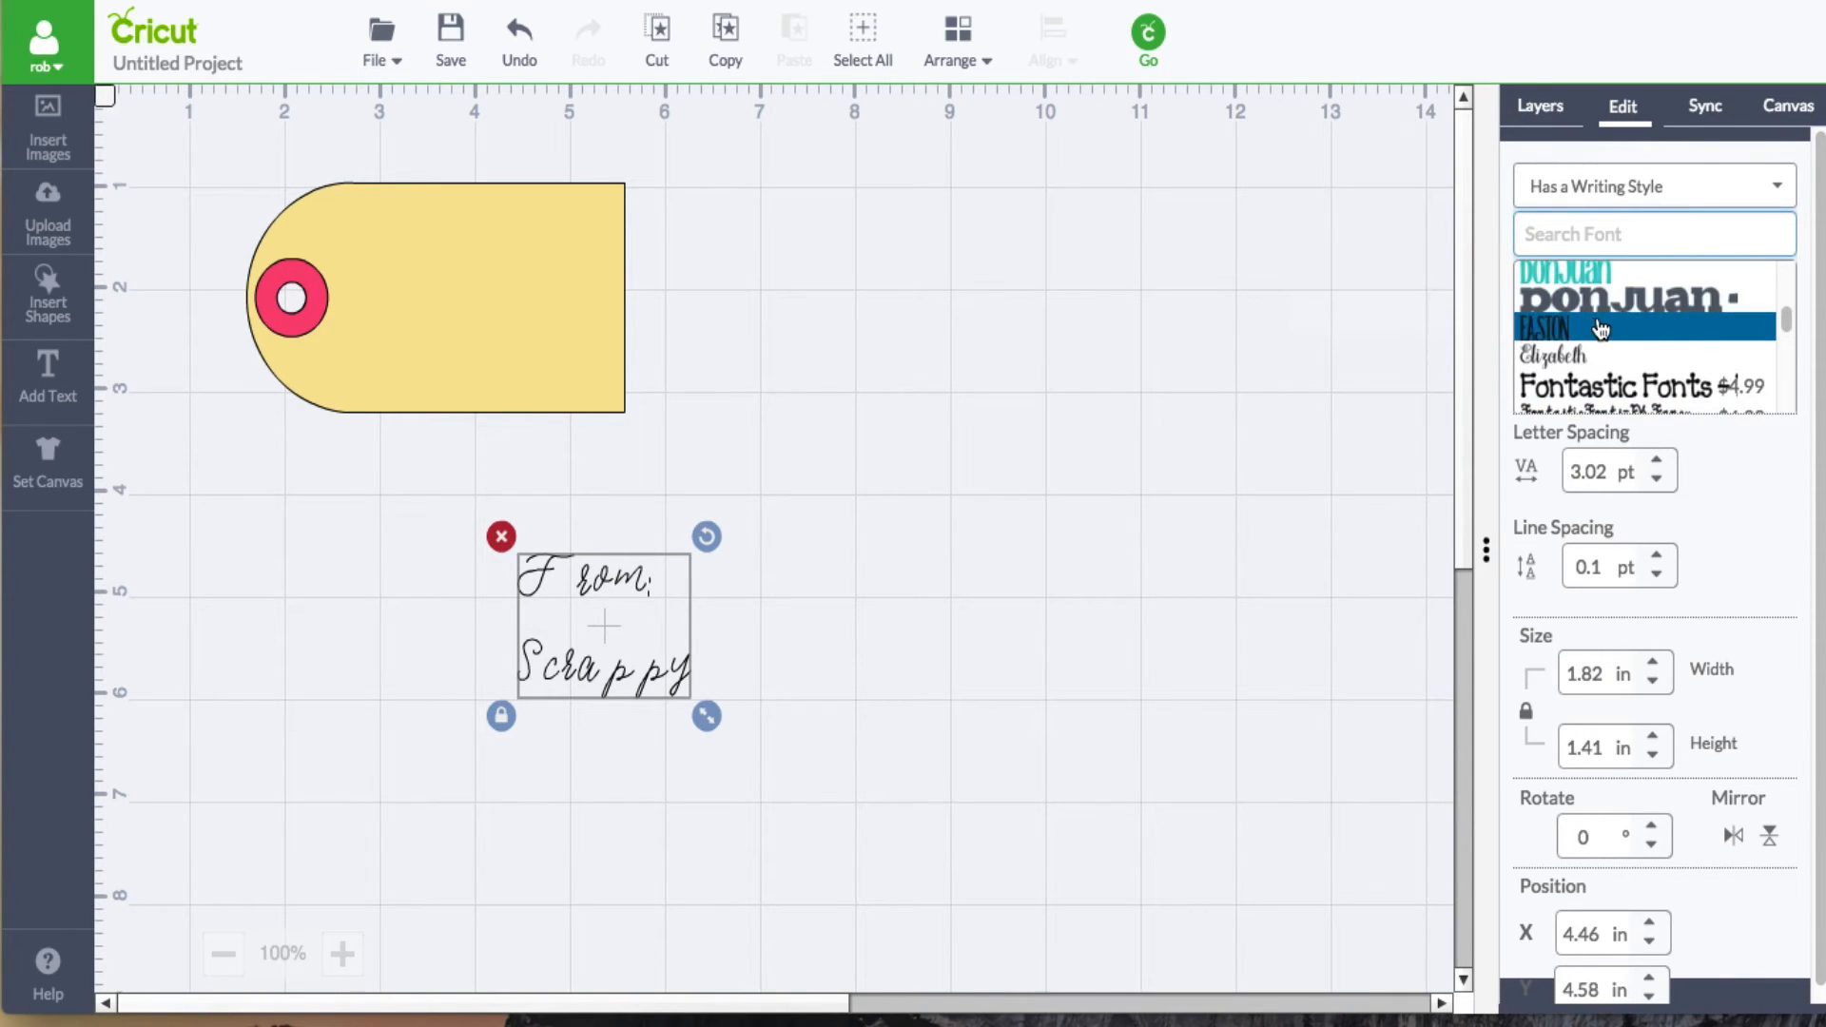
scroll(down, 3)
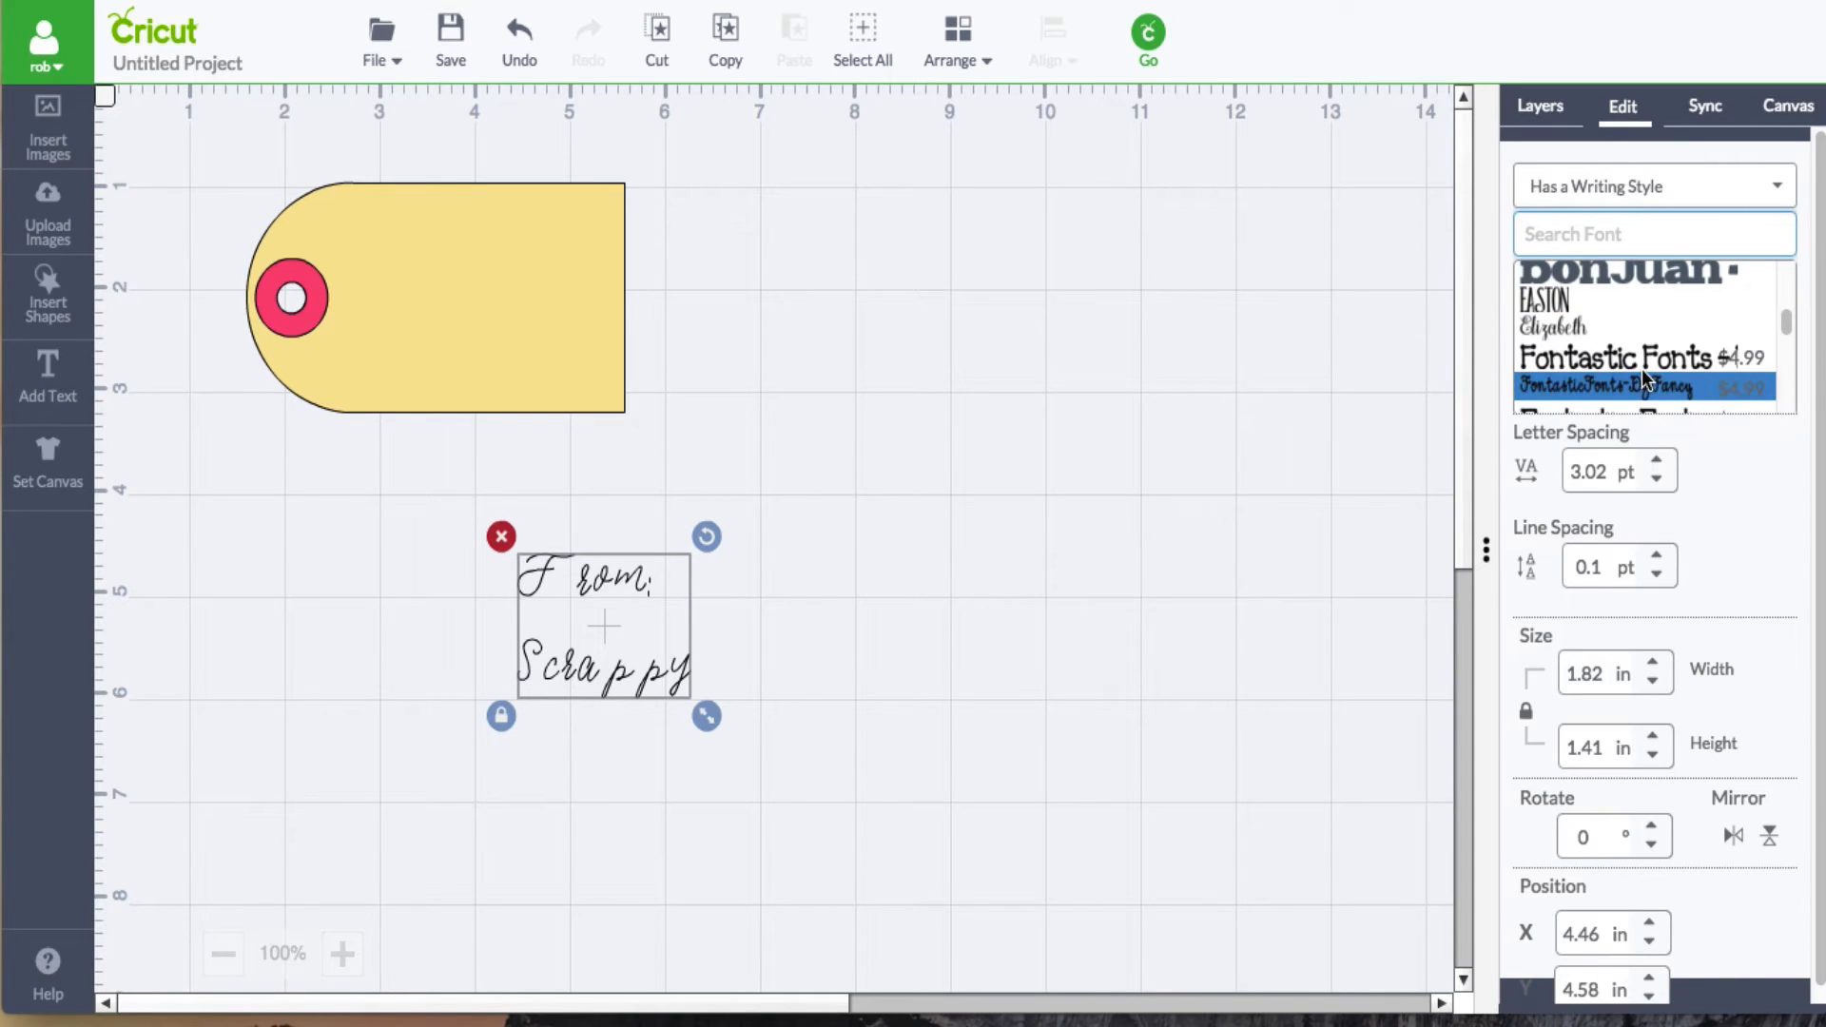
click(1646, 386)
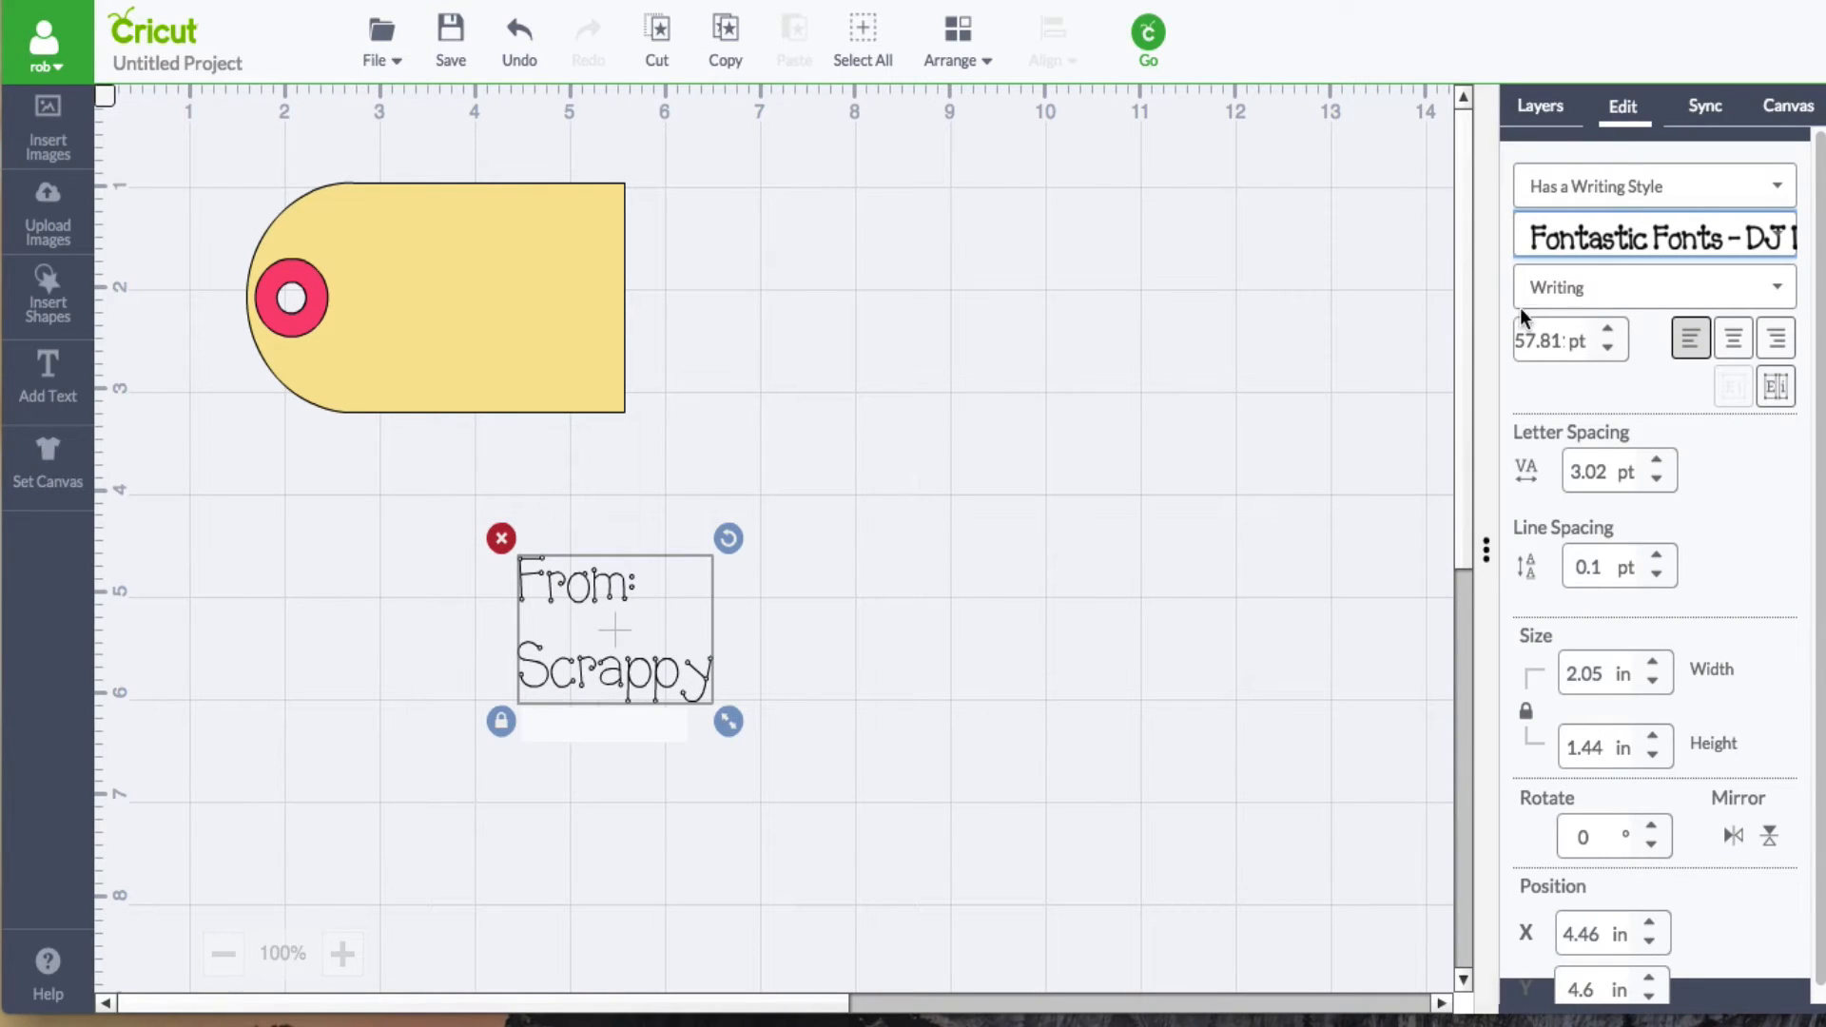
- Switch the text to Lyrical Letters 2 - Mile High with the Writing style
click(1650, 238)
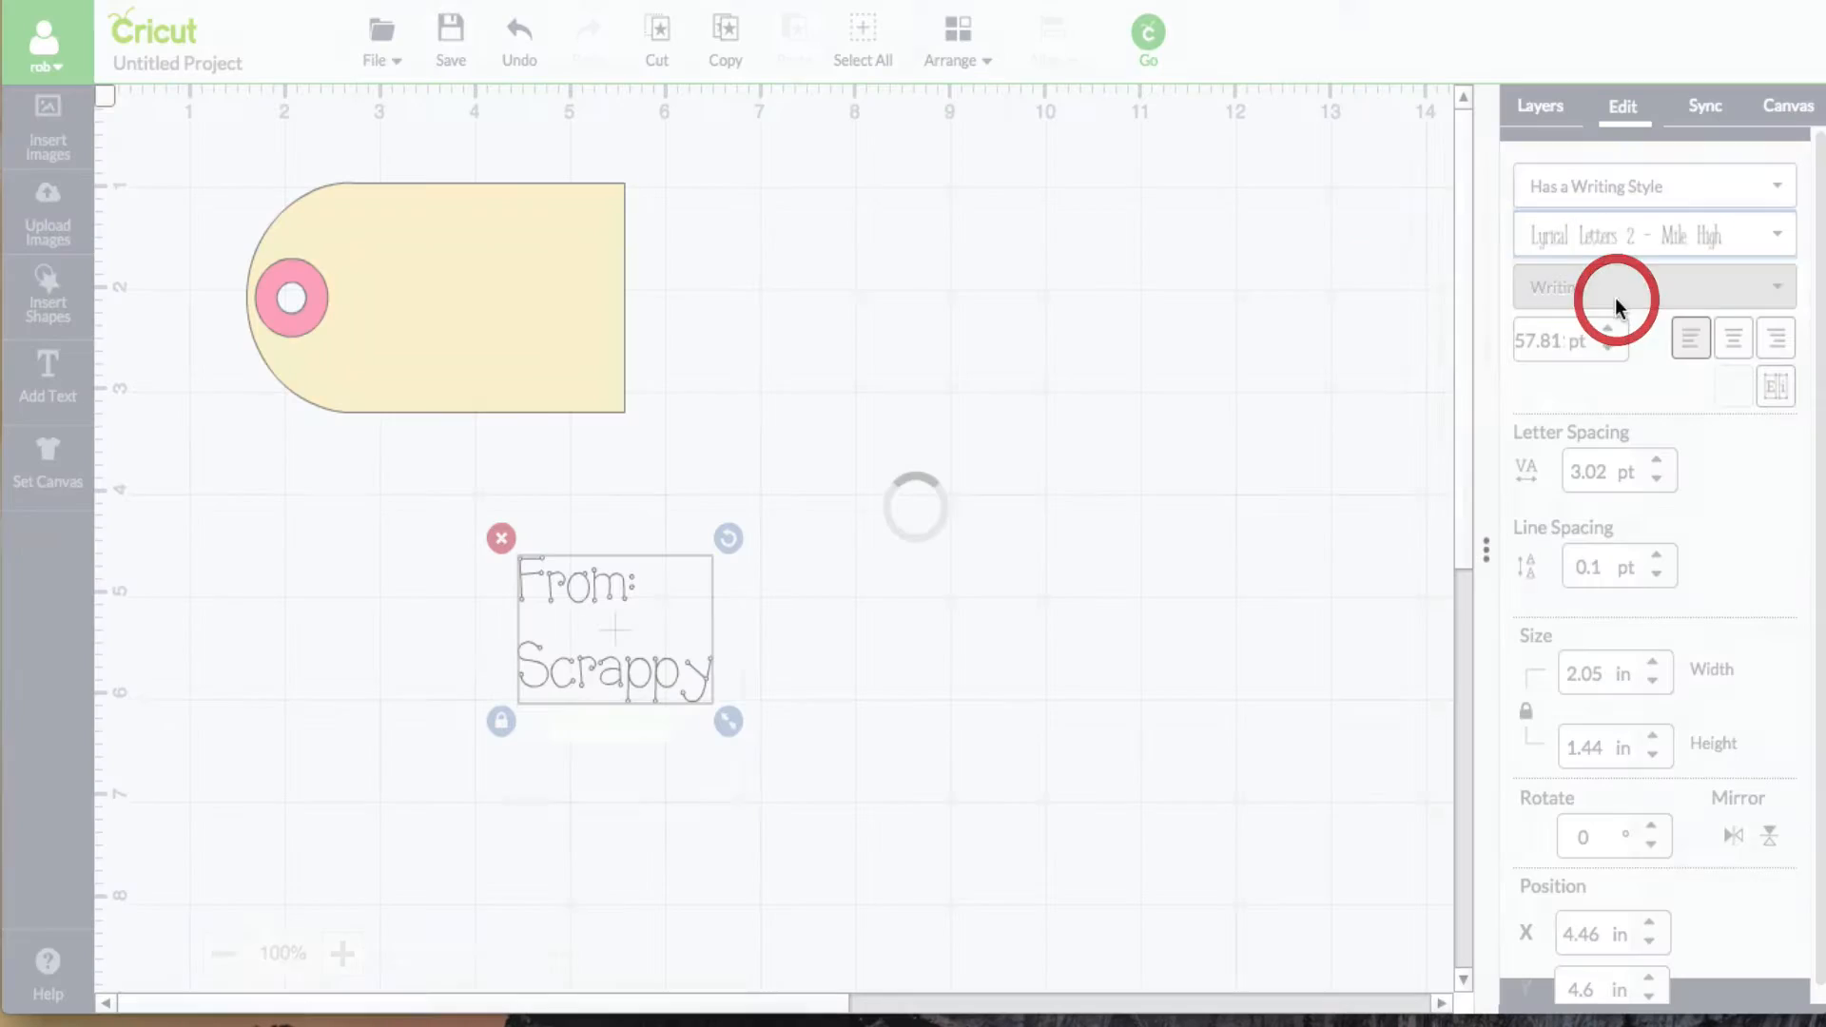
click(1651, 287)
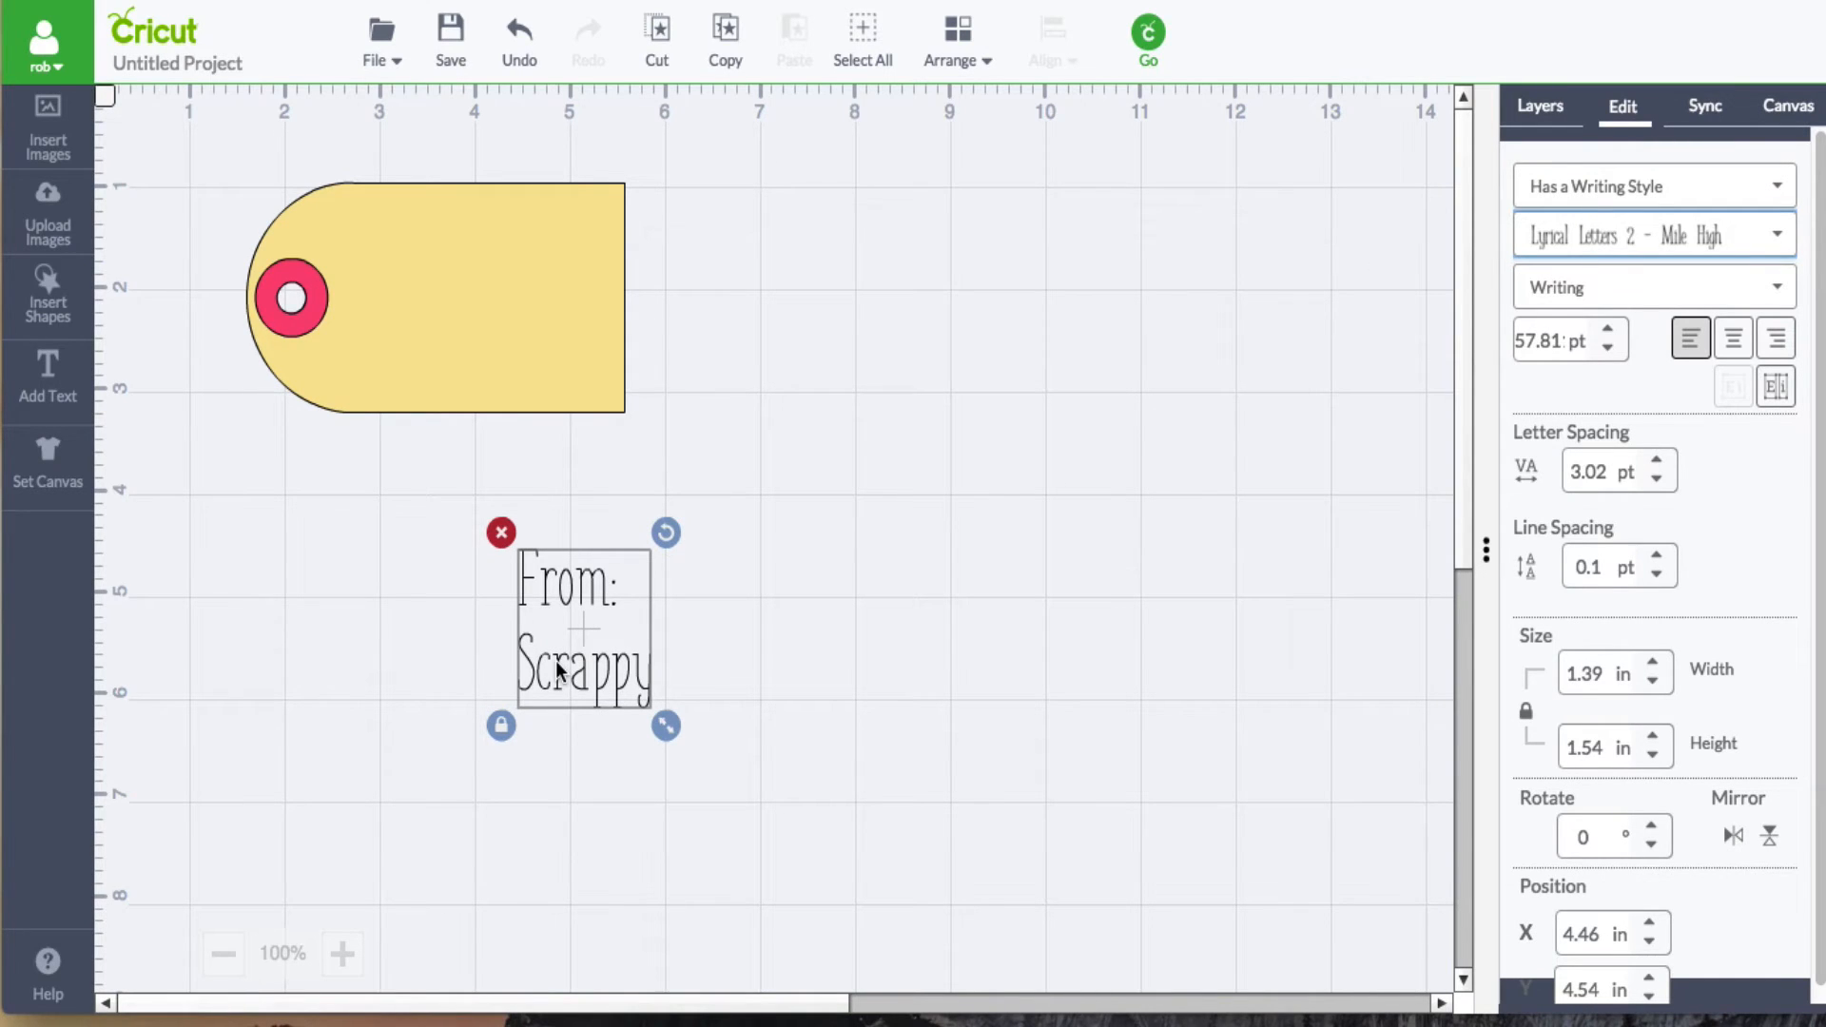
mouse_move(608, 692)
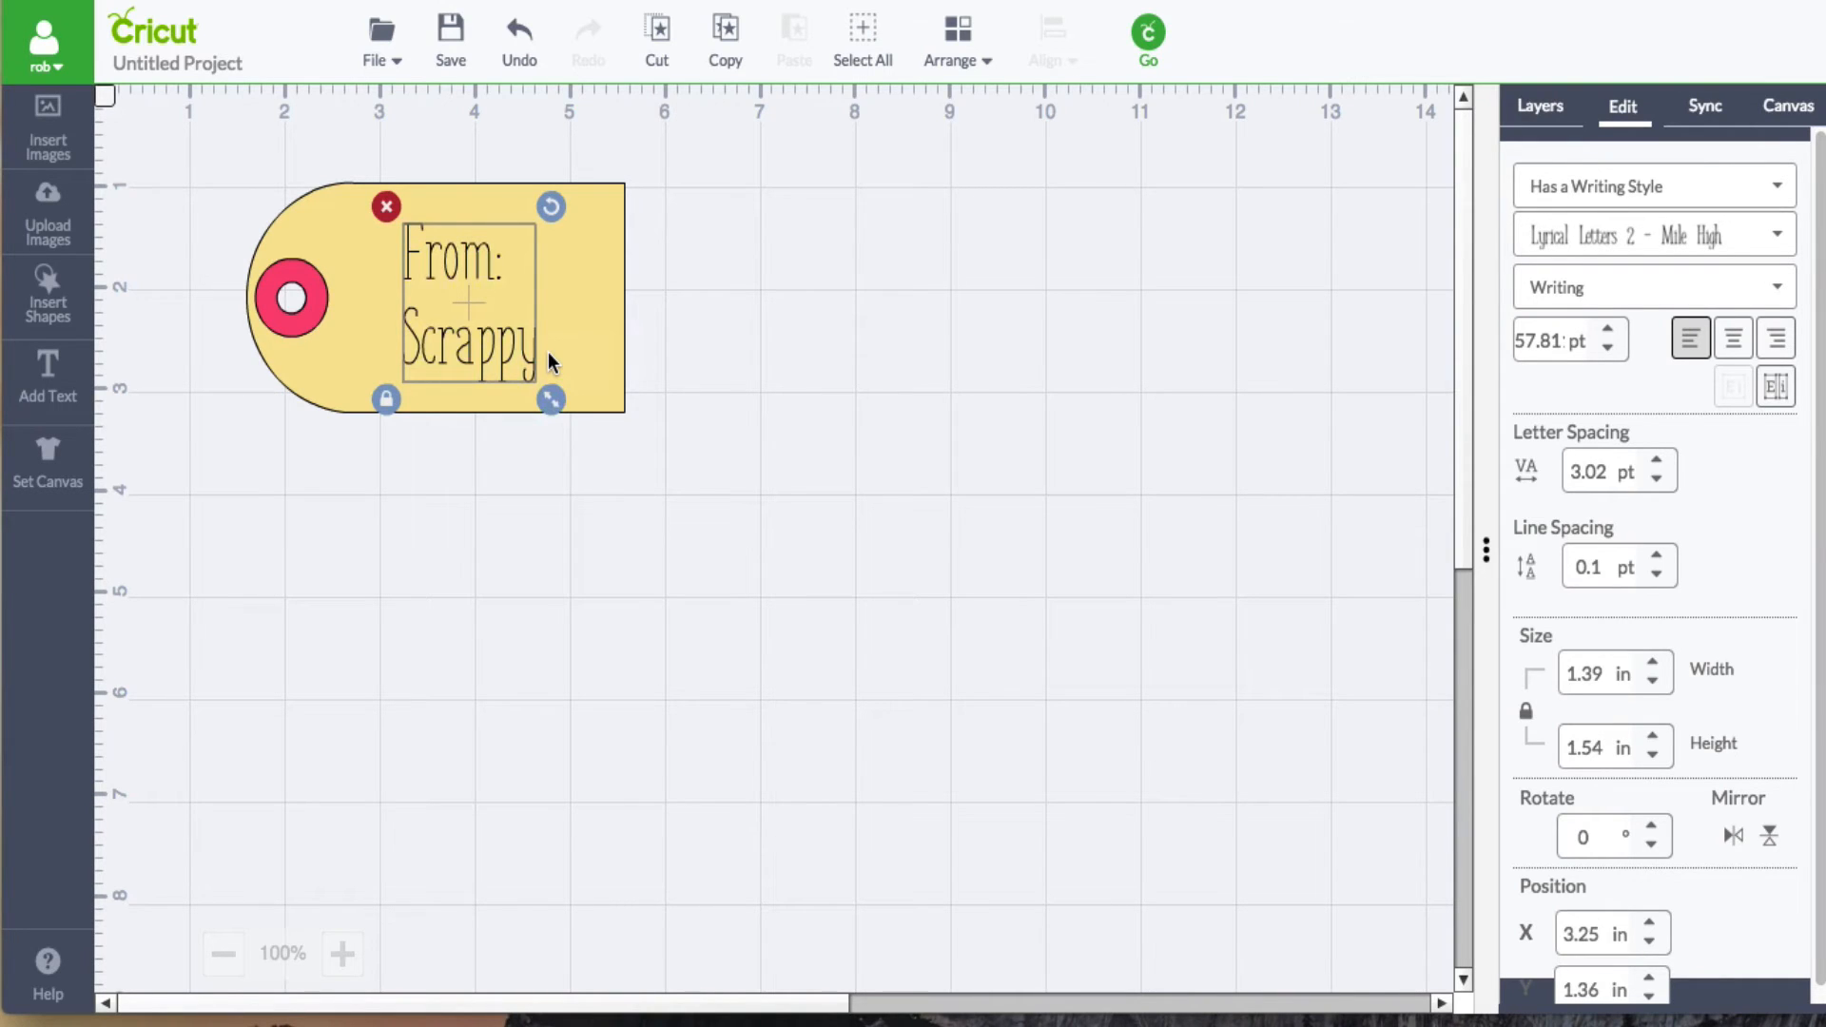
mouse_move(570, 236)
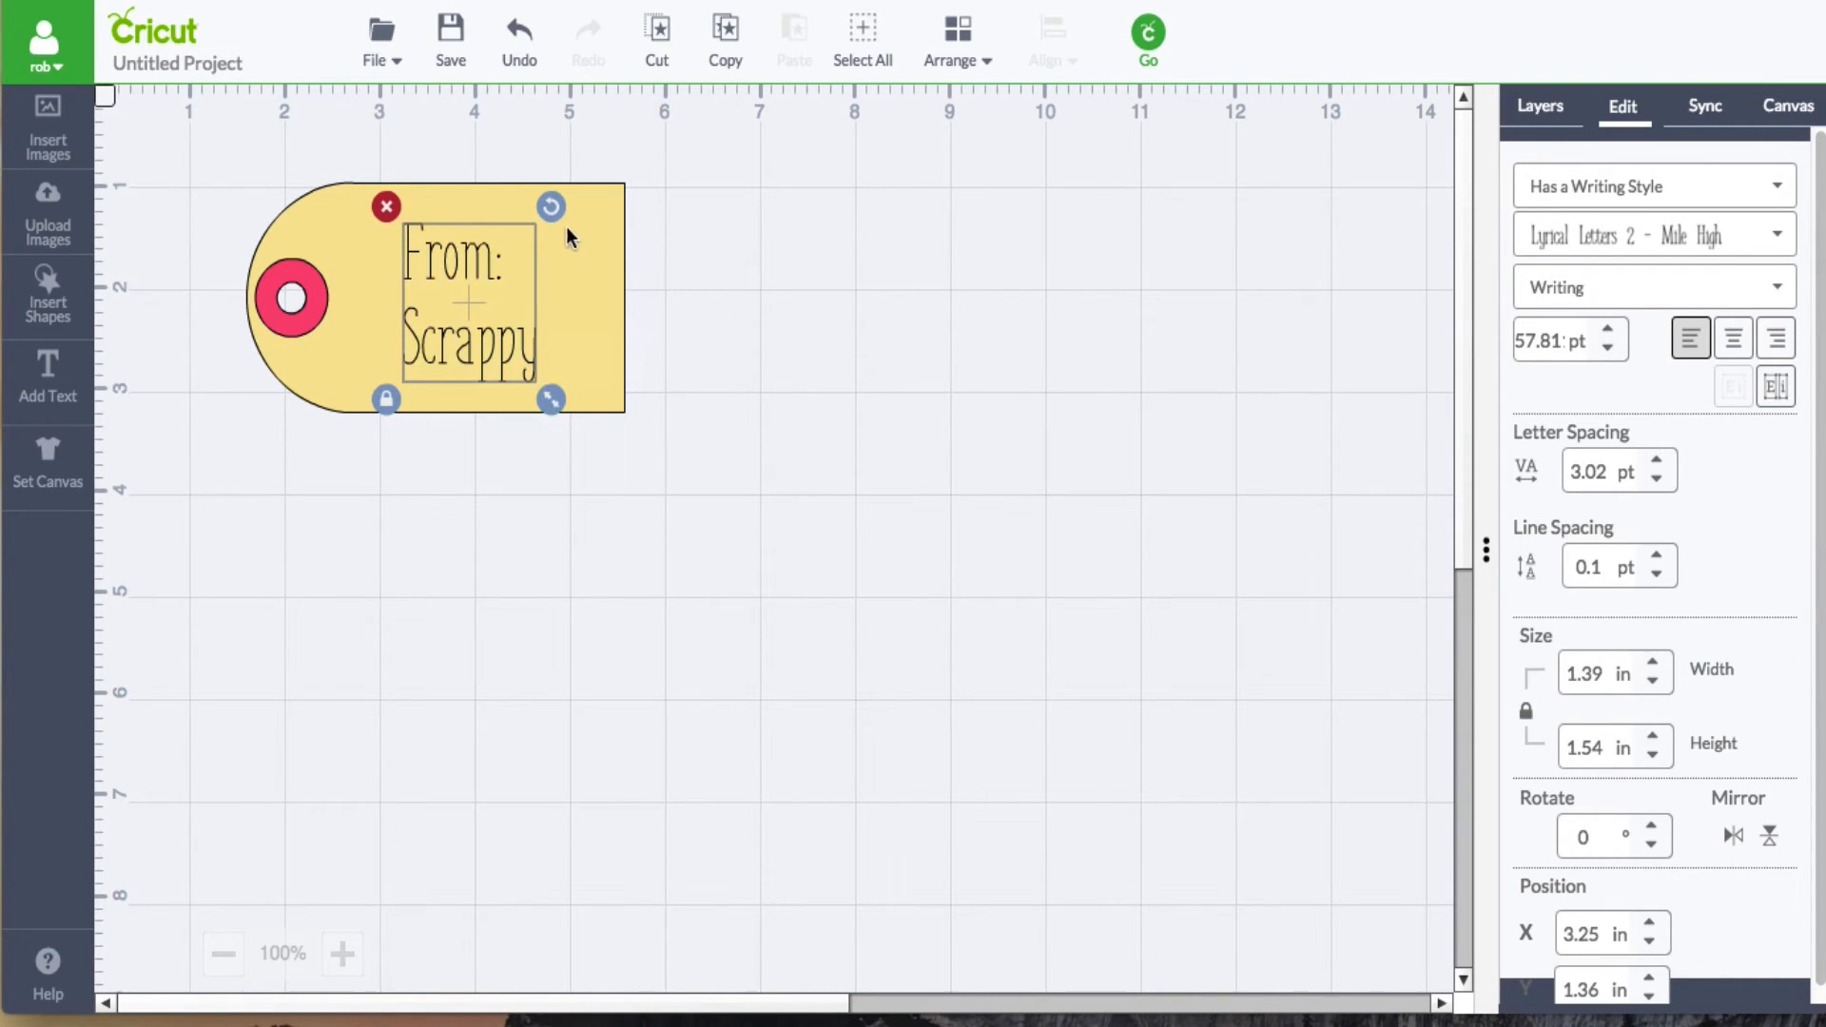
mouse_move(605, 291)
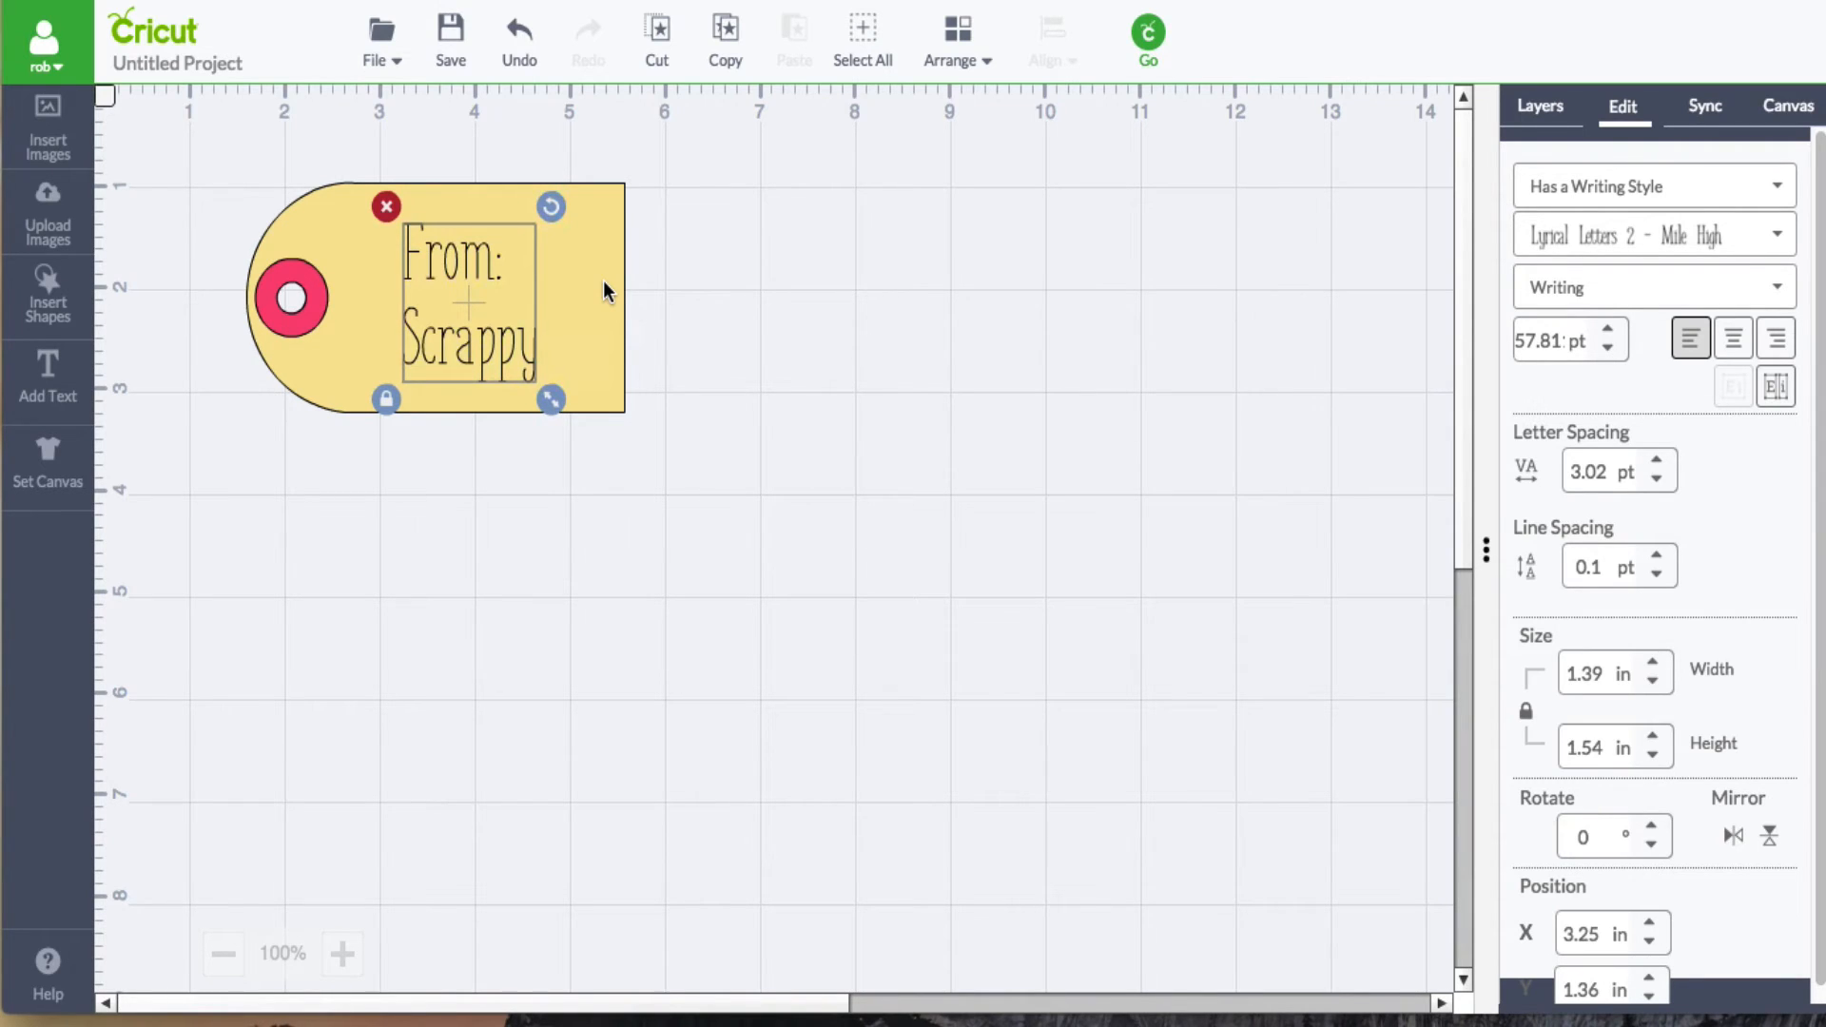
mouse_move(616, 449)
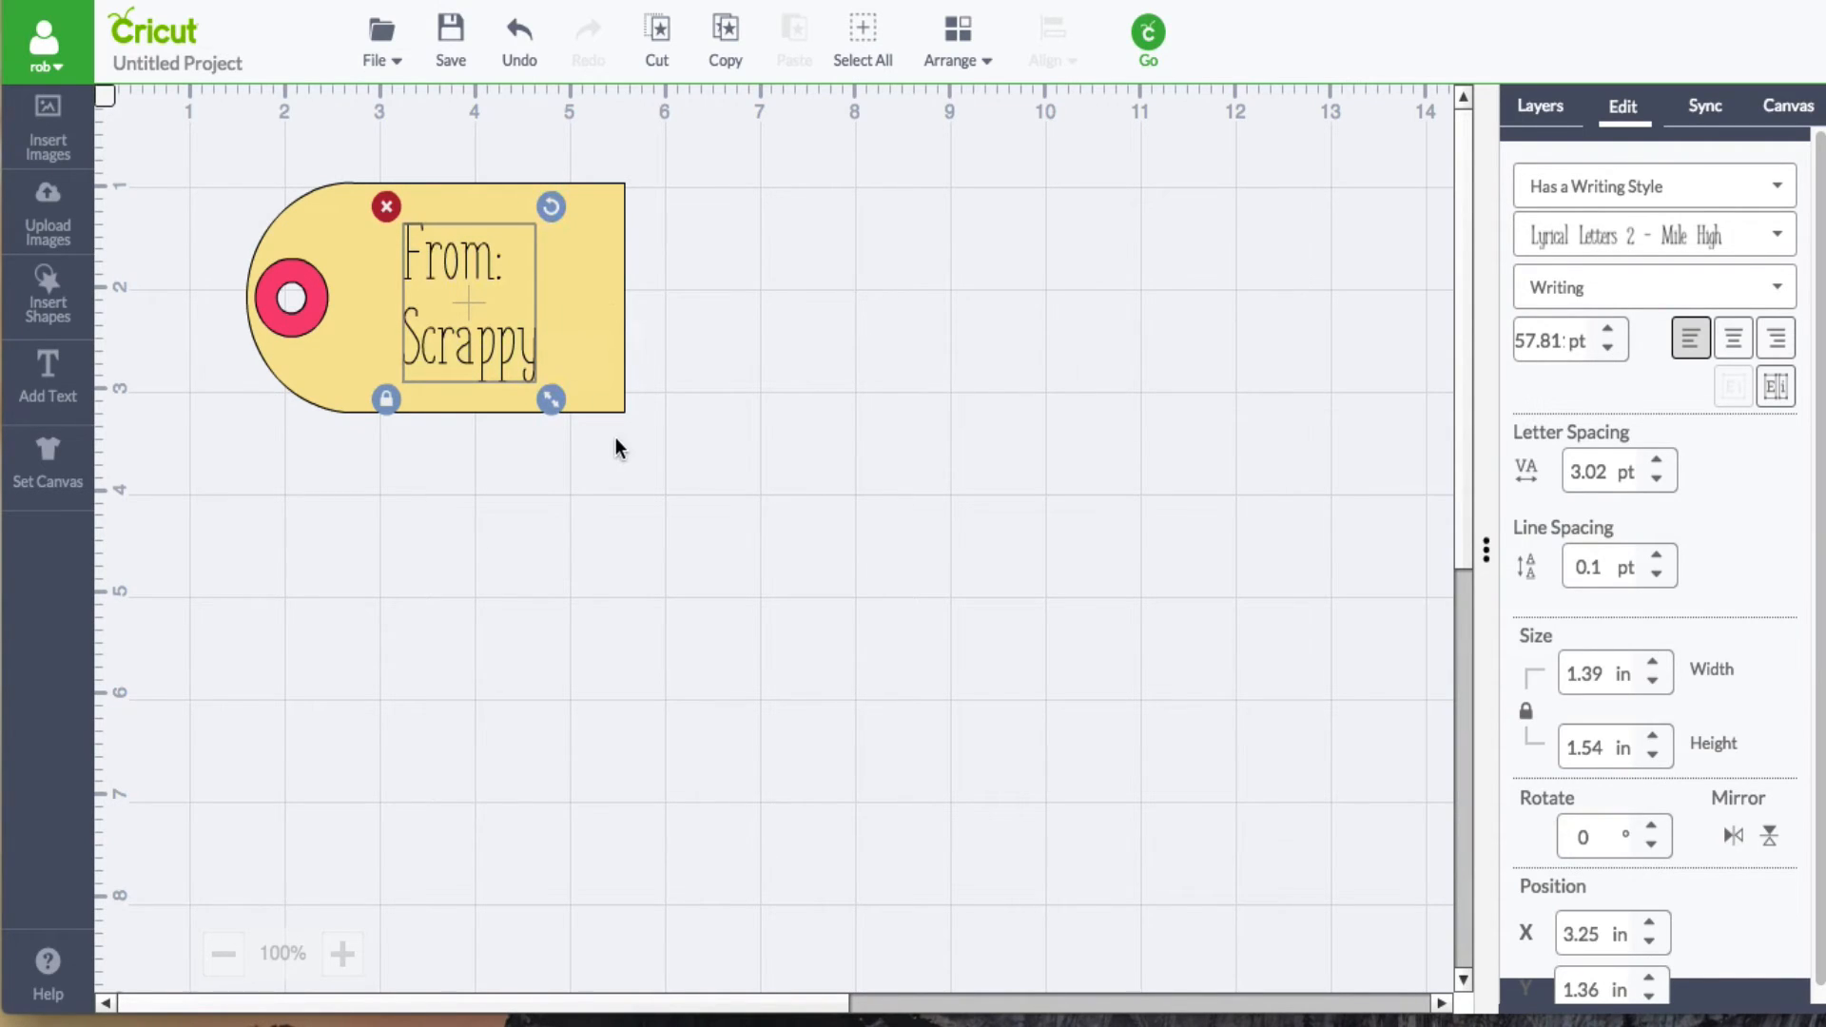
mouse_move(926, 424)
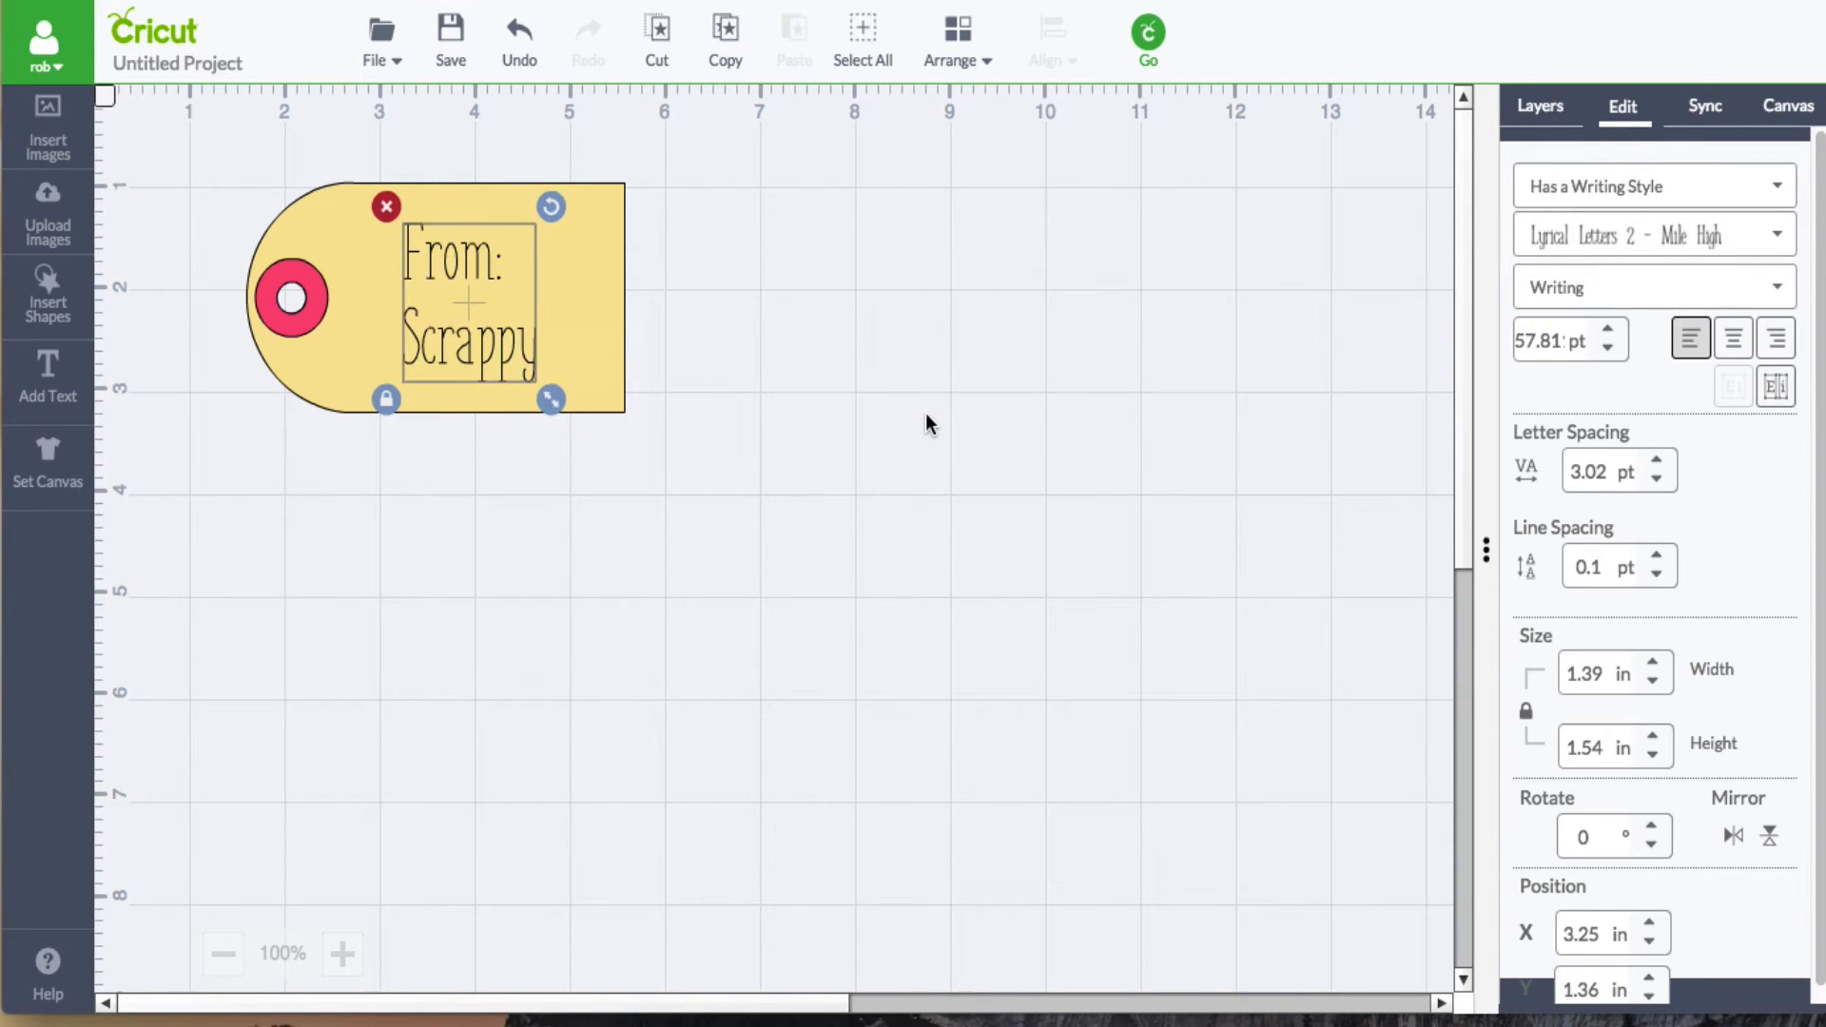
mouse_move(1506, 141)
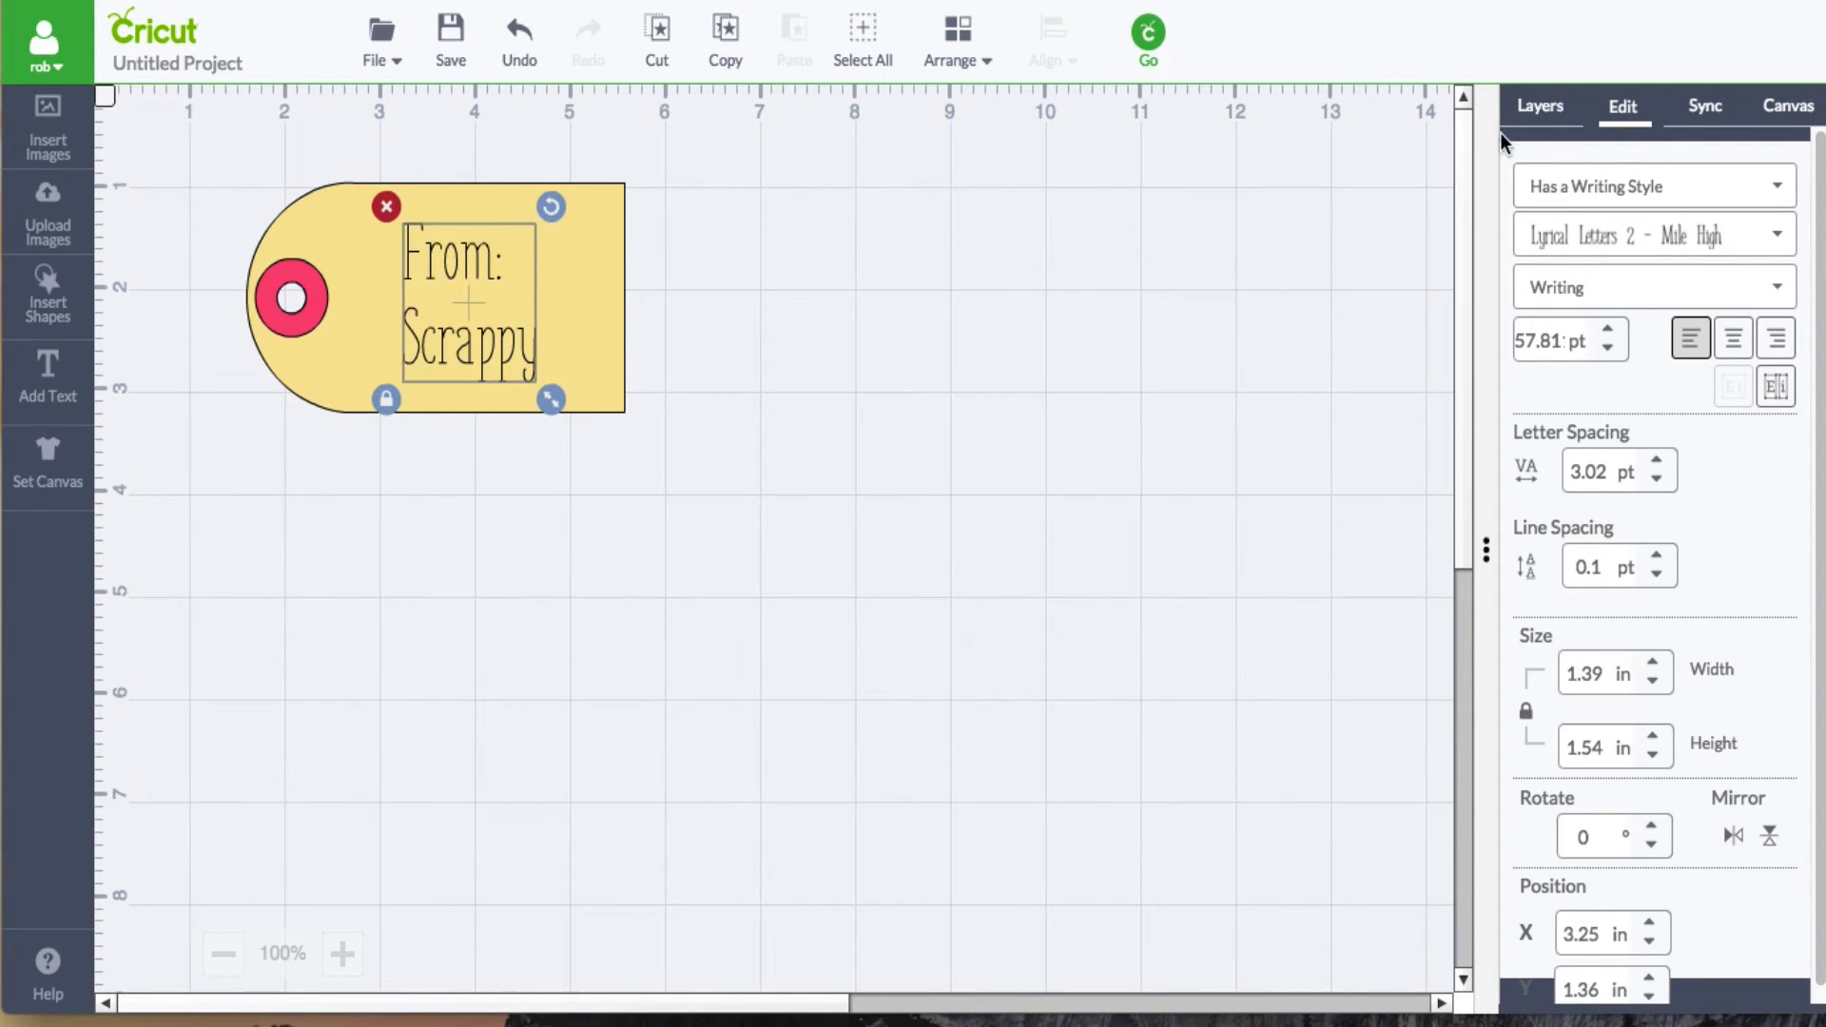
- Show the Layers panel listing the text and tag layers
click(1539, 106)
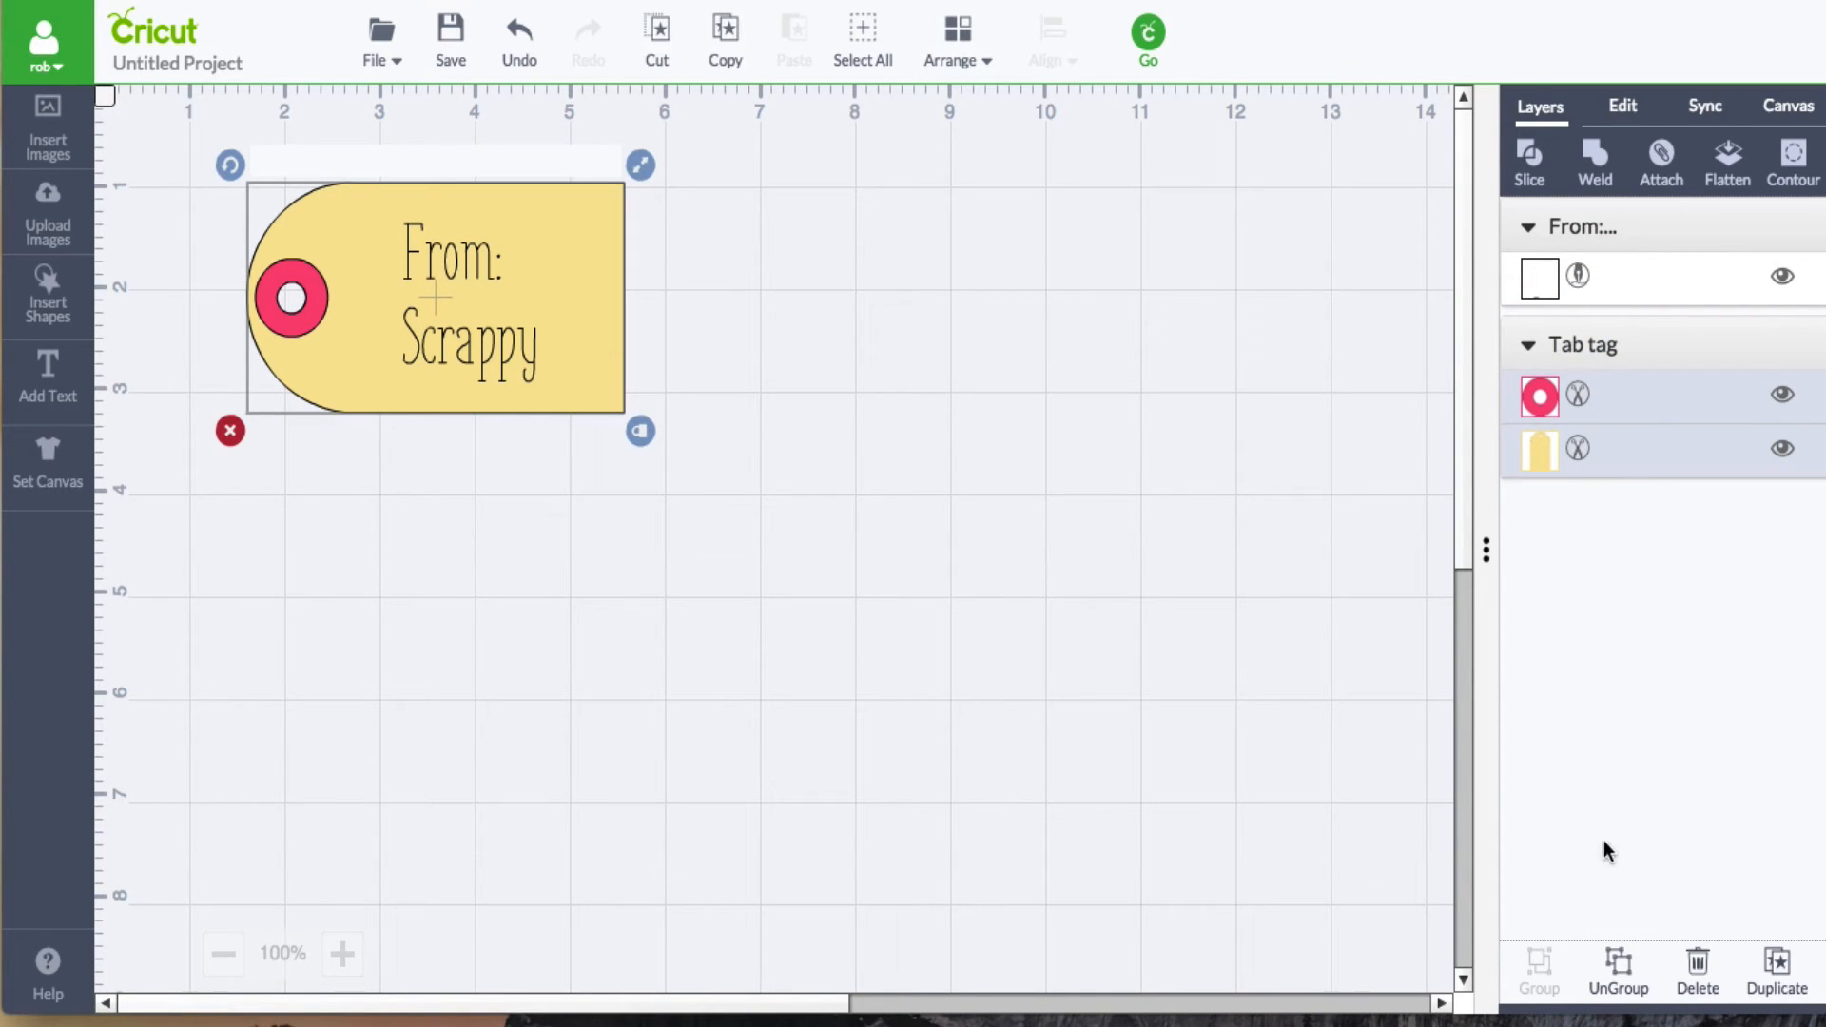
mouse_move(1616, 987)
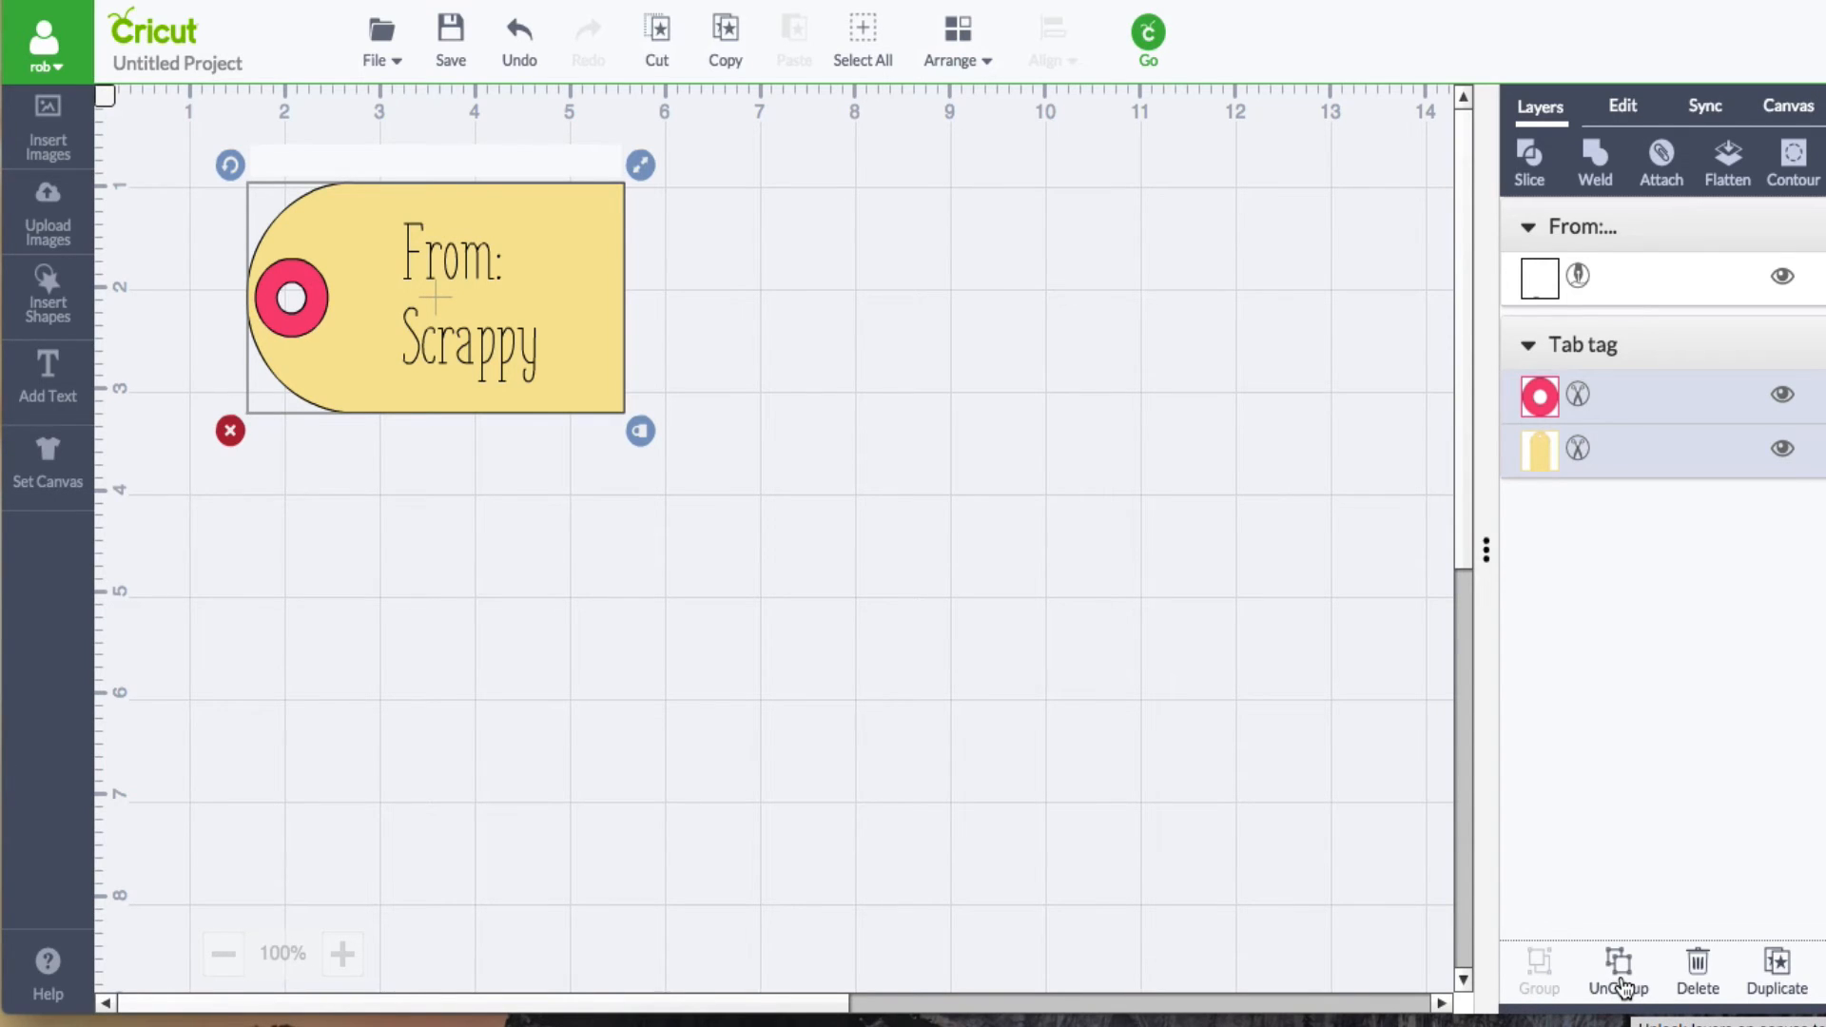
- Ungroup the ring from the yellow tag and move the tag behind the writing
click(1617, 968)
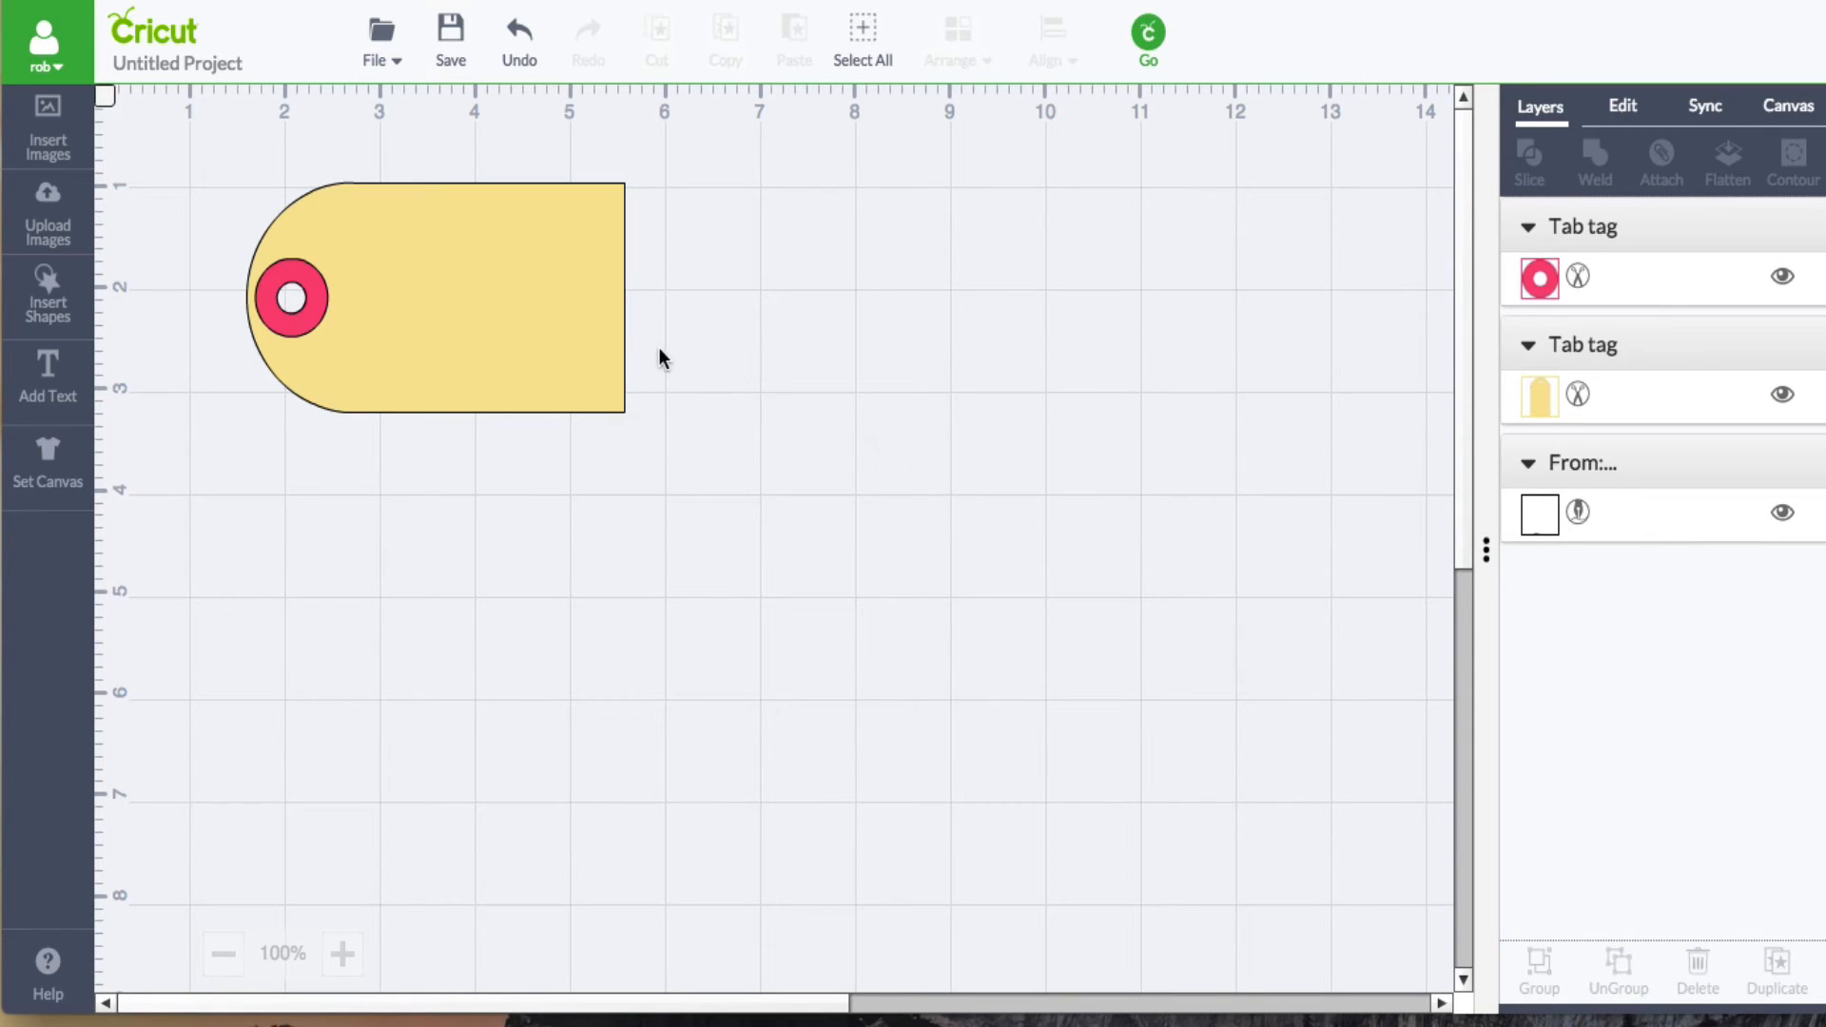
mouse_move(791, 225)
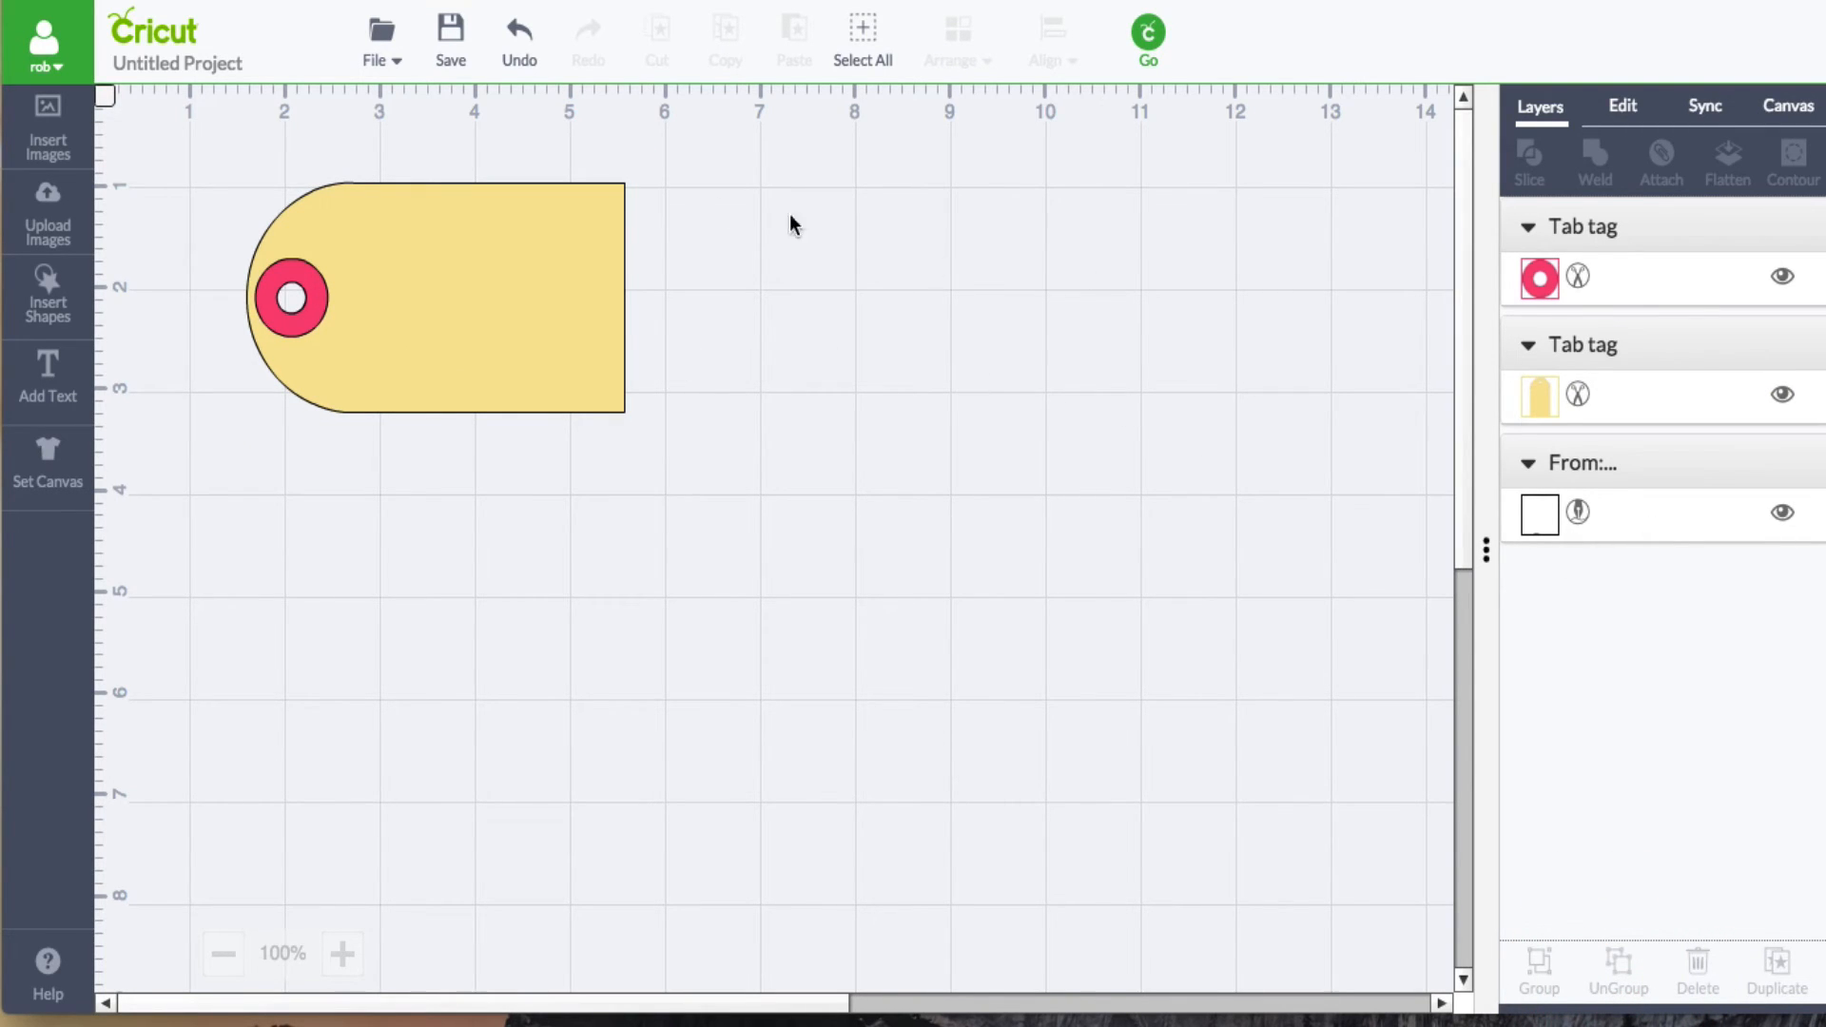
mouse_move(570, 308)
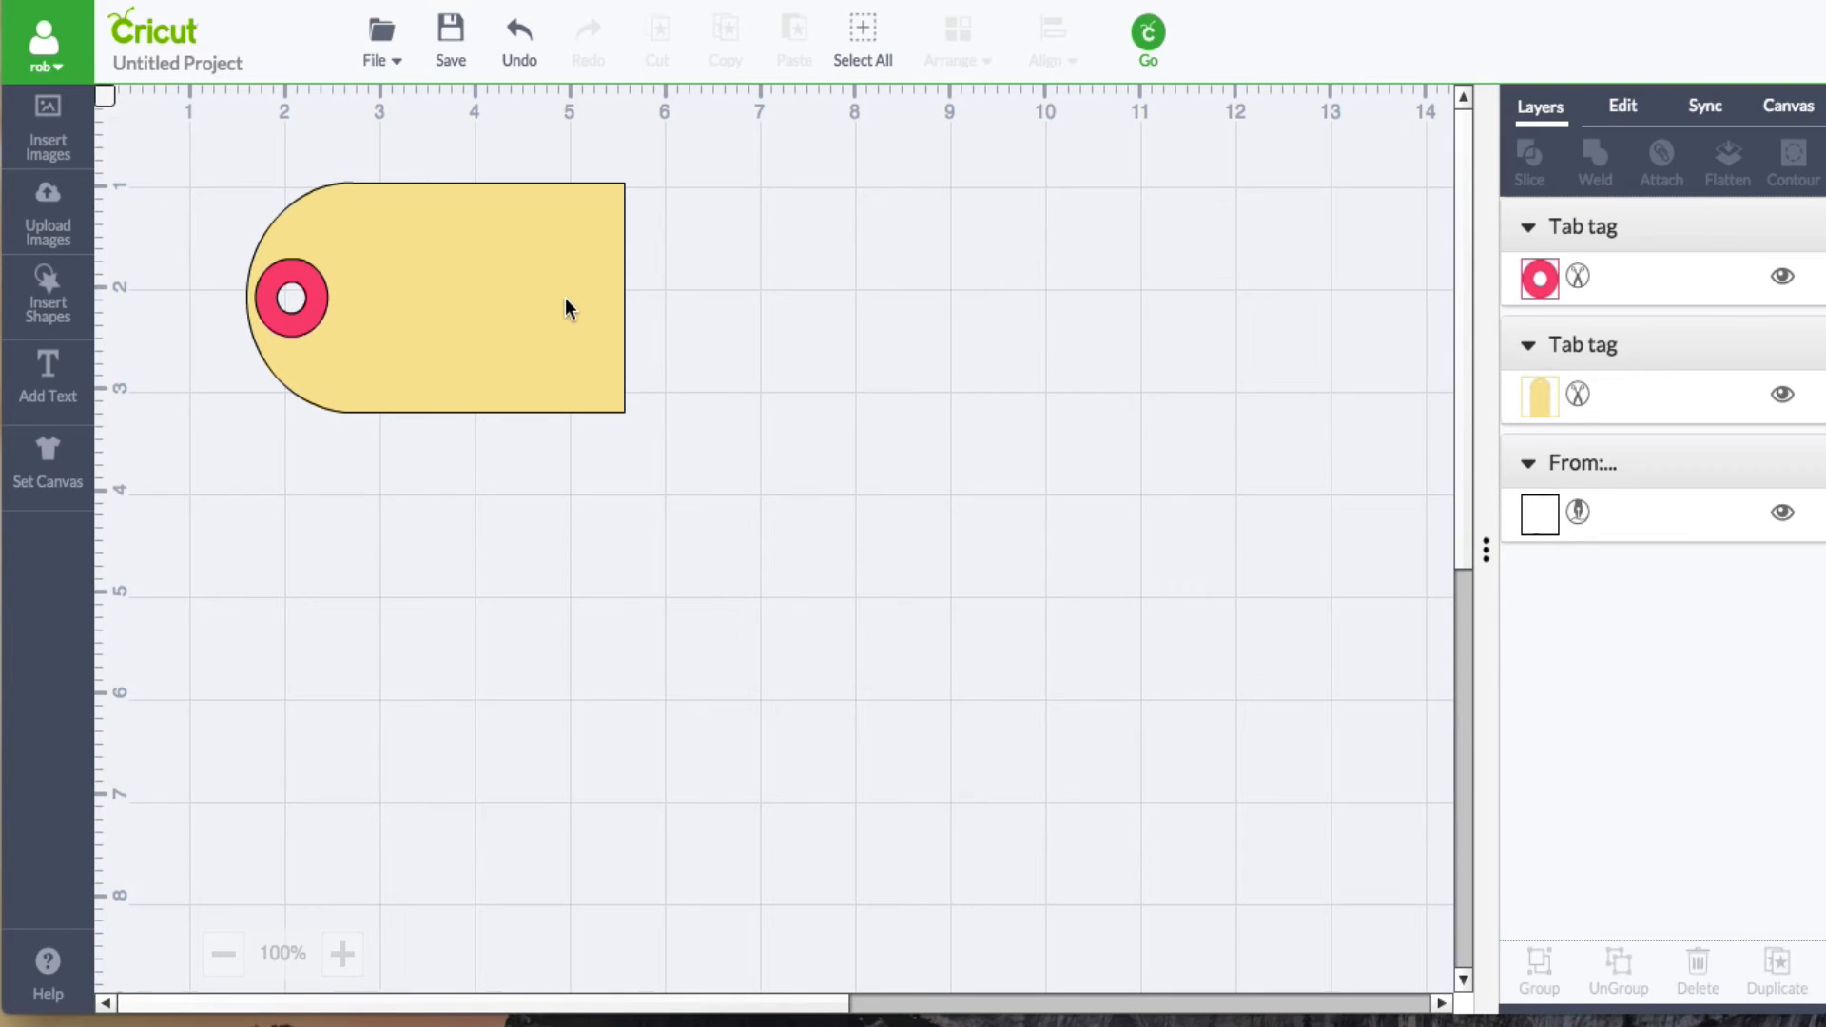
mouse_move(593, 262)
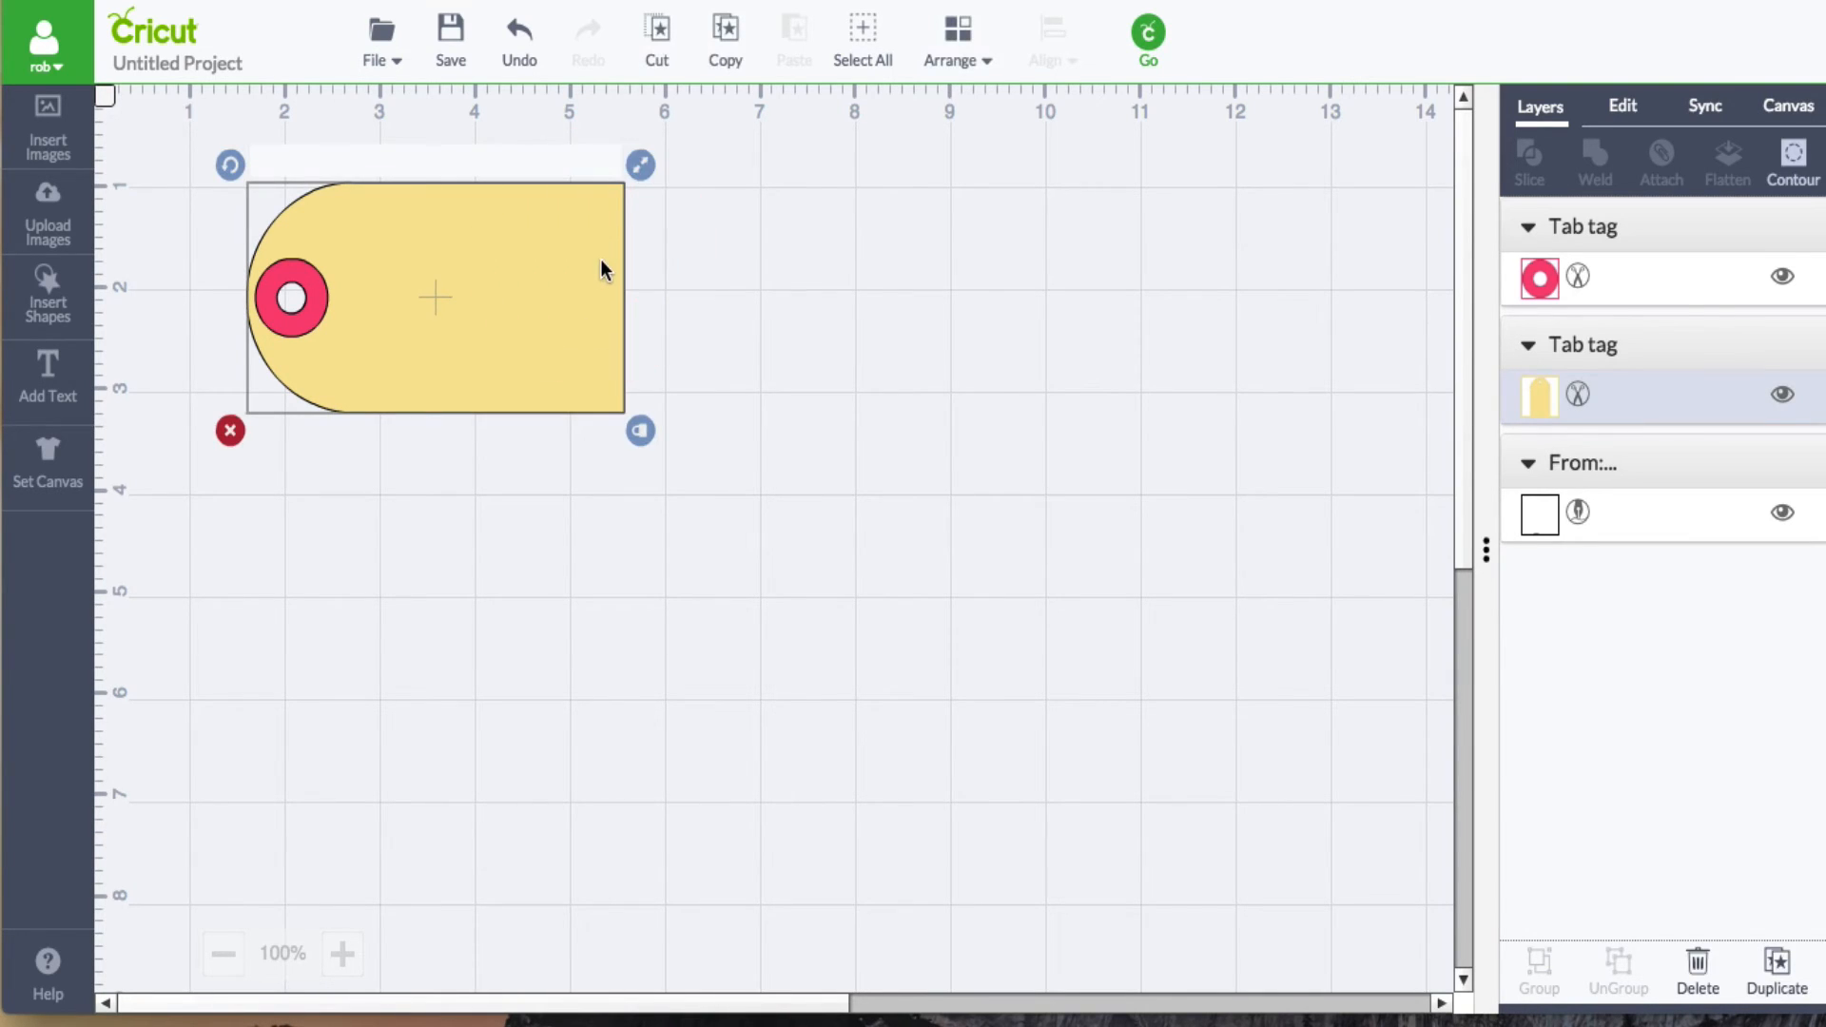
click(955, 38)
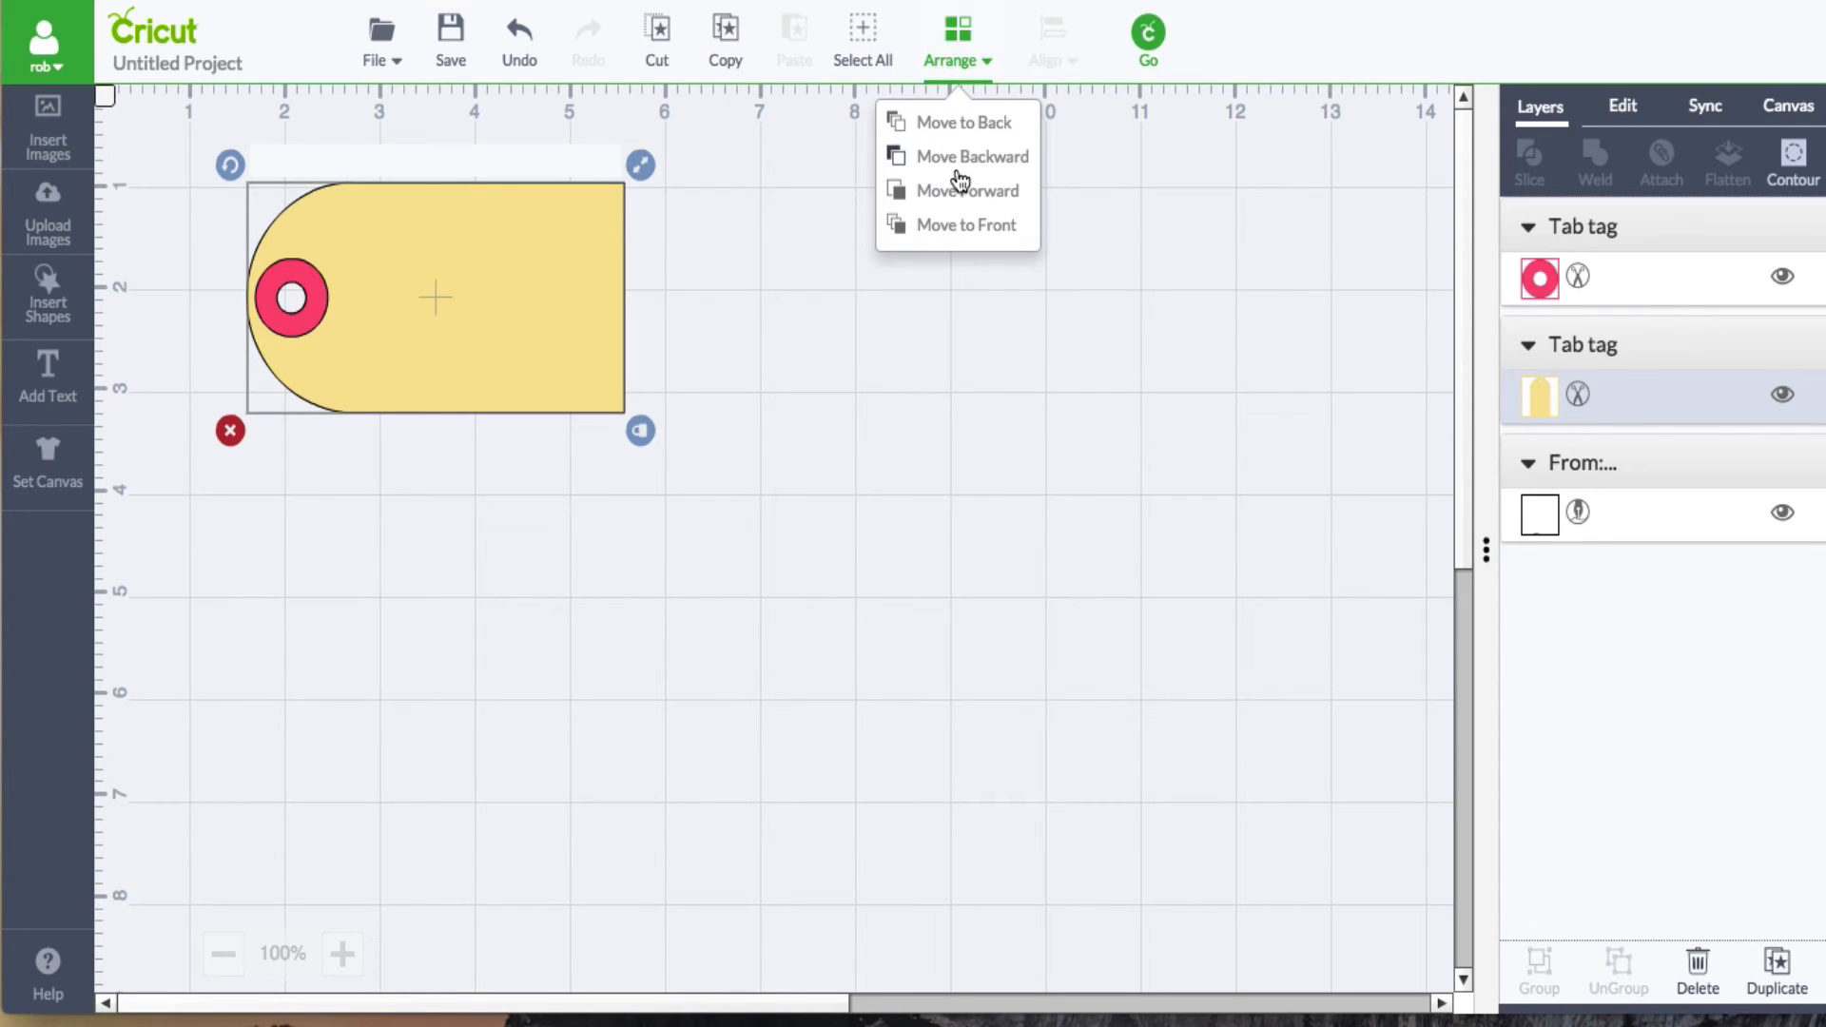
click(972, 156)
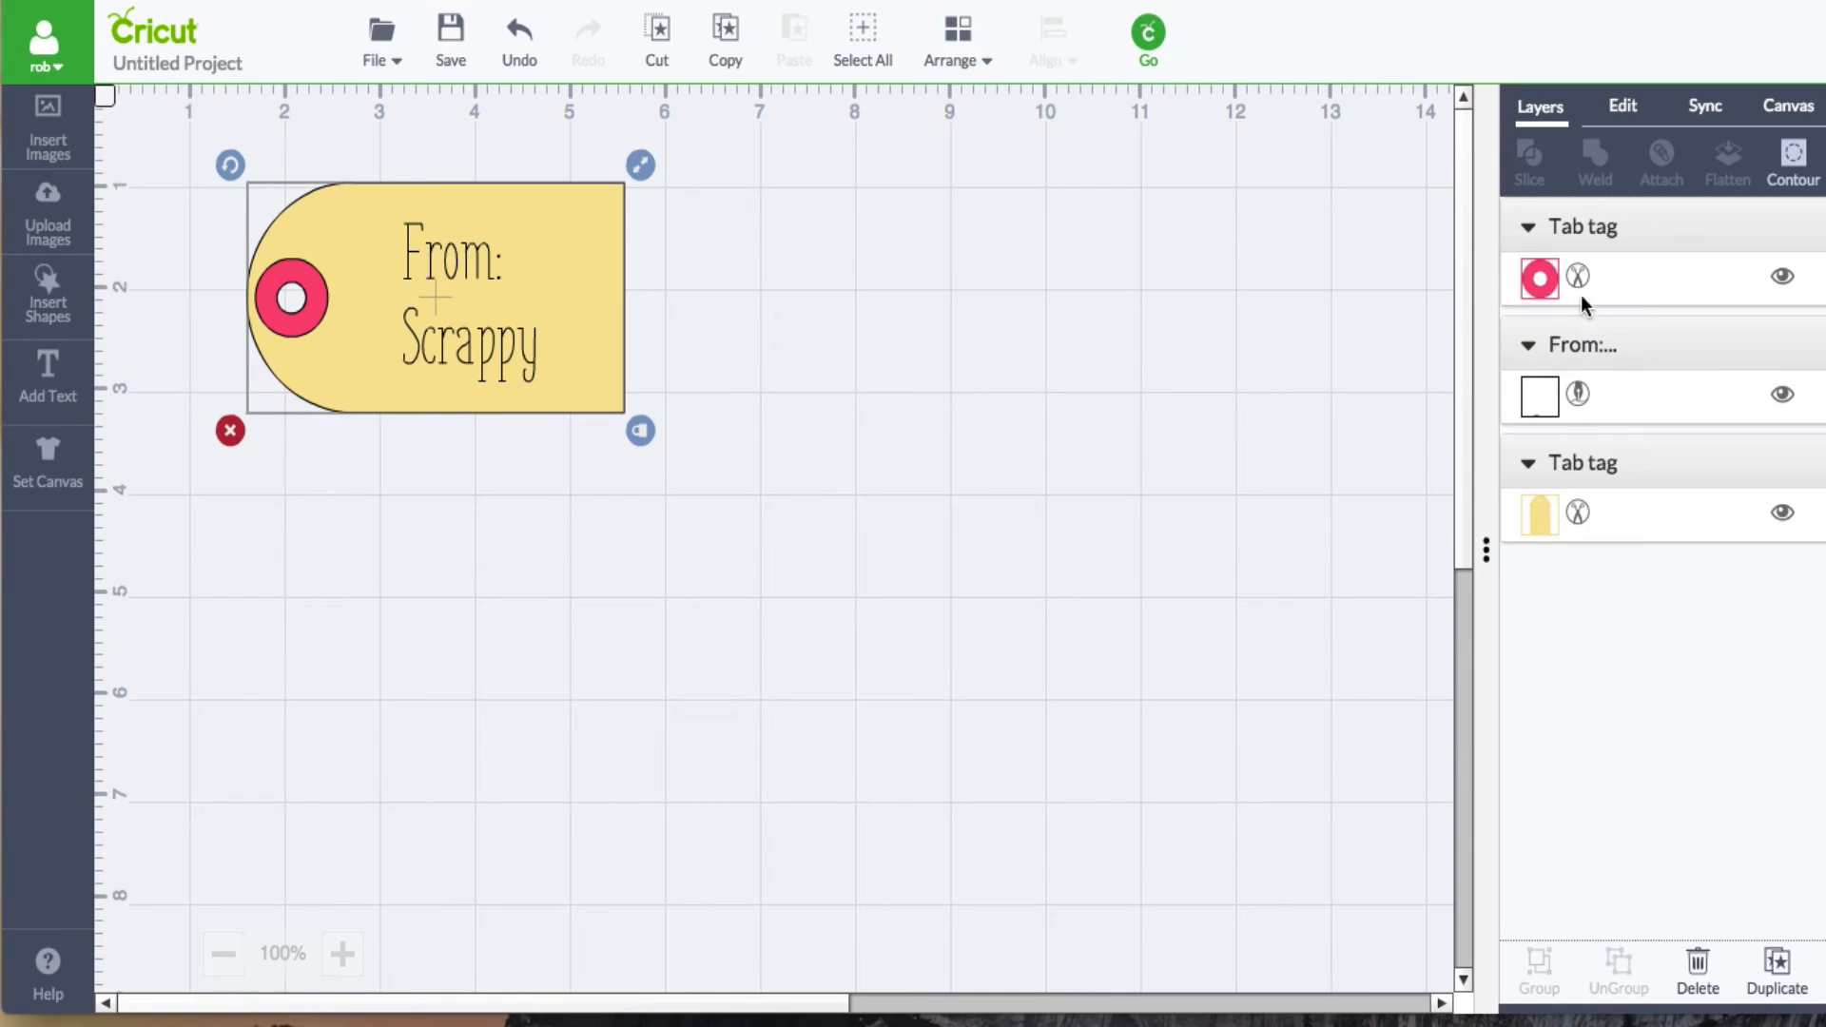
mouse_move(616, 317)
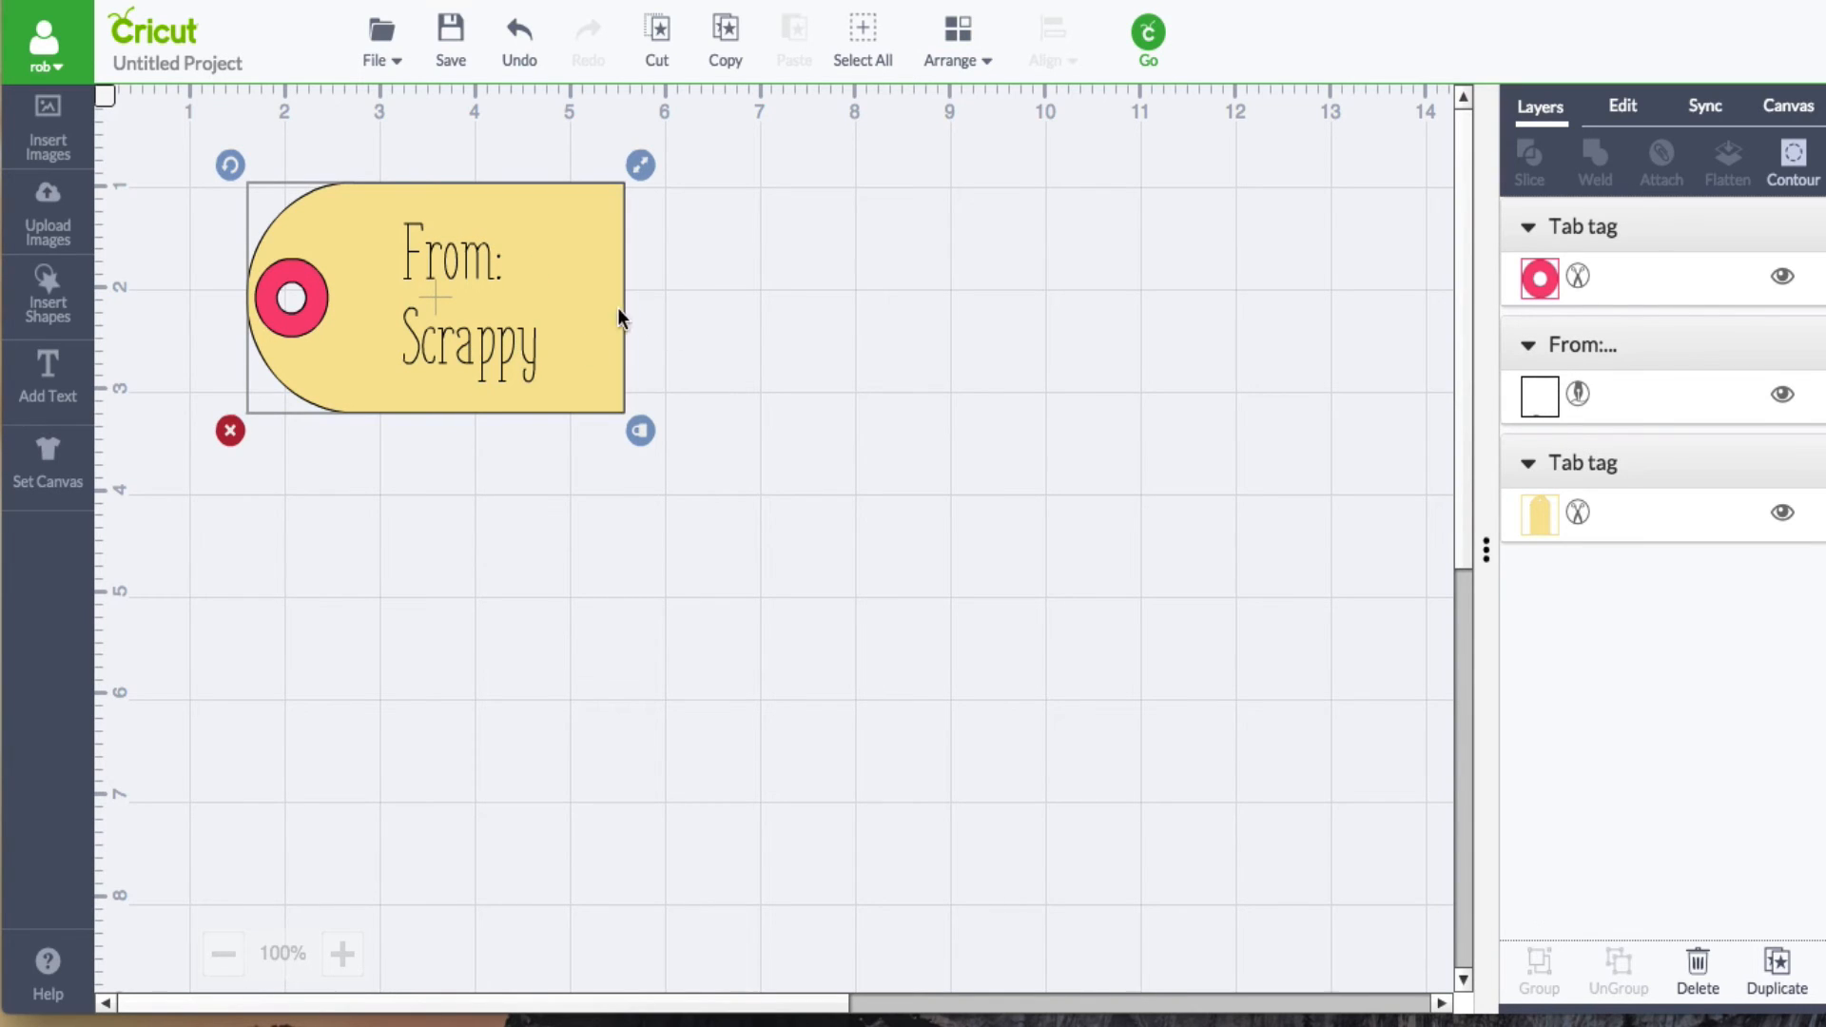
- Select the writing layer and the yellow tag layer together
click(1508, 497)
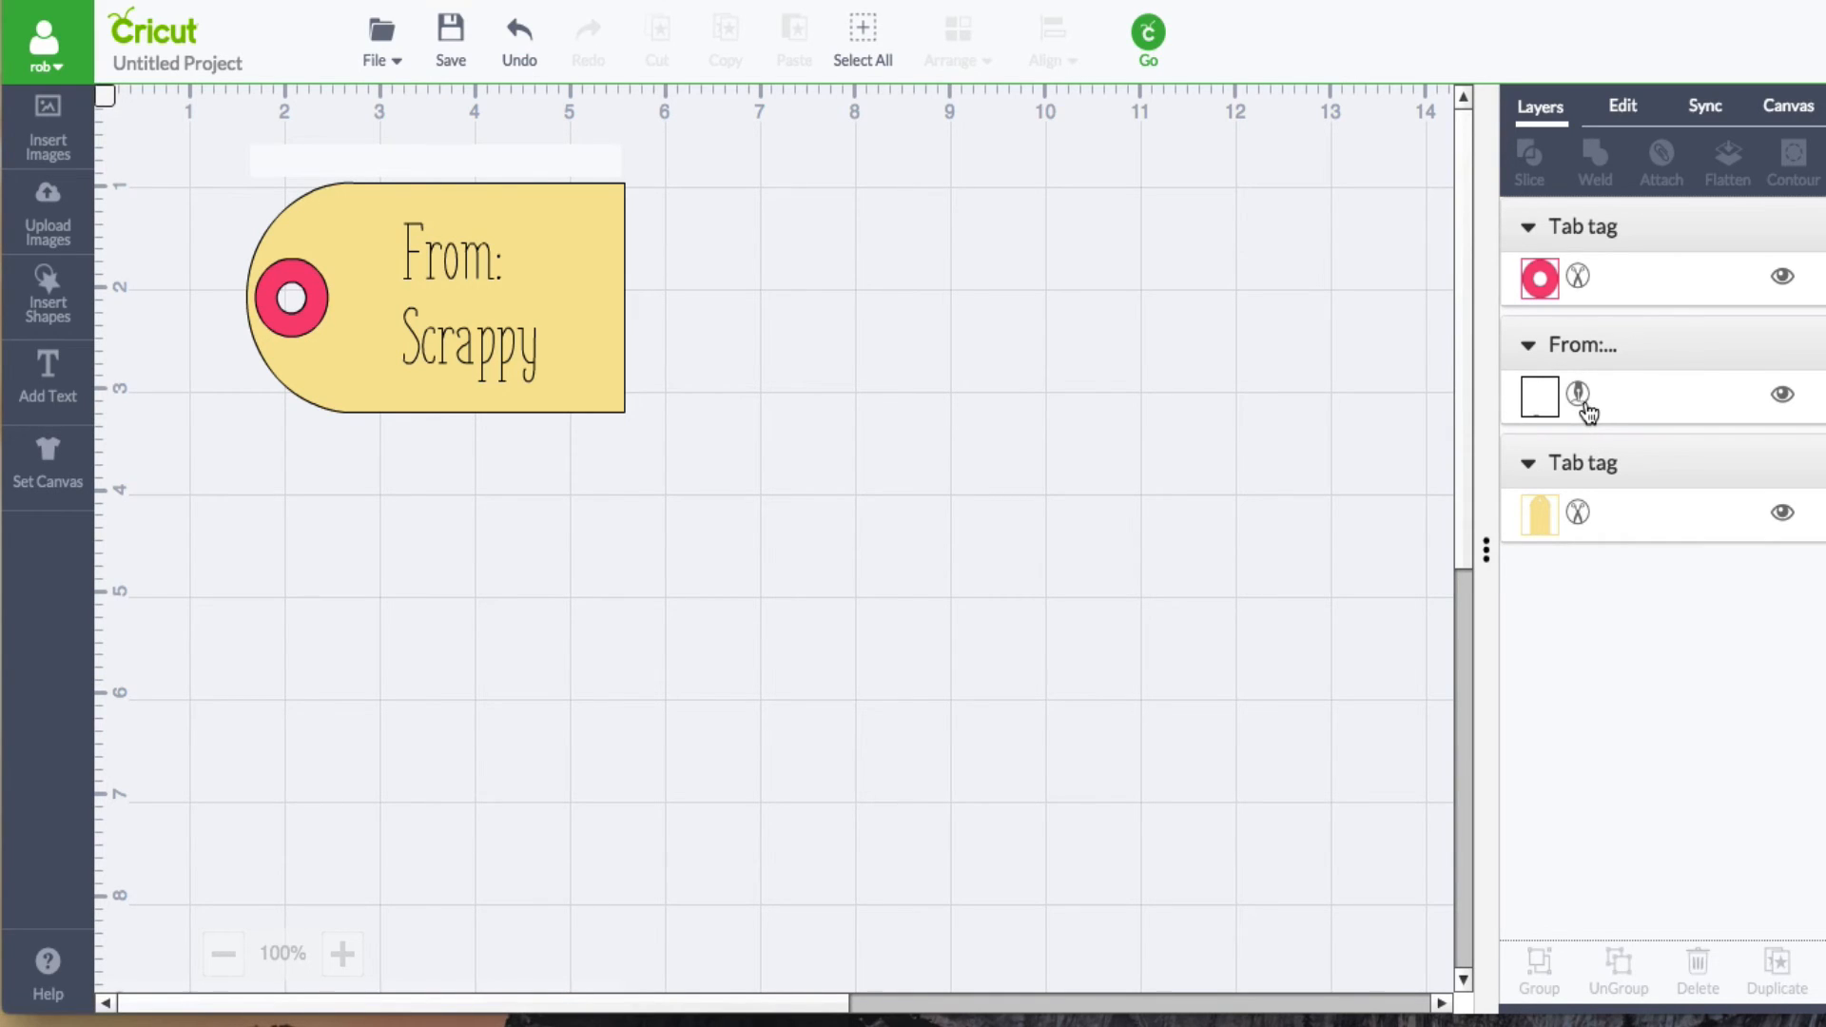
click(1539, 395)
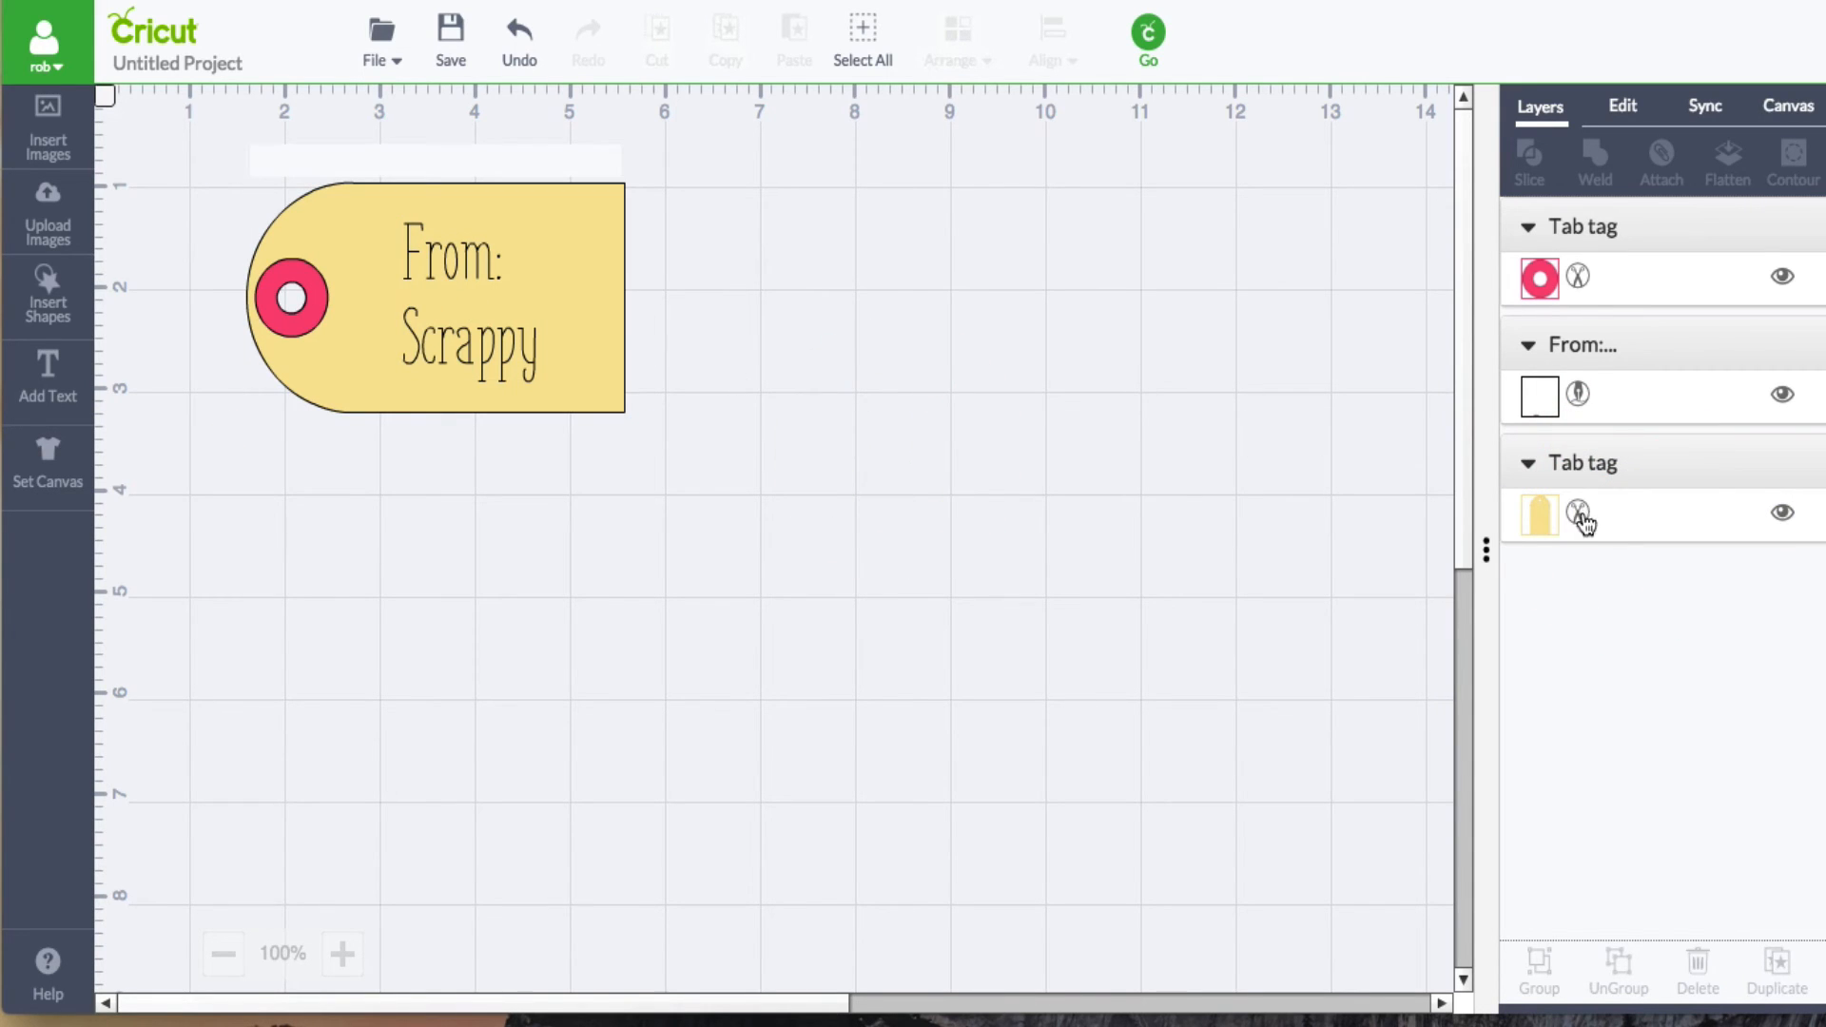
click(1539, 514)
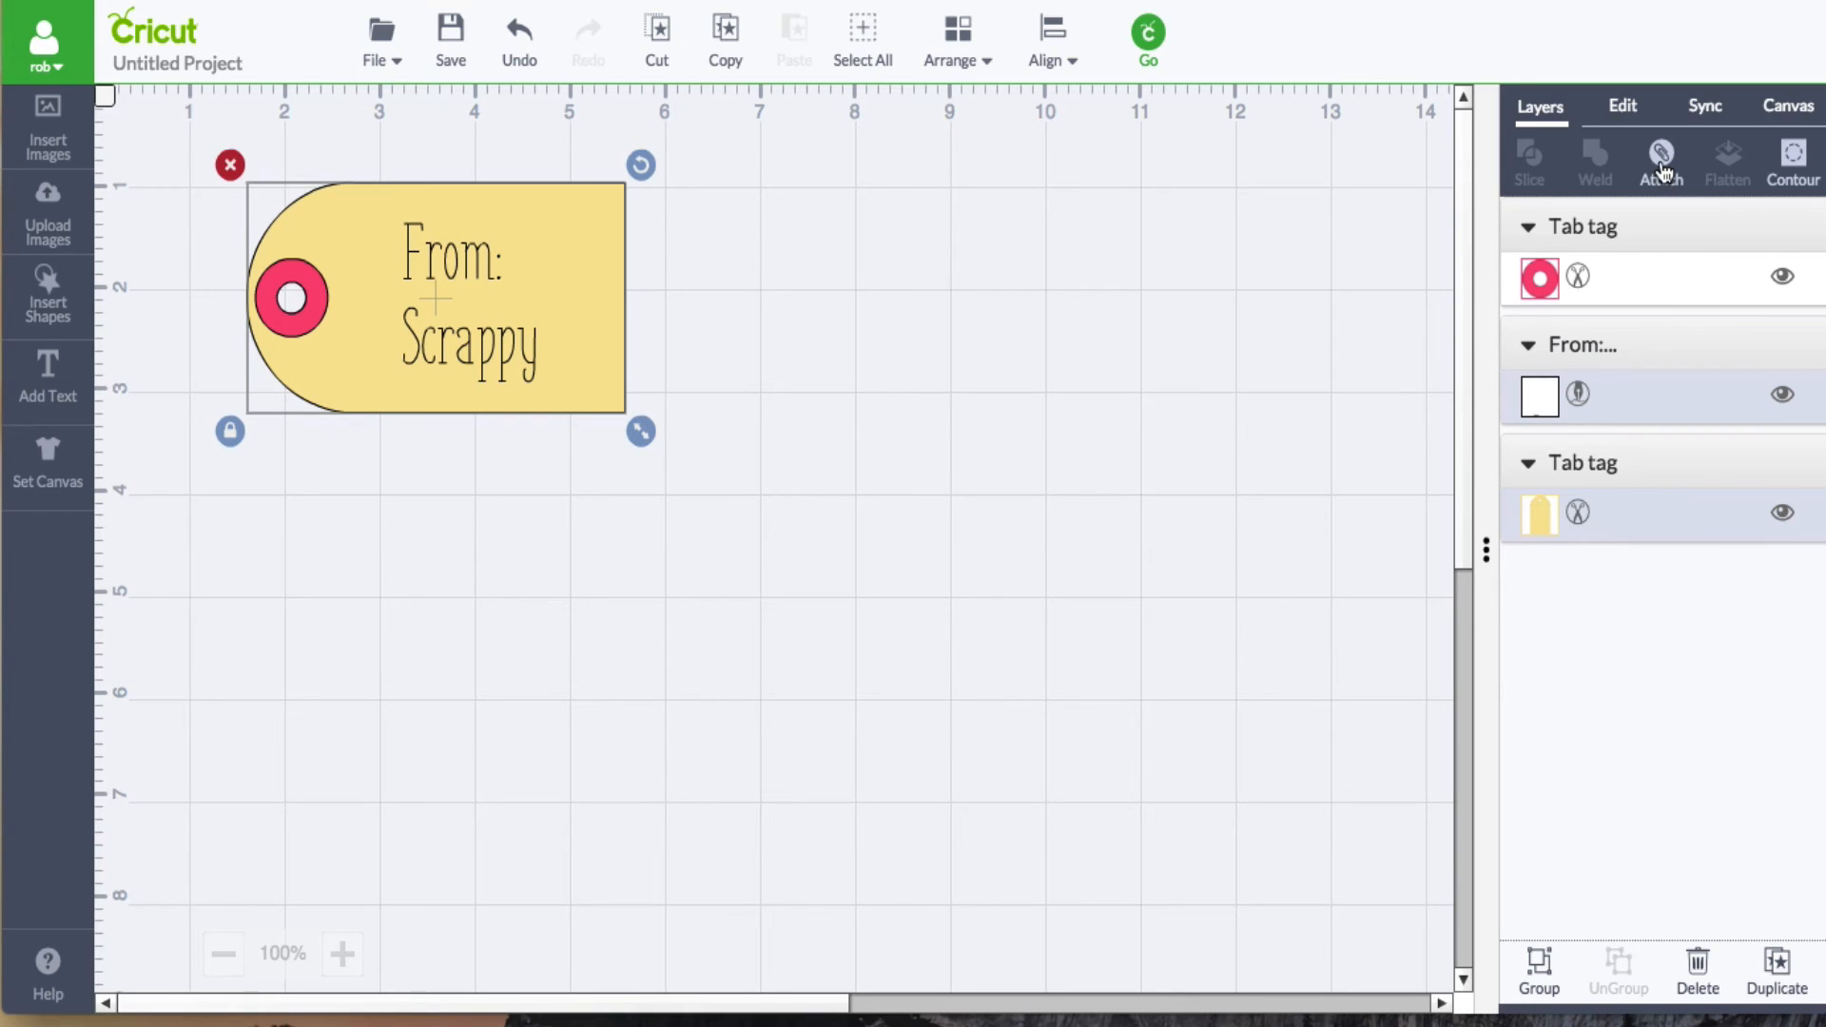
mouse_move(1660, 159)
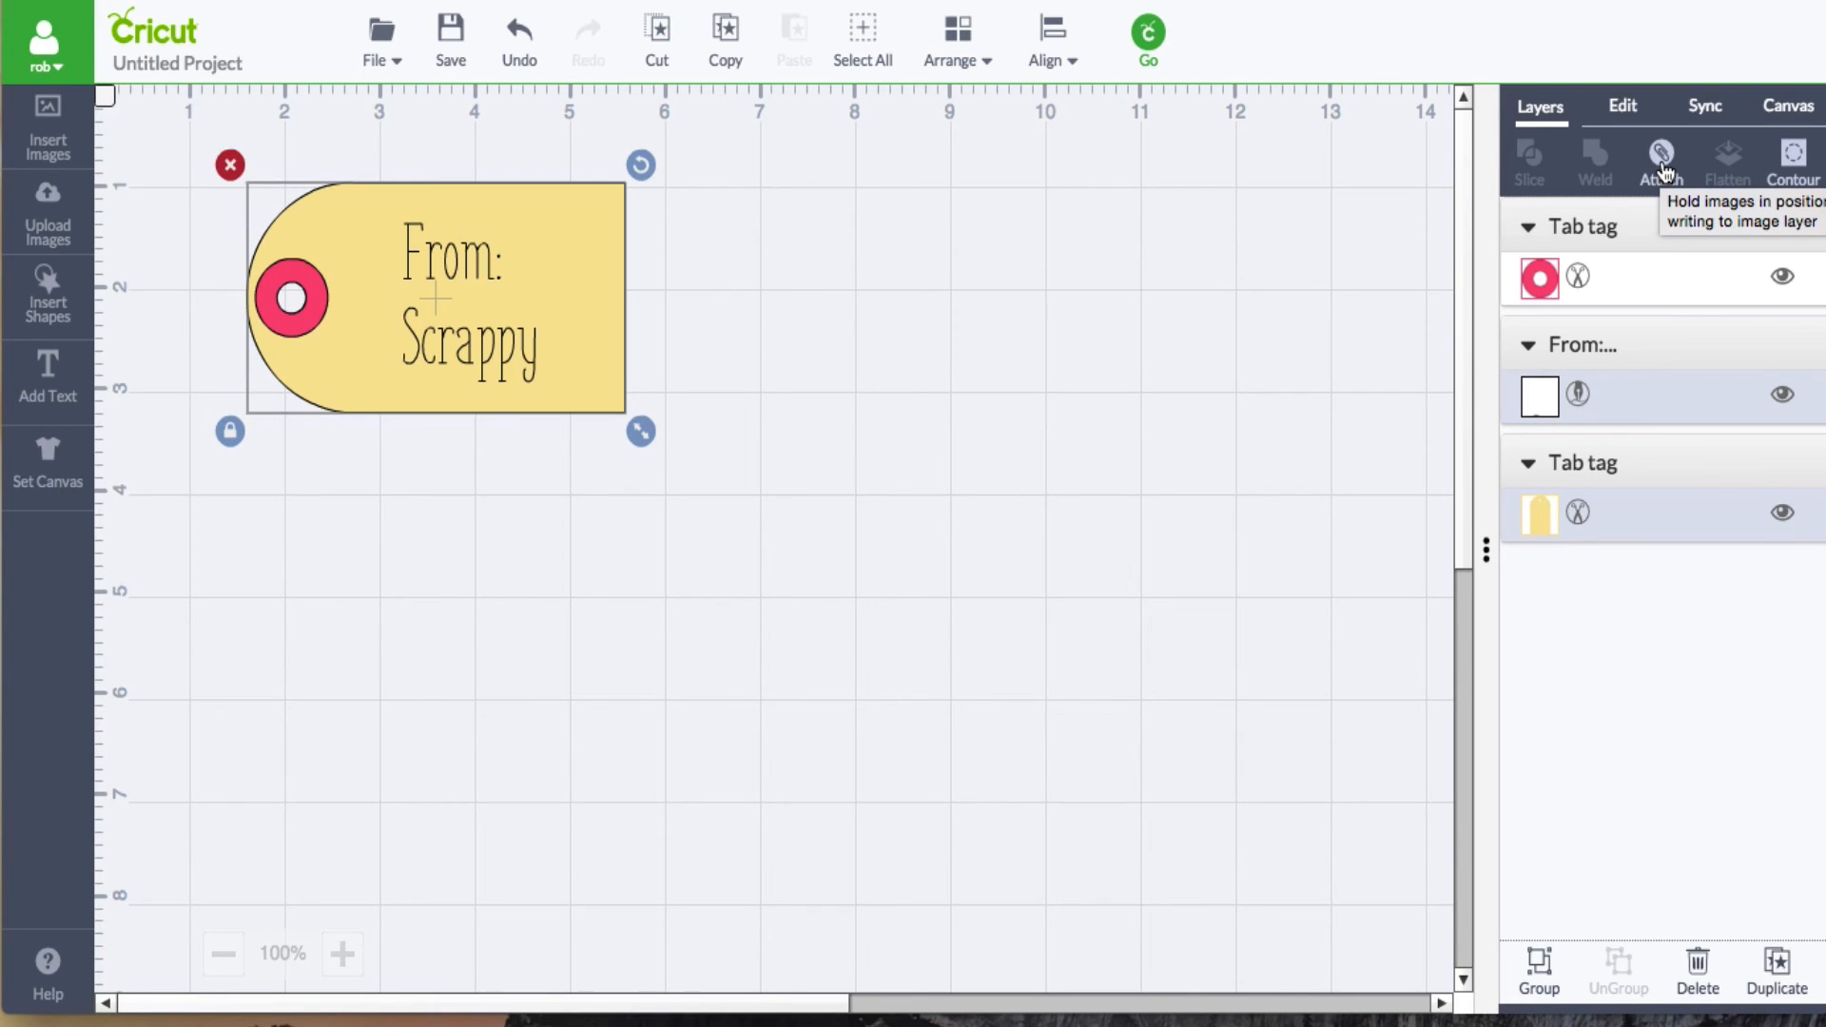
- Attach the writing to the yellow tag and bring the red ring to the front
click(1662, 160)
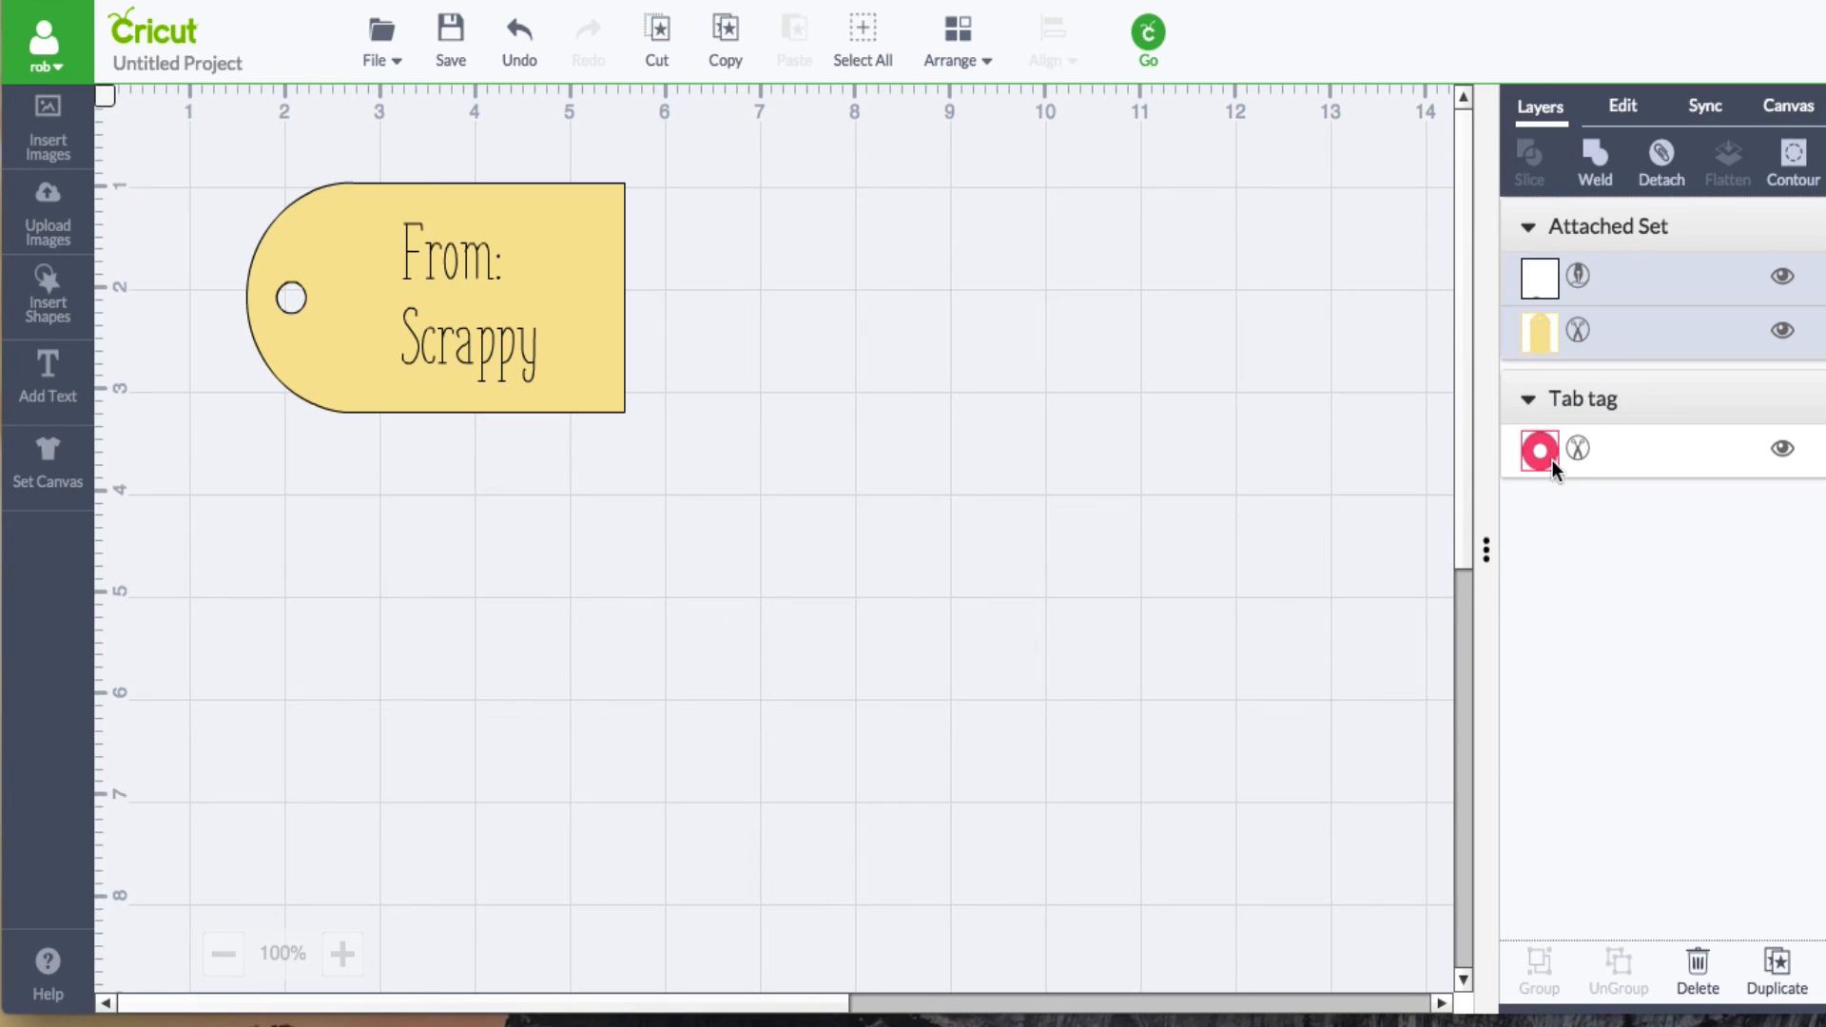
mouse_move(1401, 498)
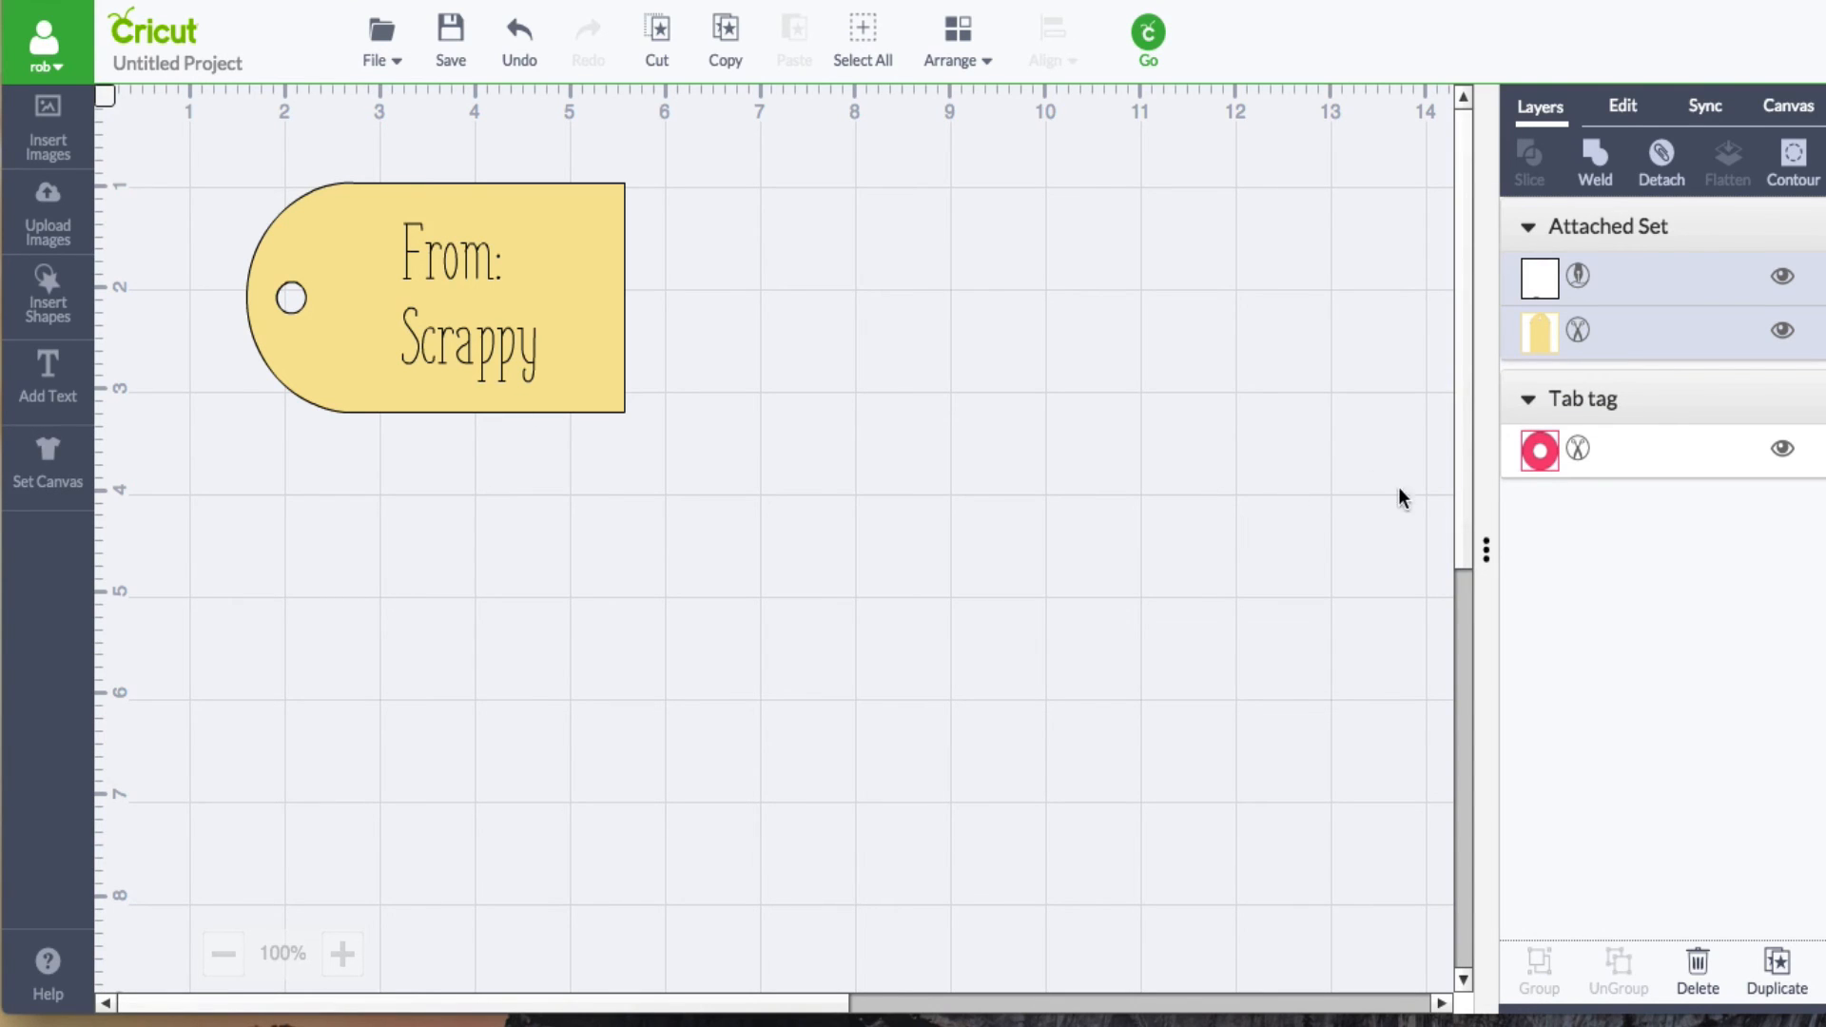
click(1538, 449)
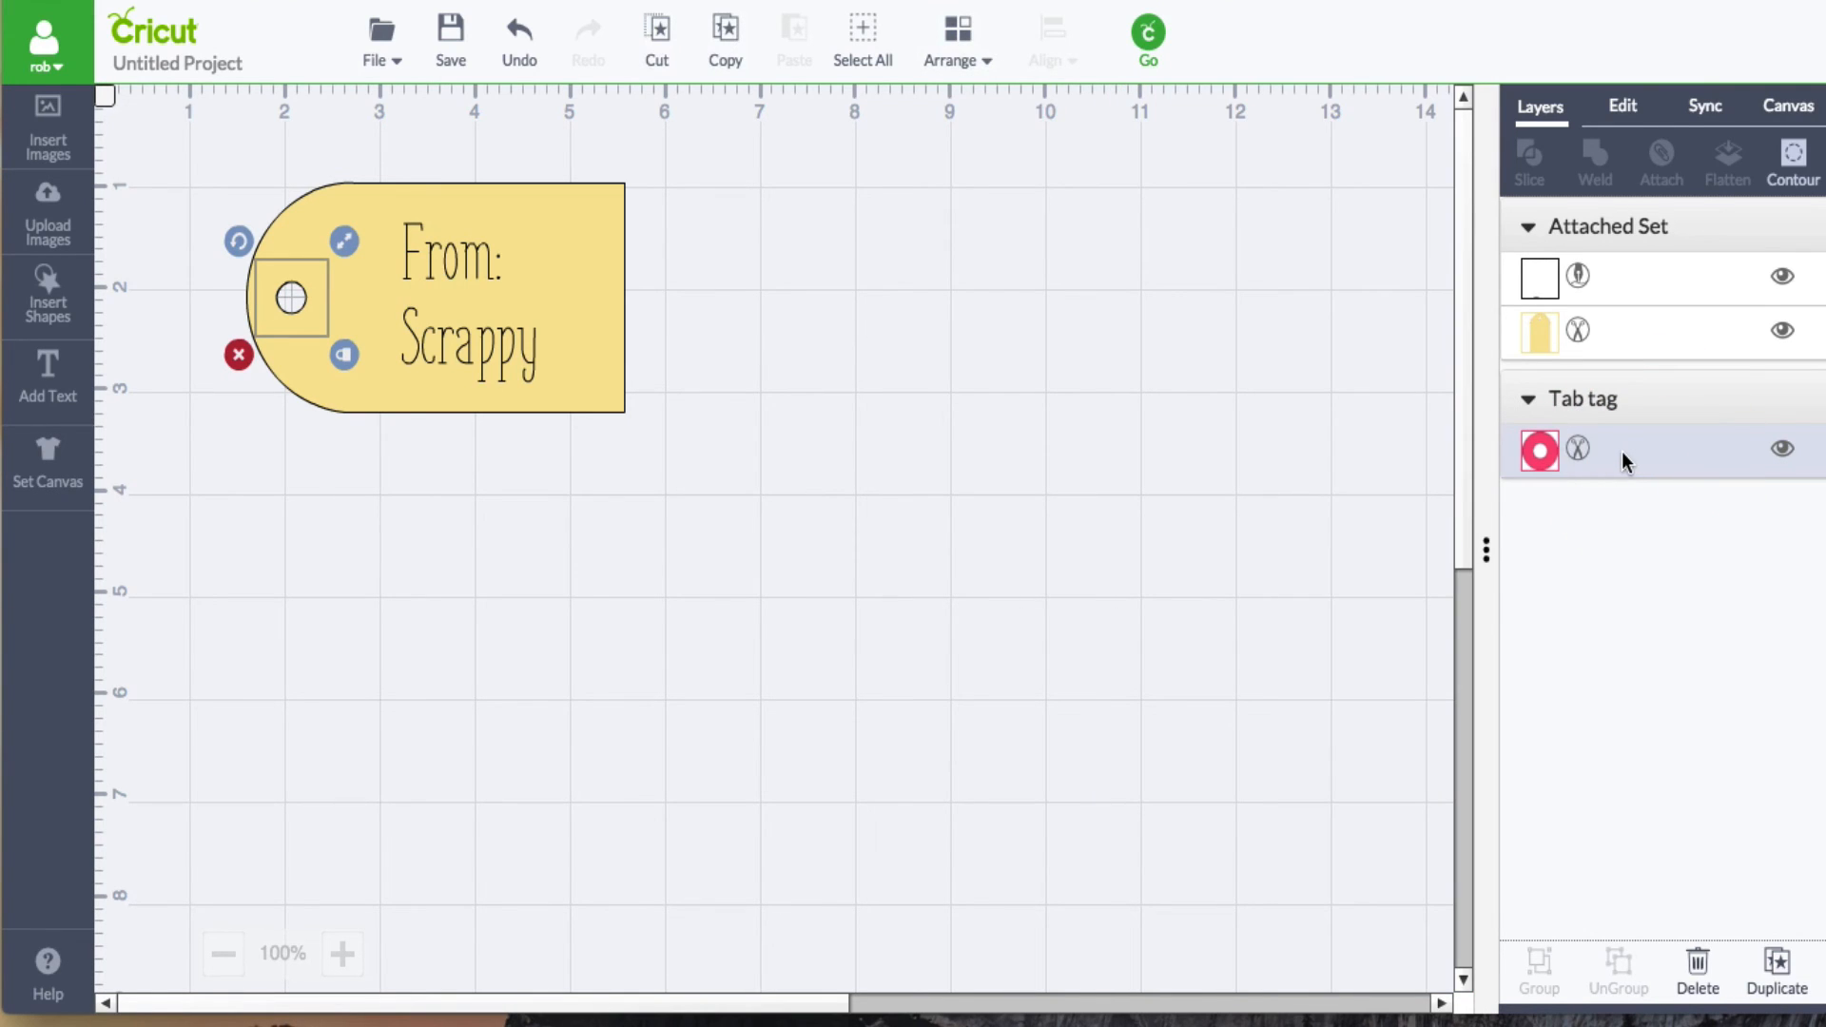
click(954, 40)
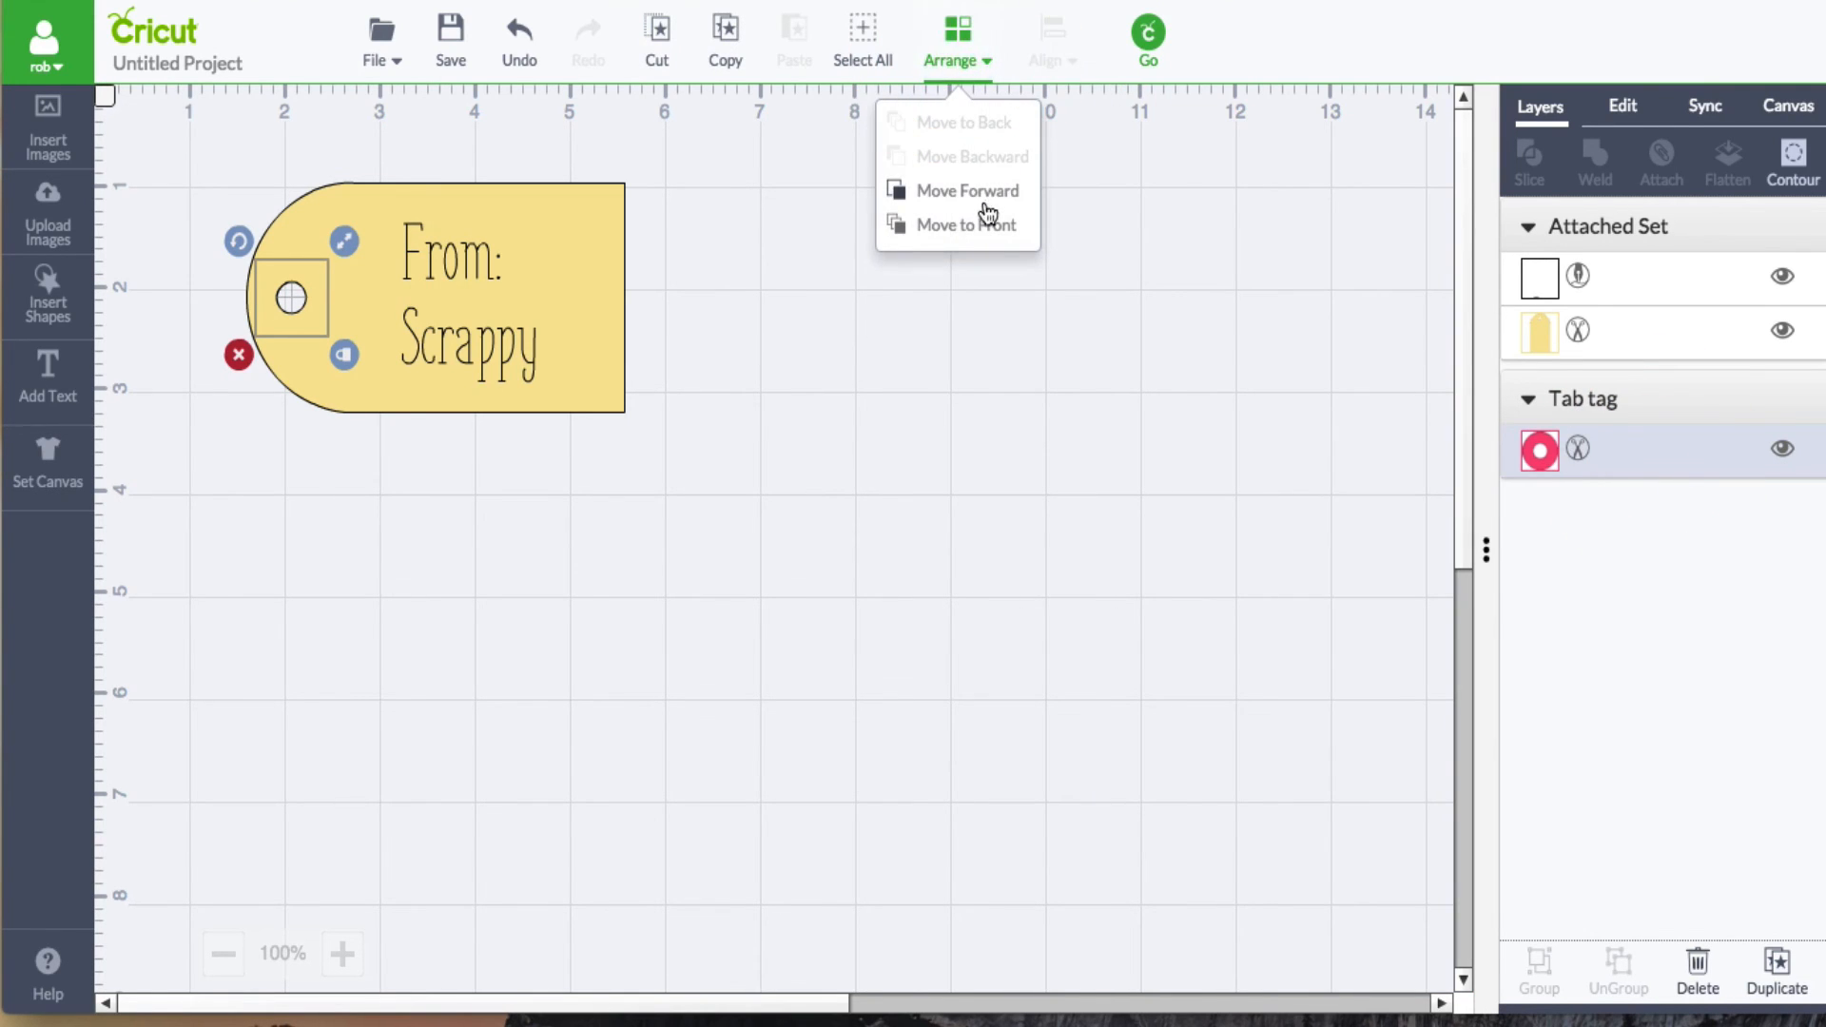
click(968, 225)
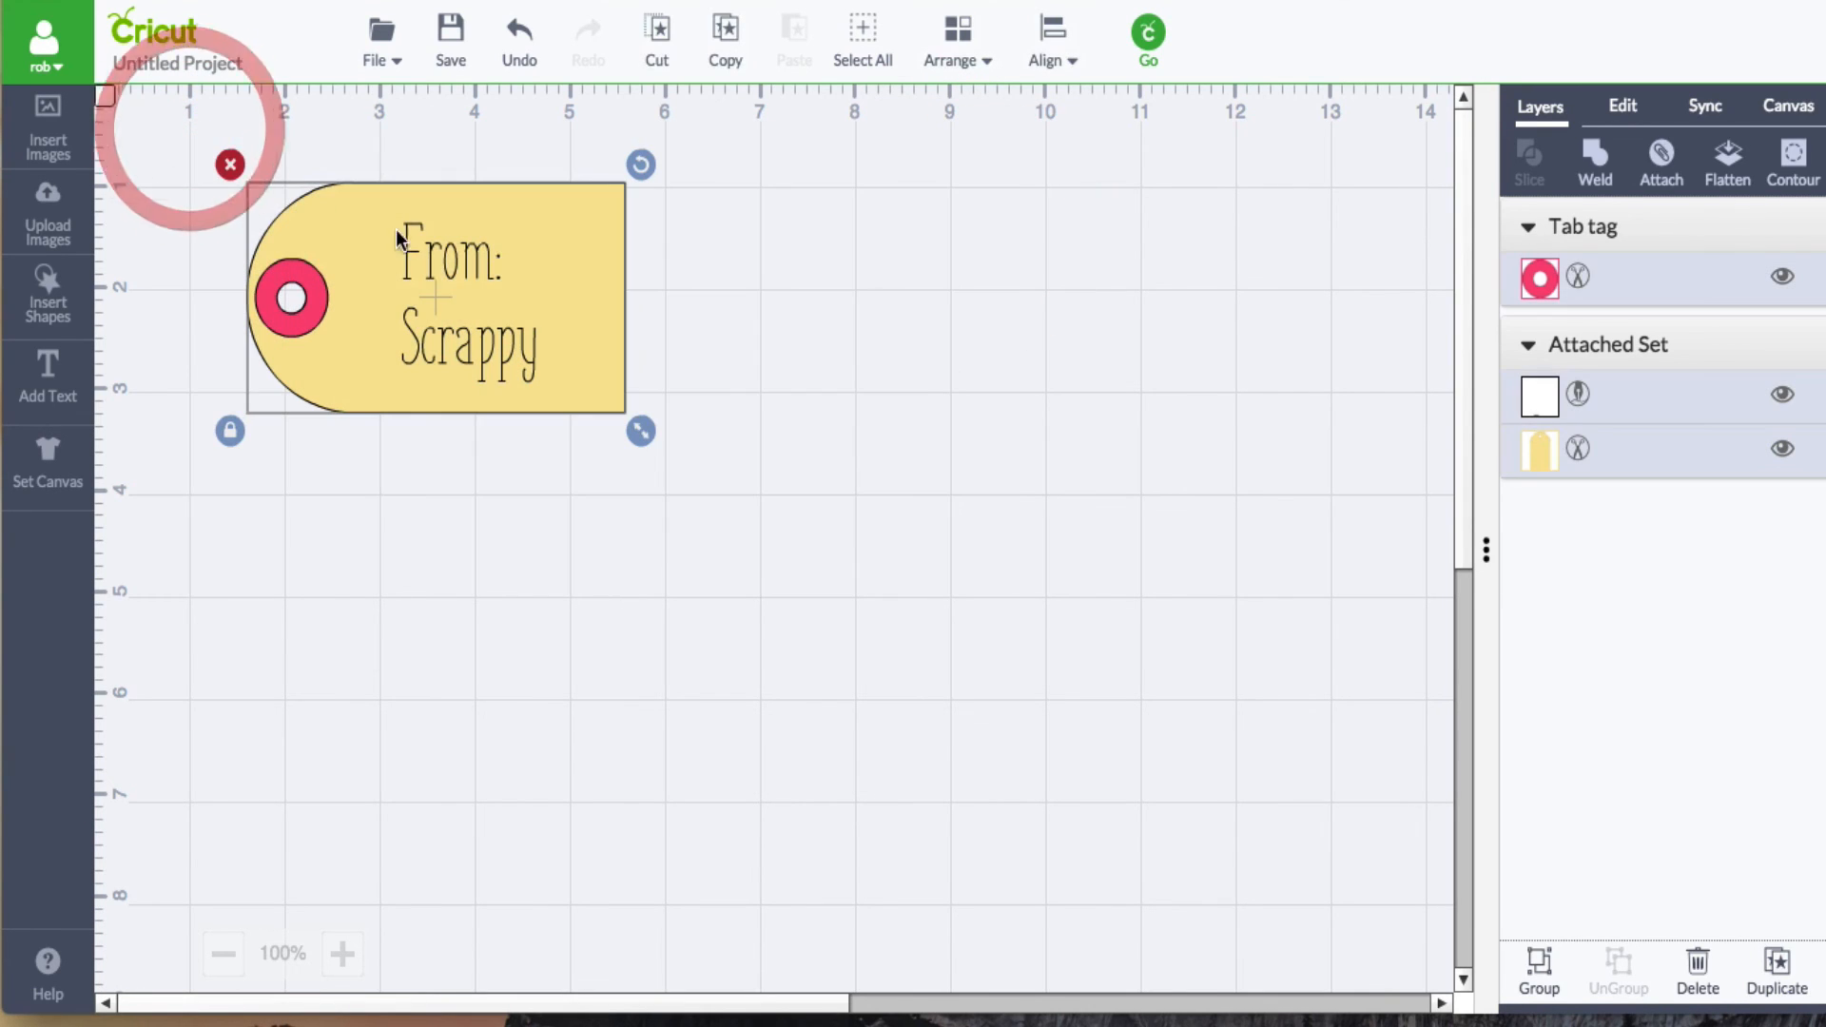
- Group the ring with the attached tag into one piece and deselect
click(1538, 971)
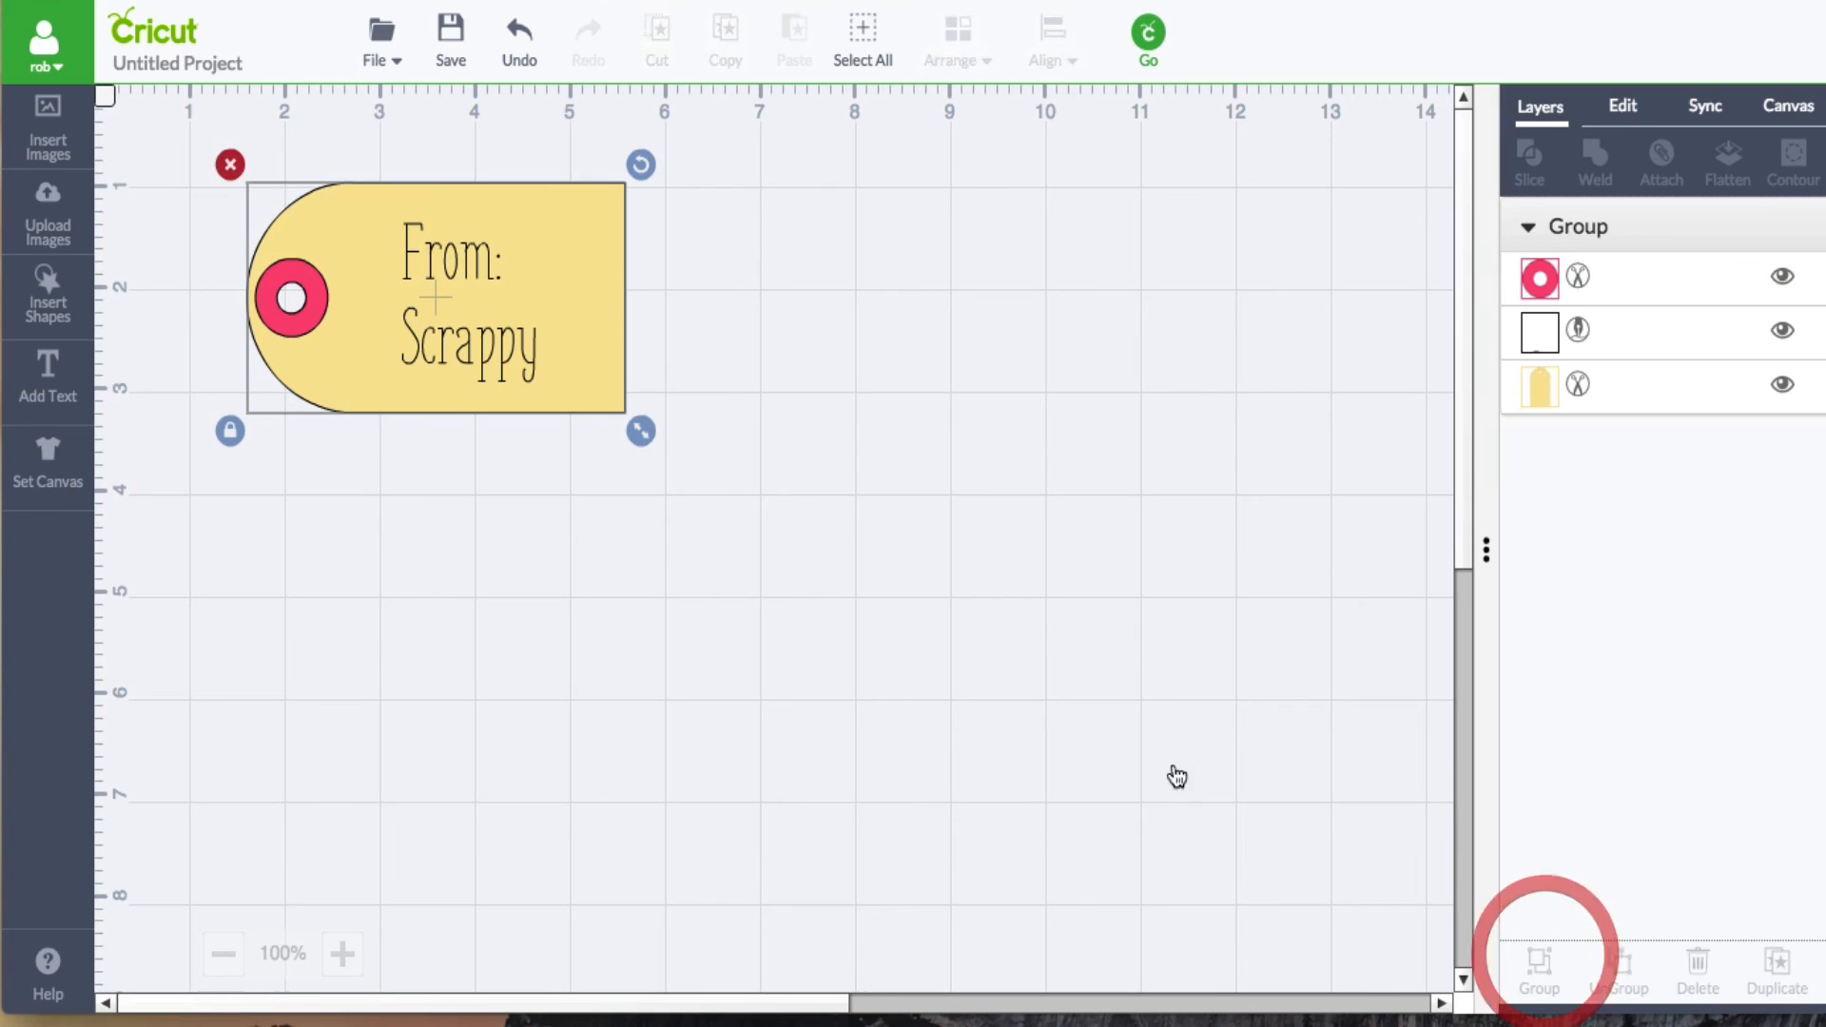
click(1080, 665)
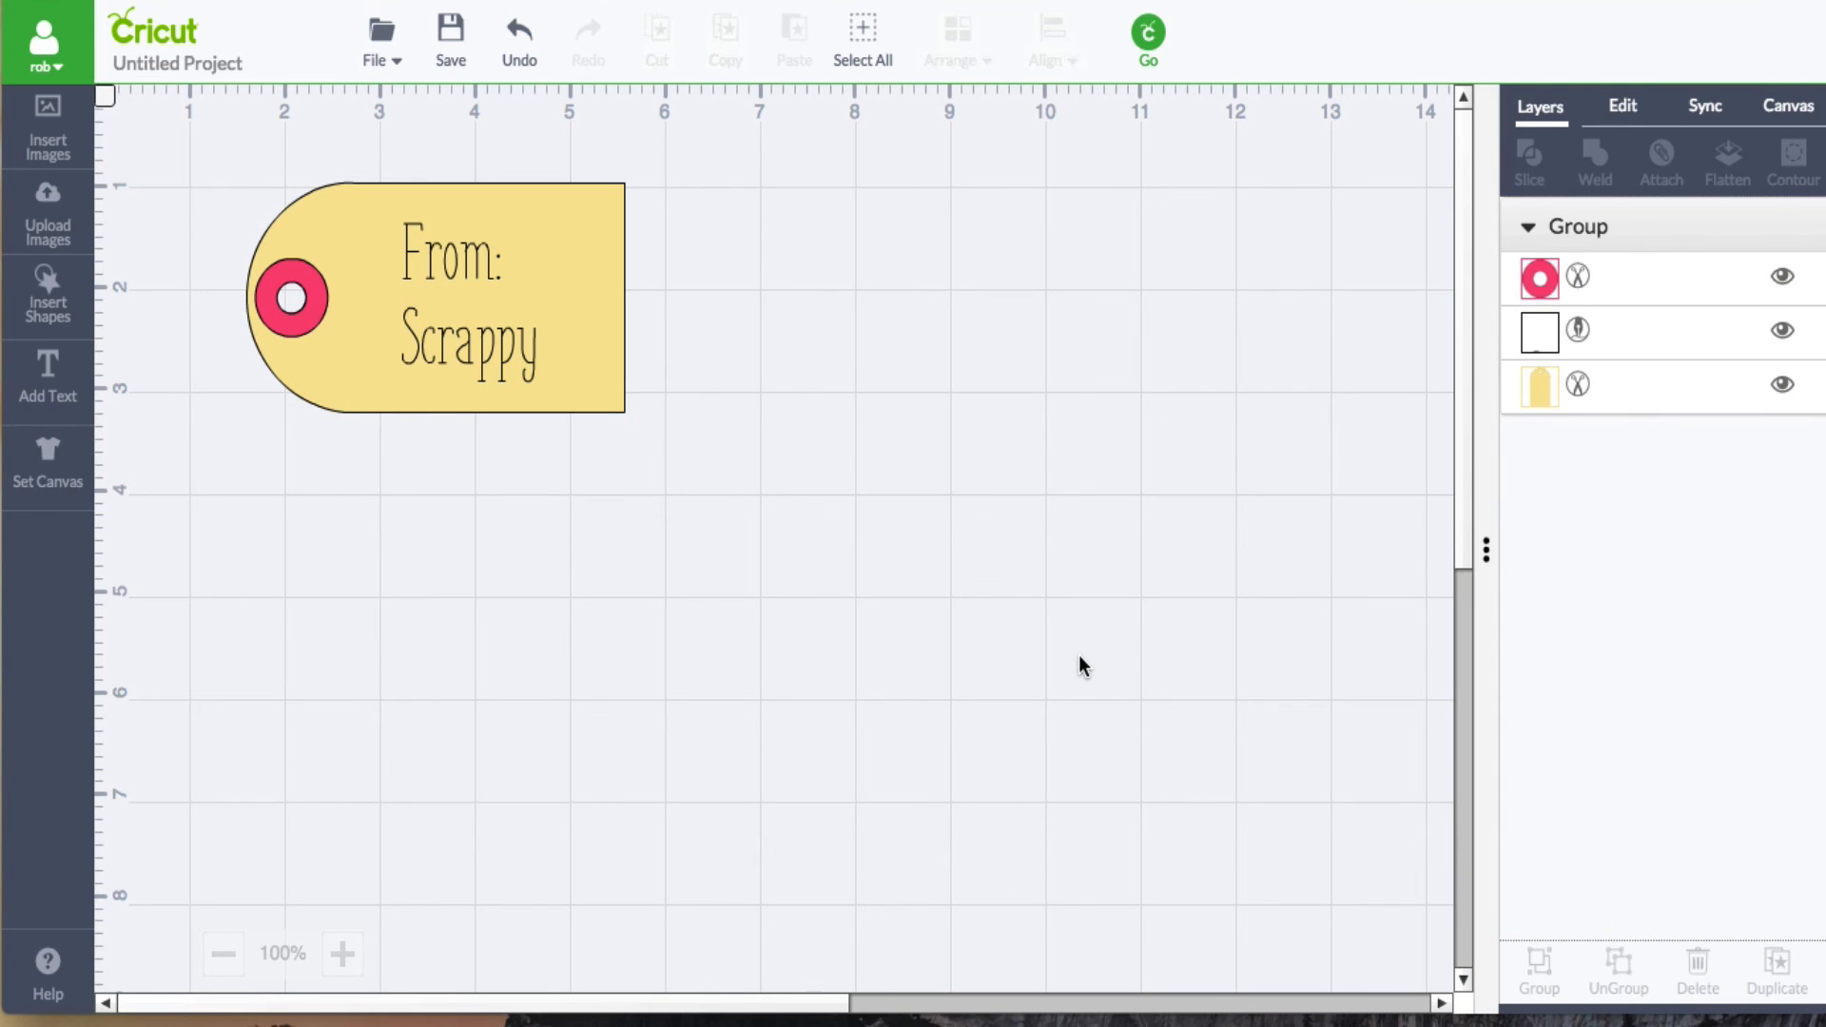
- Send the finished tag to the mat preview via Go
click(1147, 32)
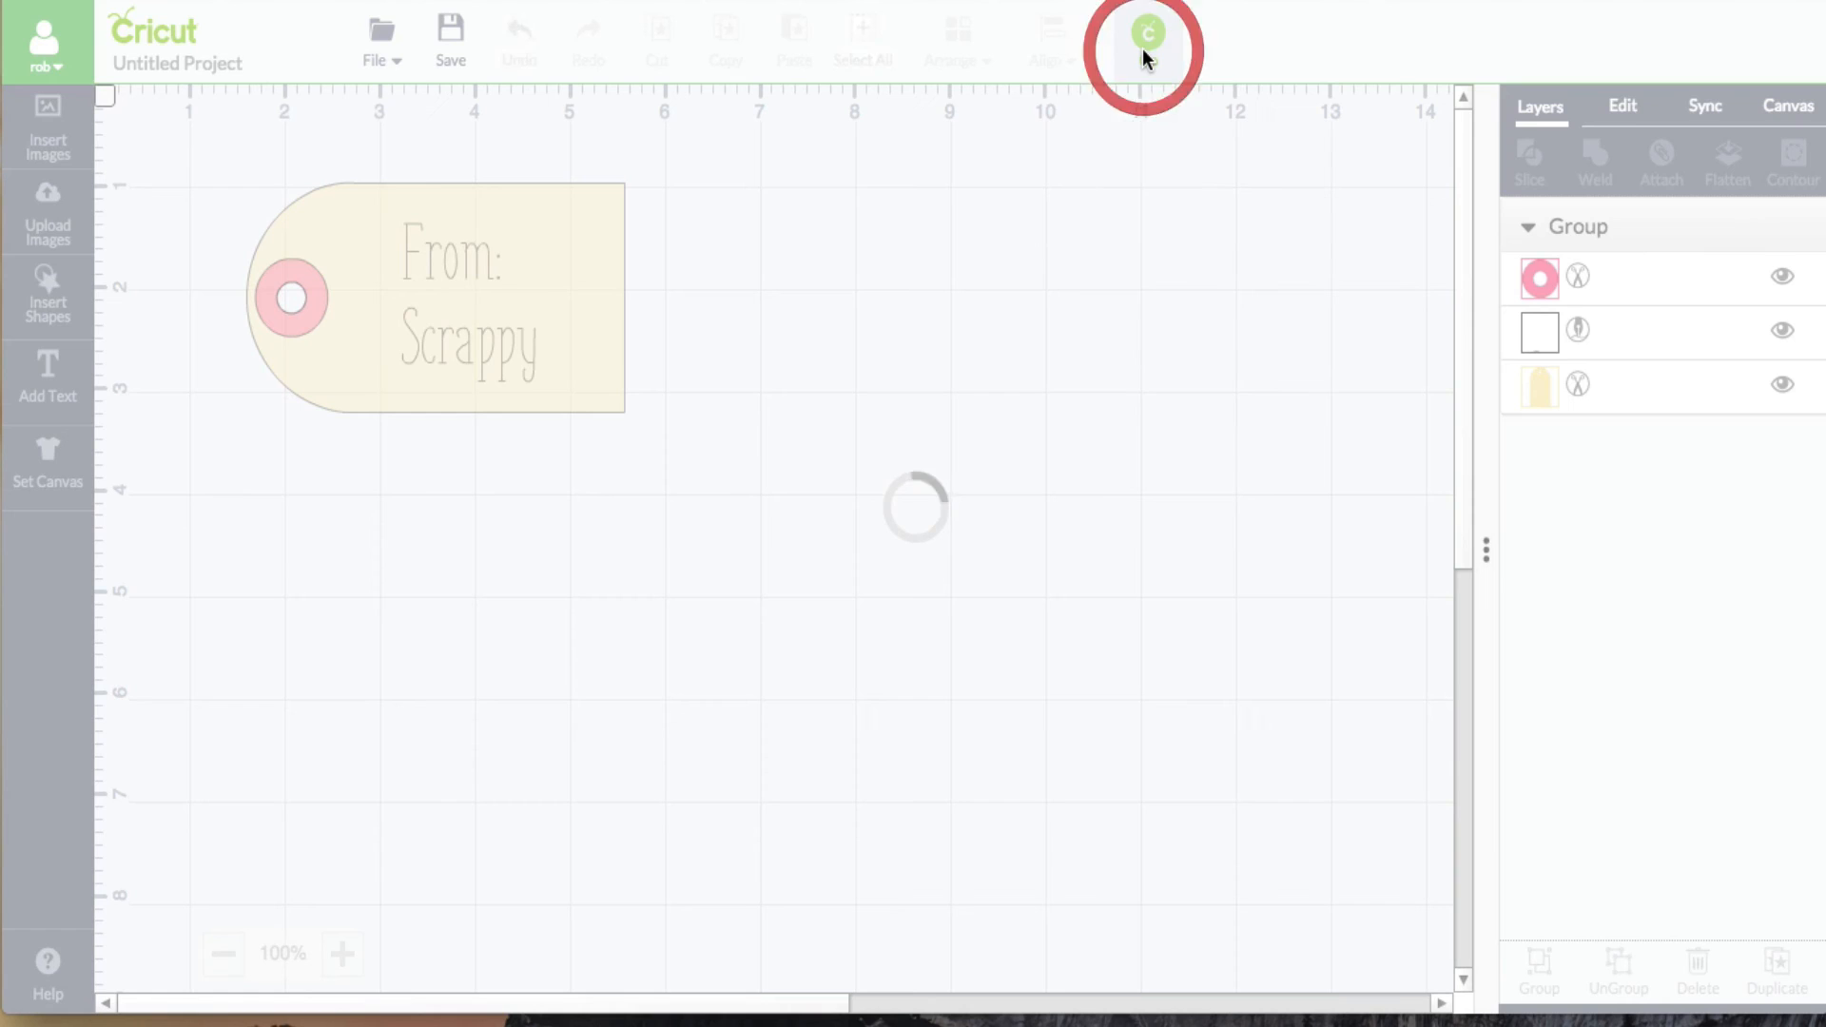
click(1144, 45)
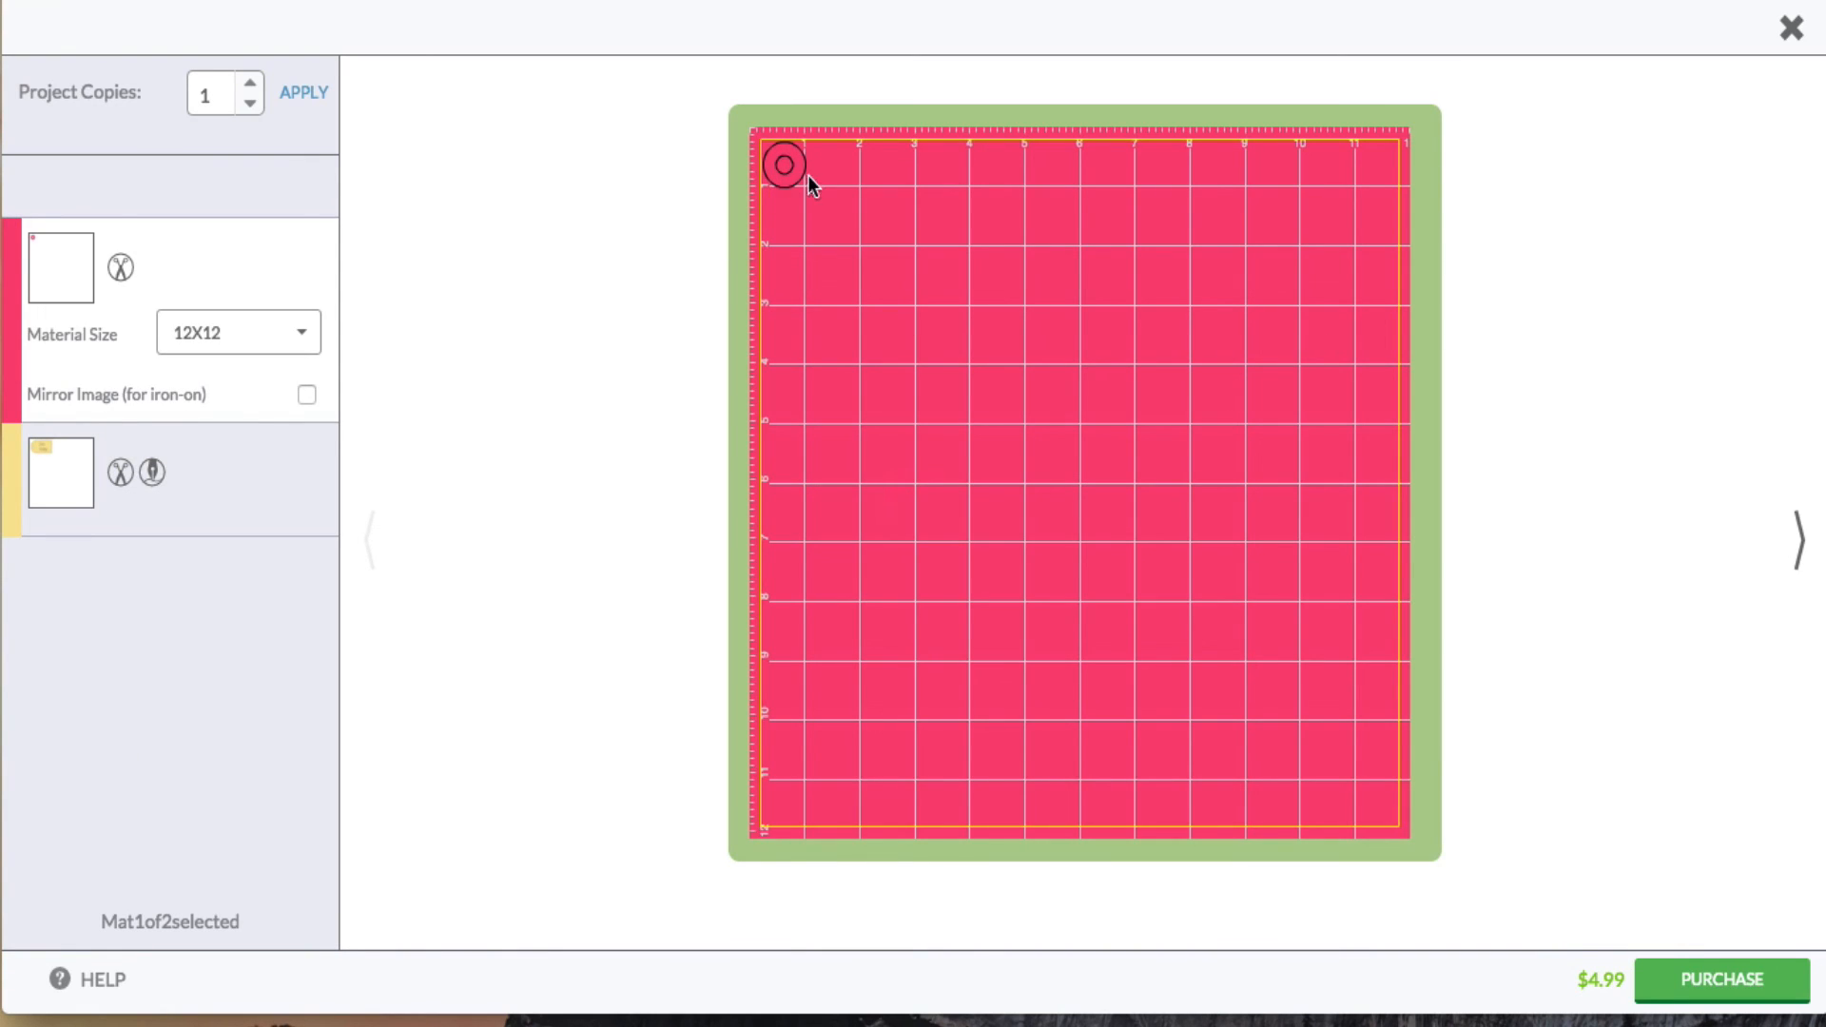
mouse_move(227, 504)
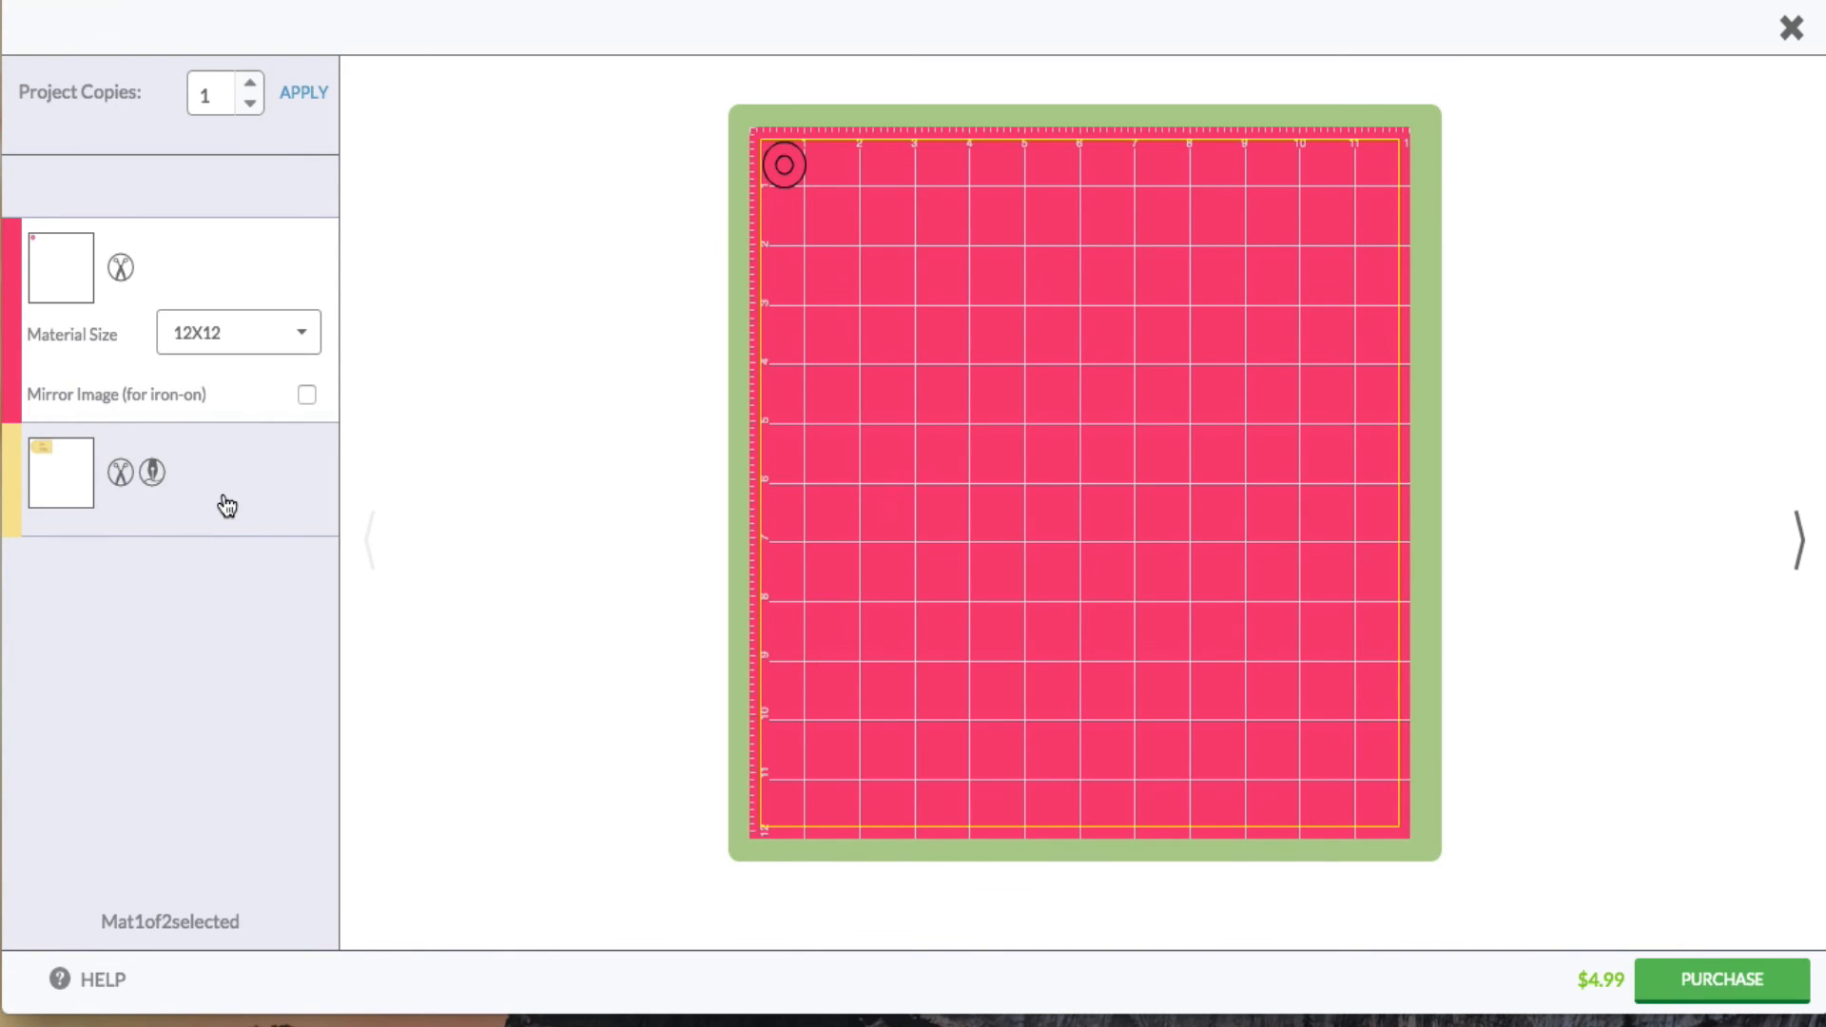